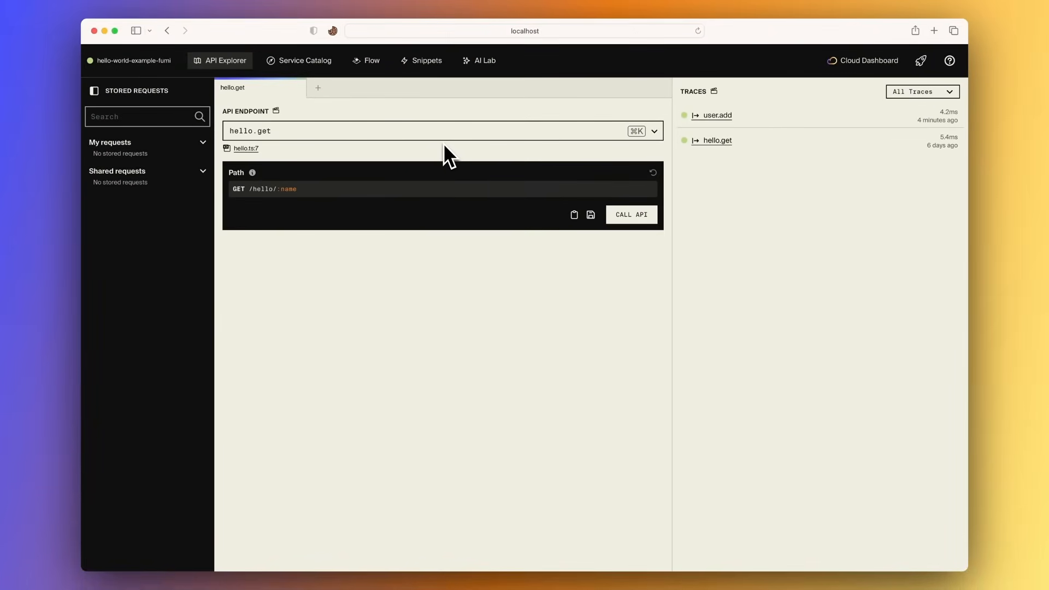
mouse_move(409, 132)
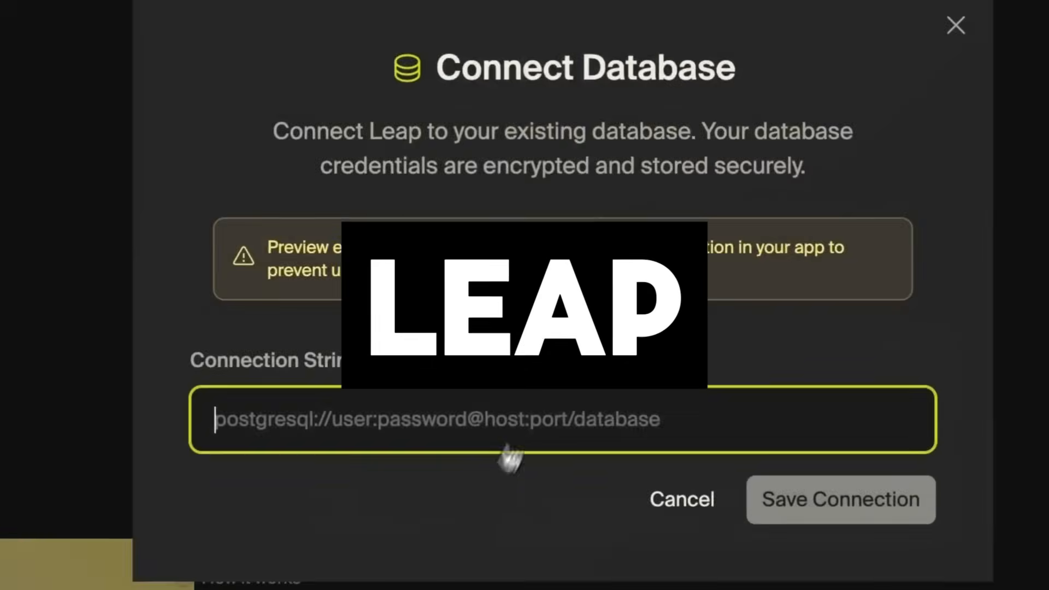
- Save the Postgres connection and submit a request for a clean database explorer with schema-based views
click(840, 498)
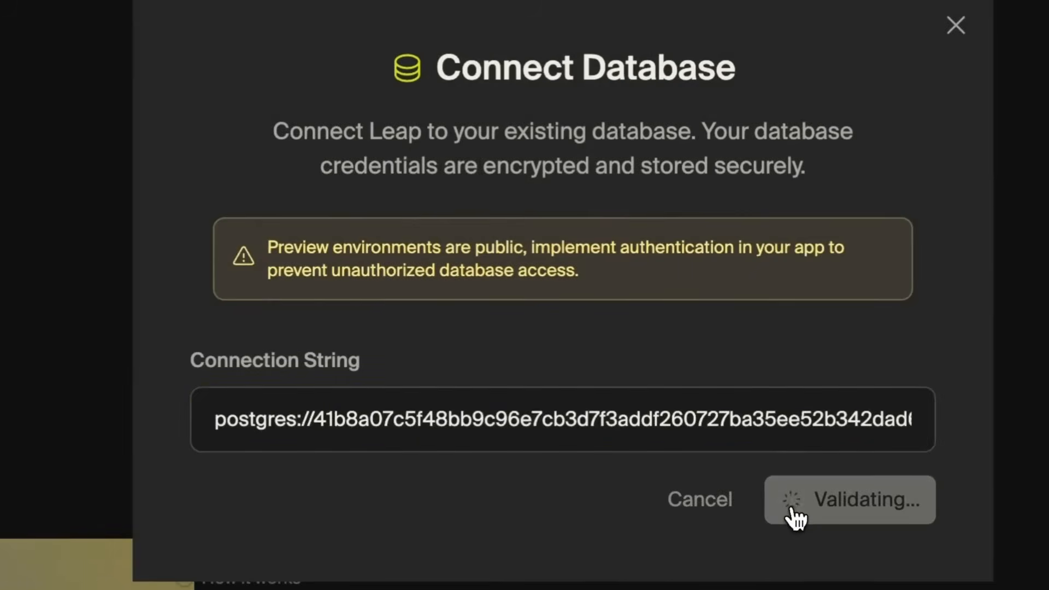
click(849, 499)
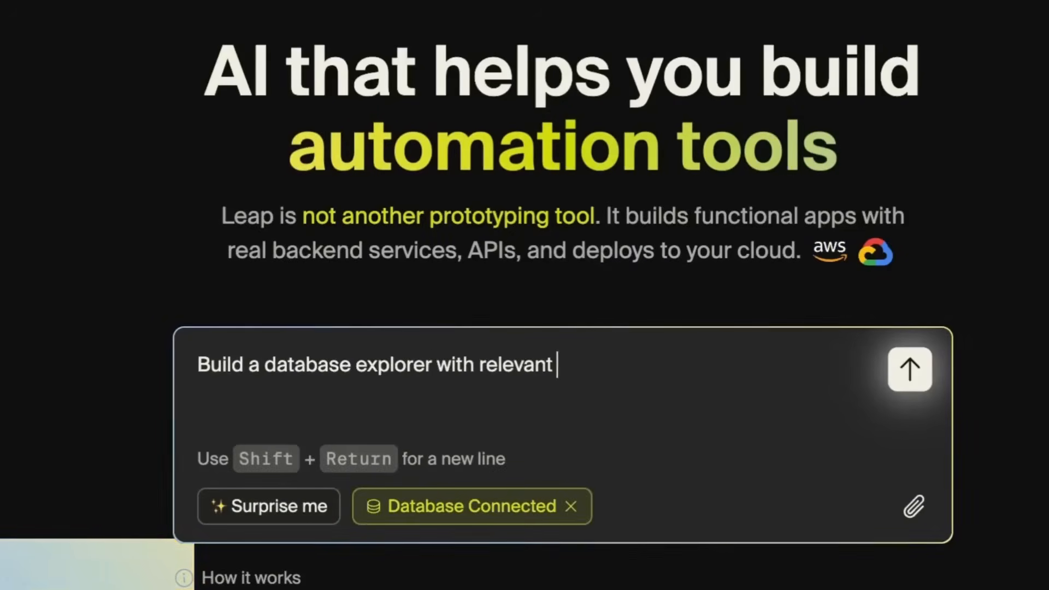
text(views based on the database schema. The UI should be clean and easy to use.)
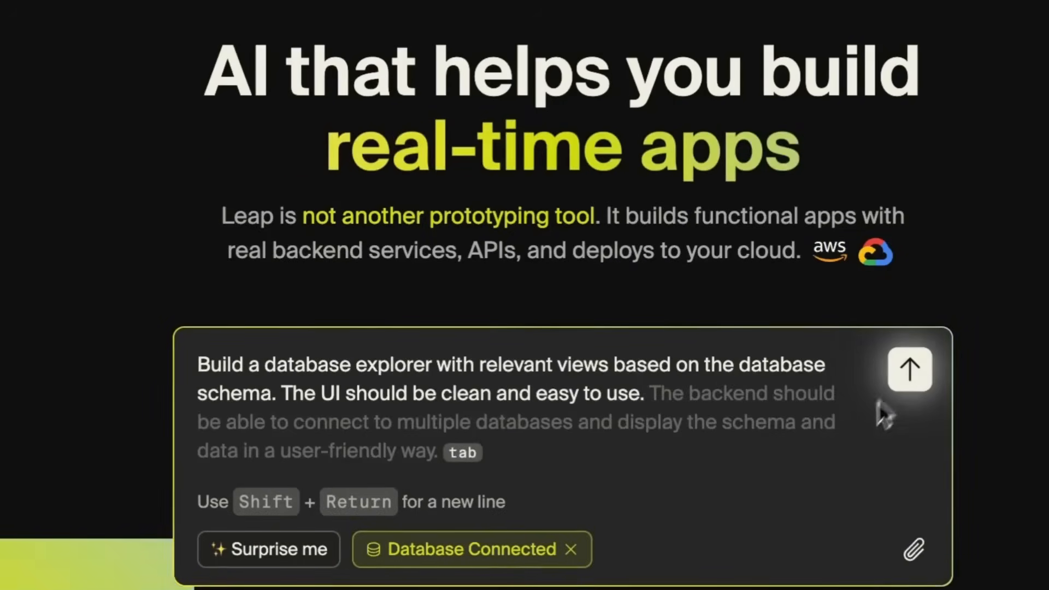
click(908, 370)
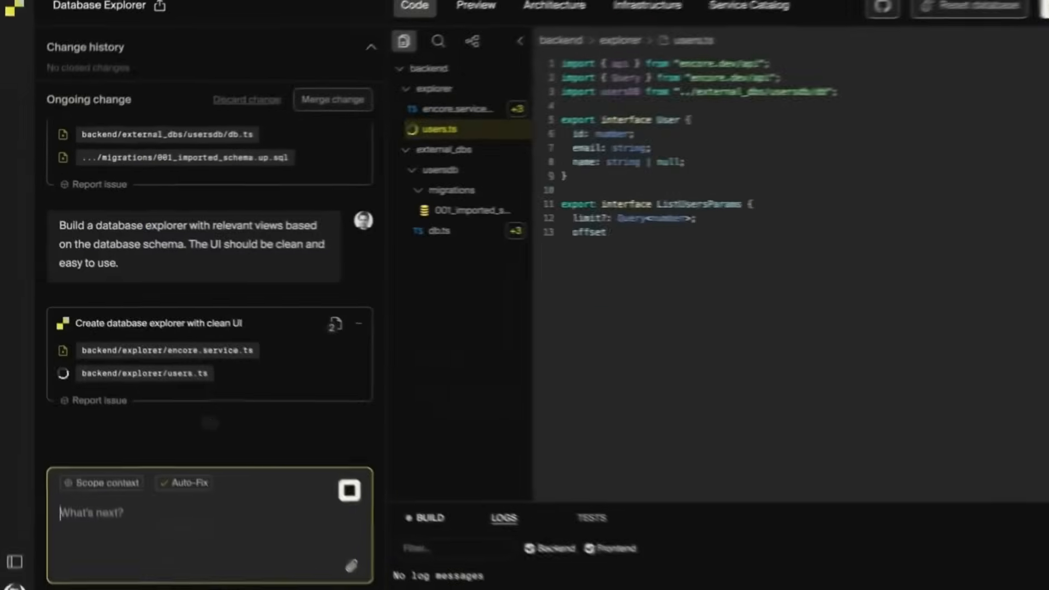
- Preview the built DB Explorer app and open its Posts page
click(448, 16)
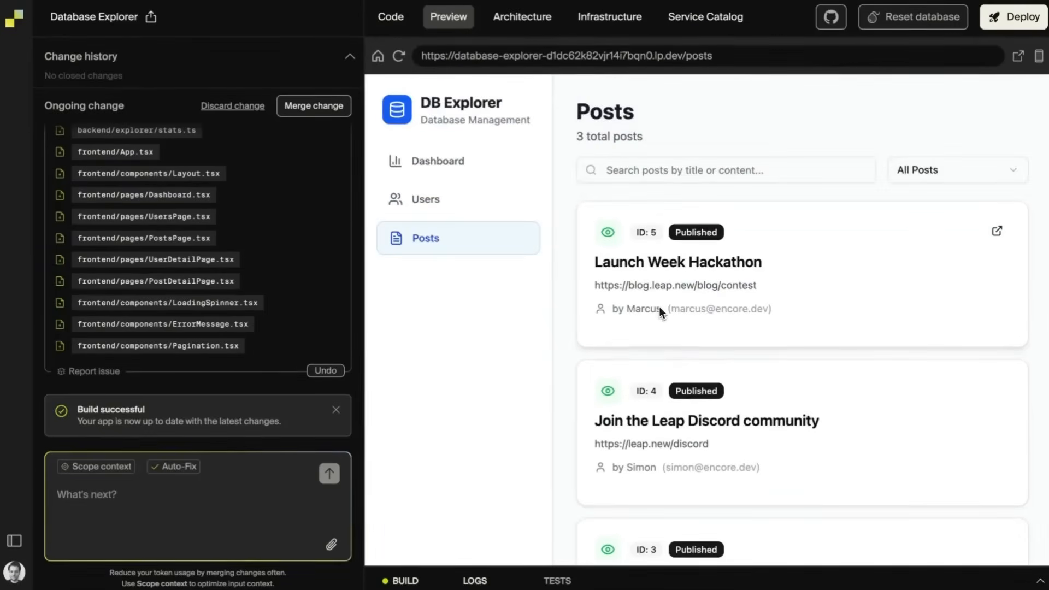
click(609, 16)
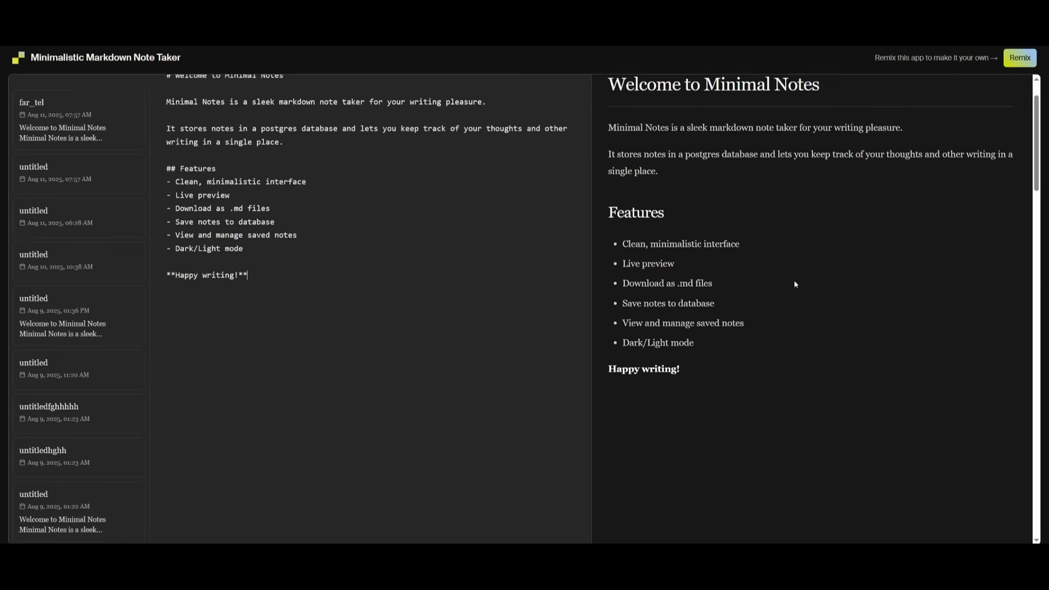
- Browse the Markdown Note Taker, Songify and CageFlix showcase apps
click(823, 91)
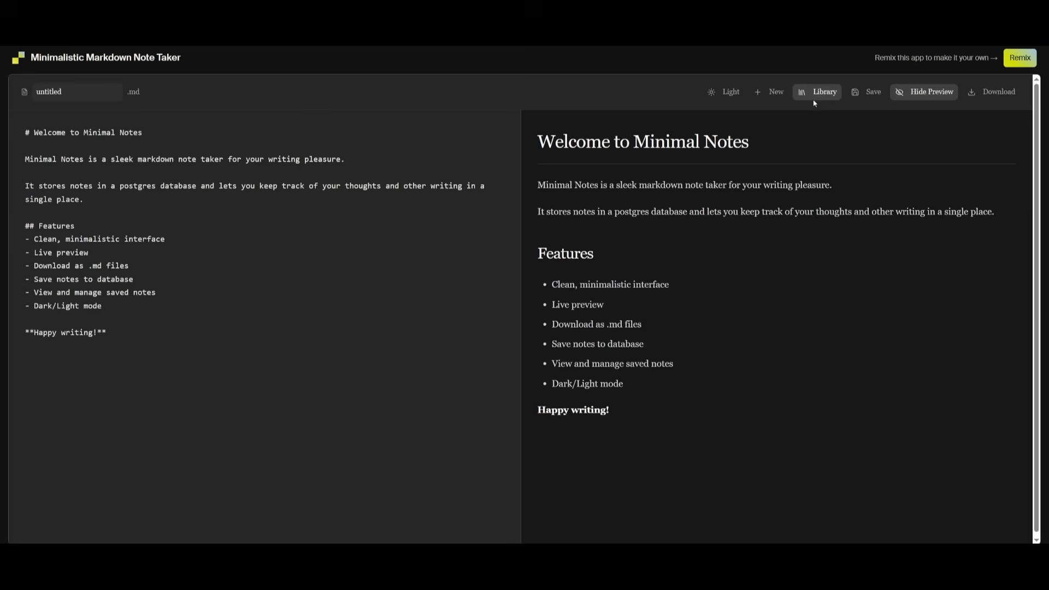
mouse_move(525, 273)
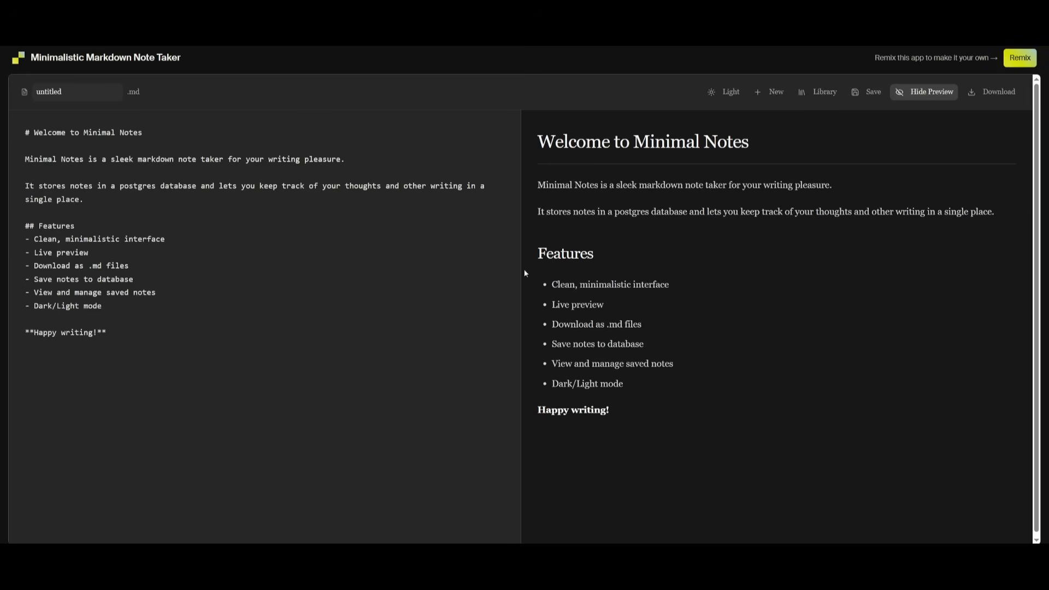
mouse_move(840, 136)
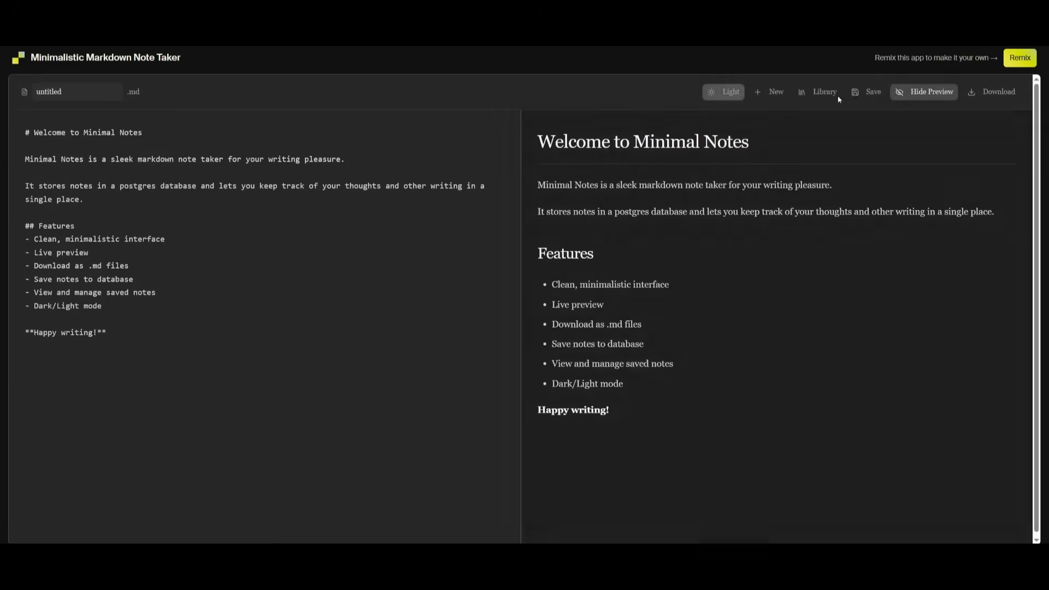
click(869, 92)
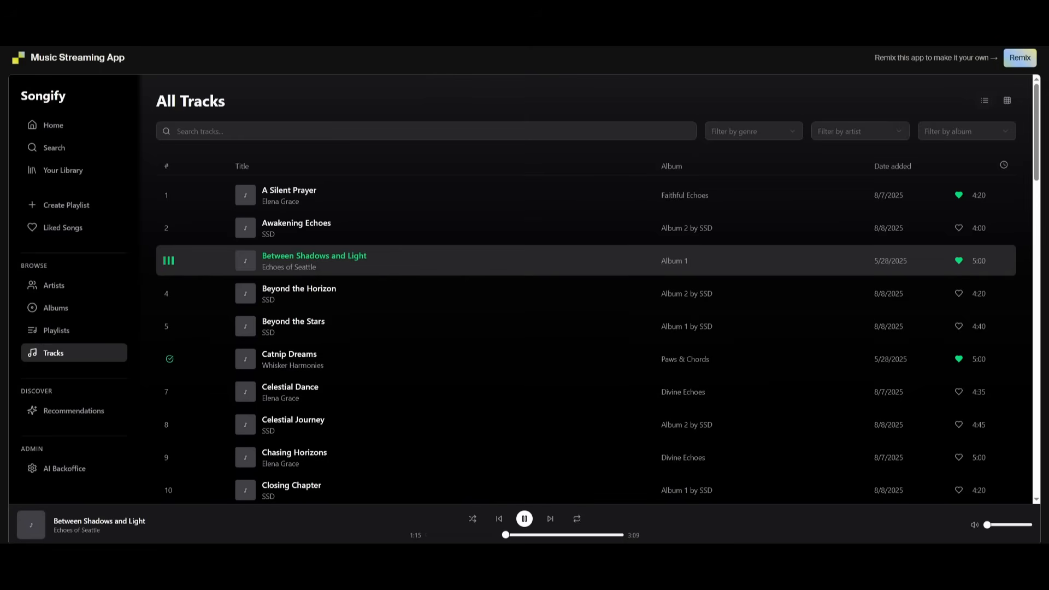
scroll(up, 3)
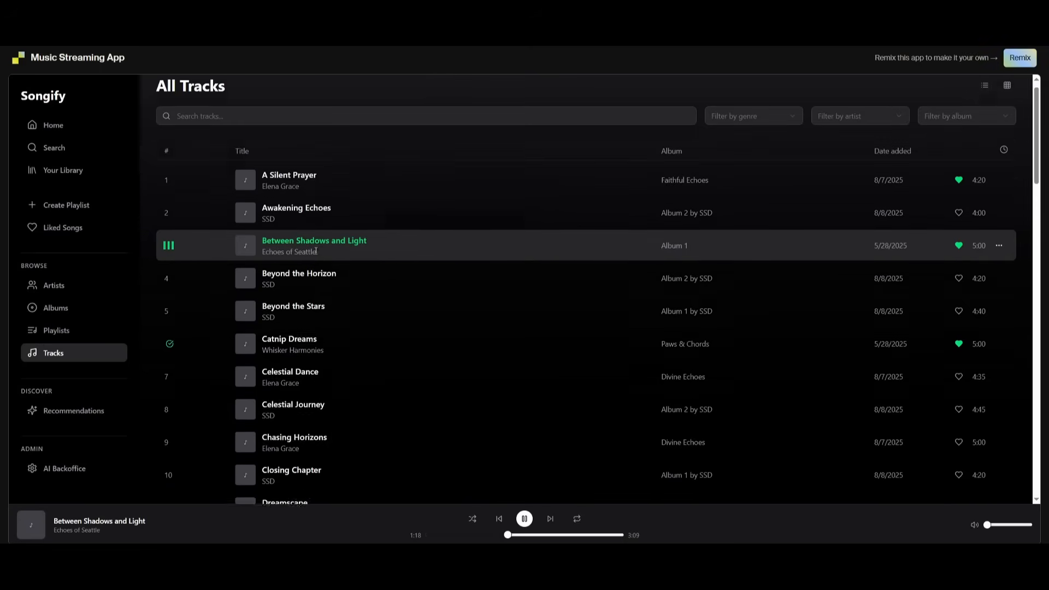
scroll(down, 3)
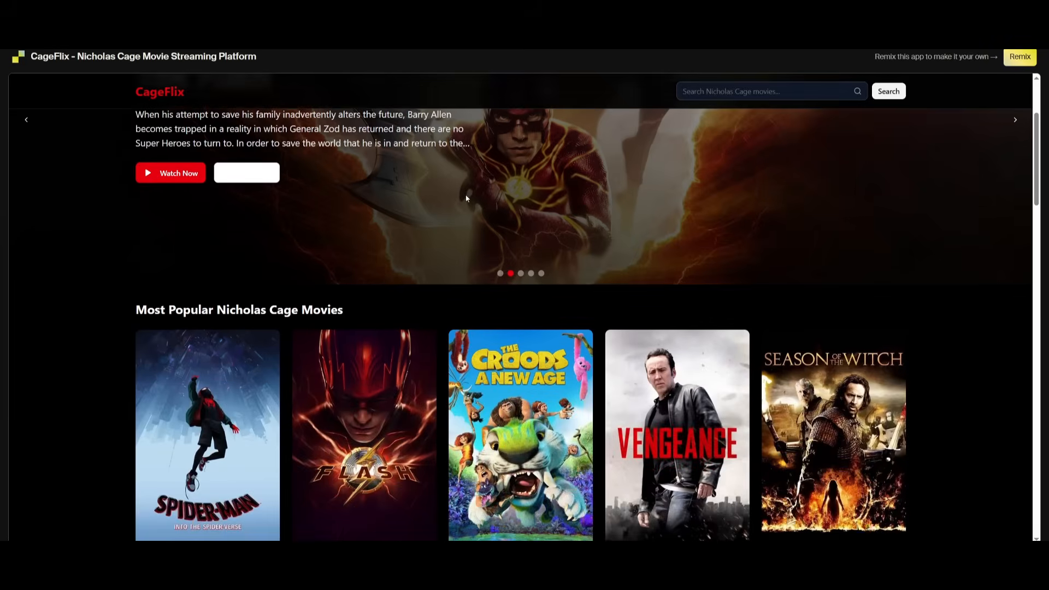
scroll(down, 3)
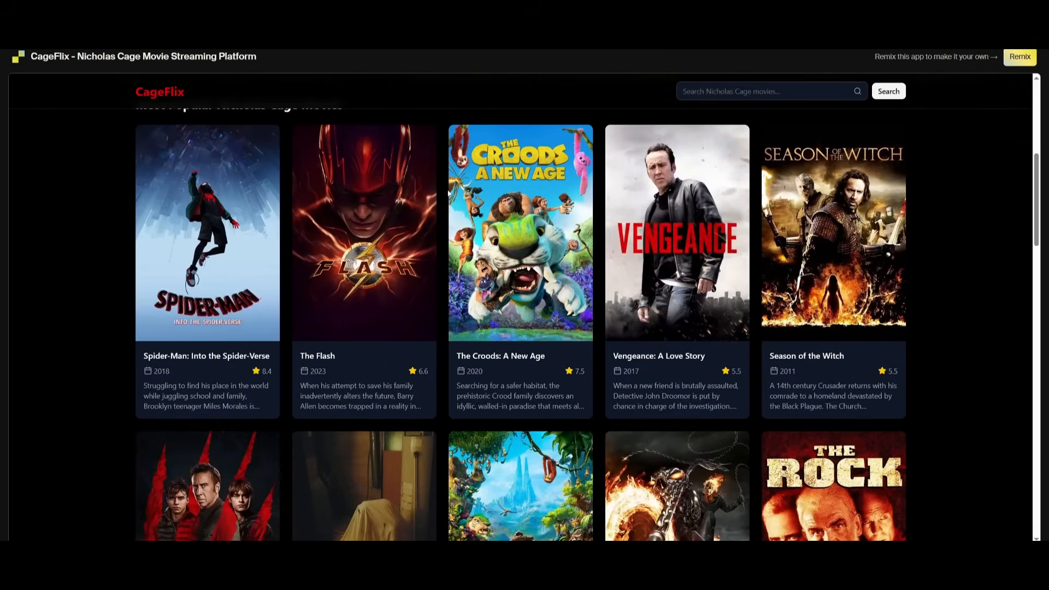
- Open The Flash movie details in CageFlix and view its trailers
click(364, 233)
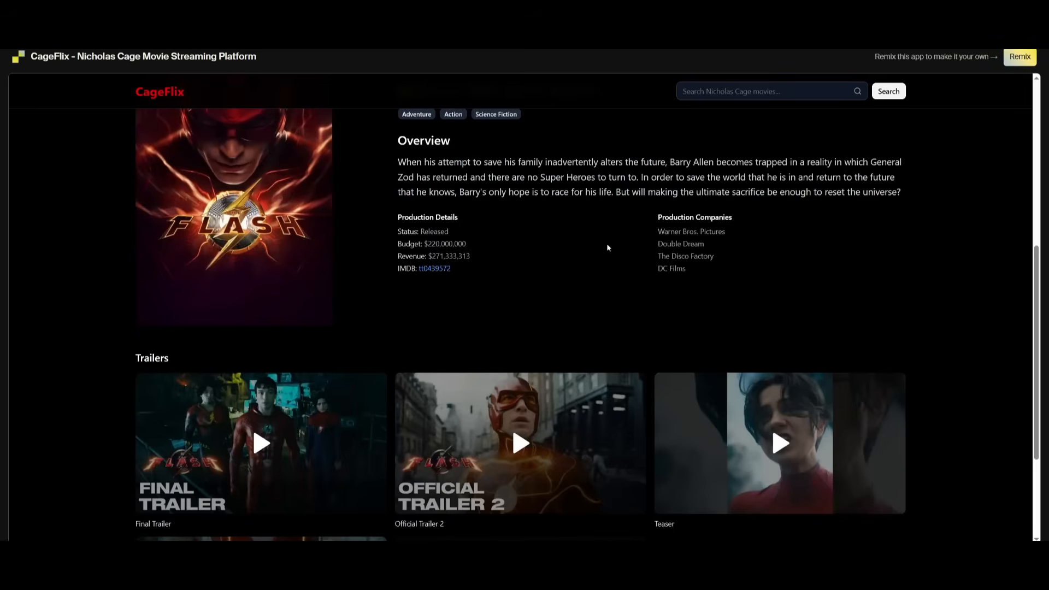
mouse_move(147, 277)
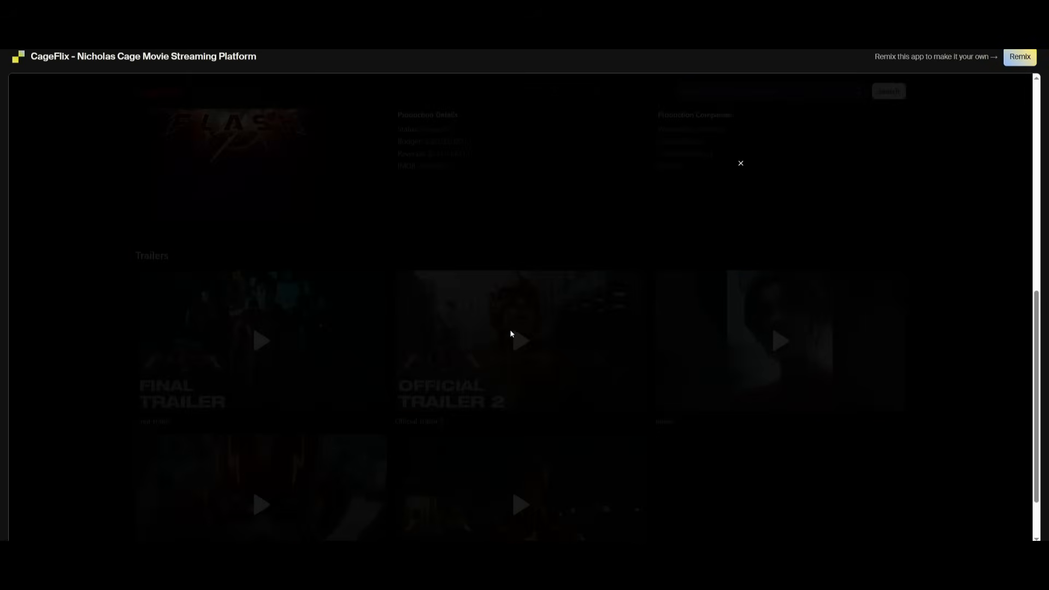
click(520, 340)
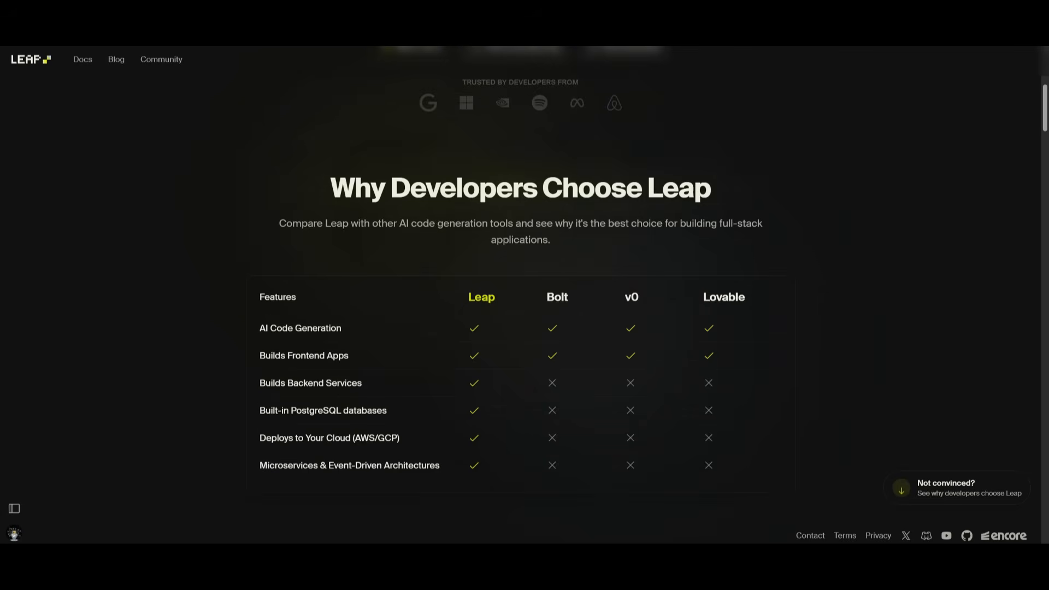
- Scroll the Leap homepage back up to the prompt box for the newsletter service request
scroll(up, 3)
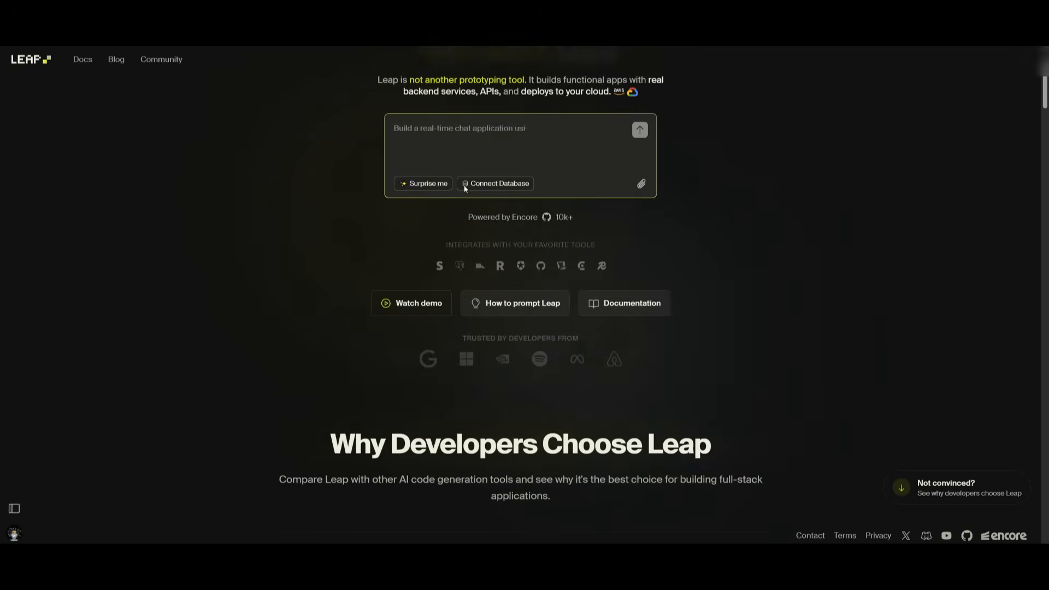
scroll(up, 3)
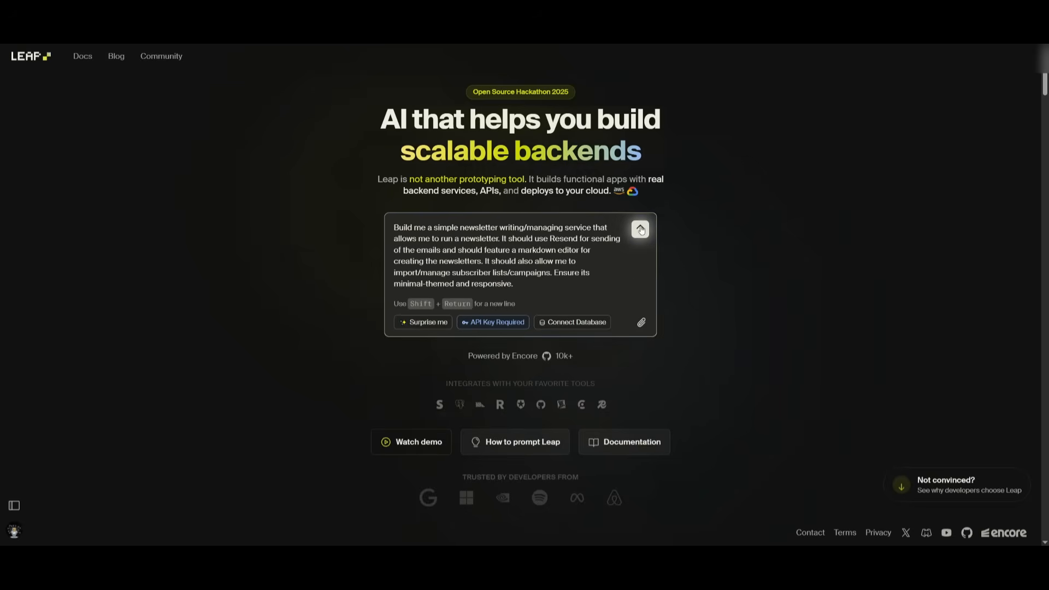
- Send the newsletter service request and follow the generated migration, types and subscriber endpoint files
click(639, 229)
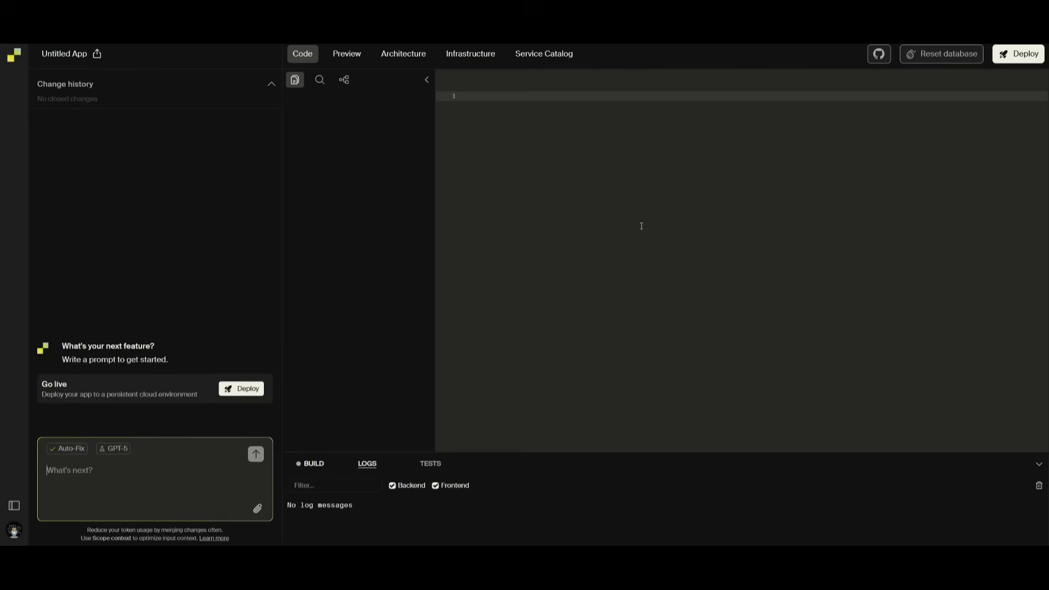
click(256, 453)
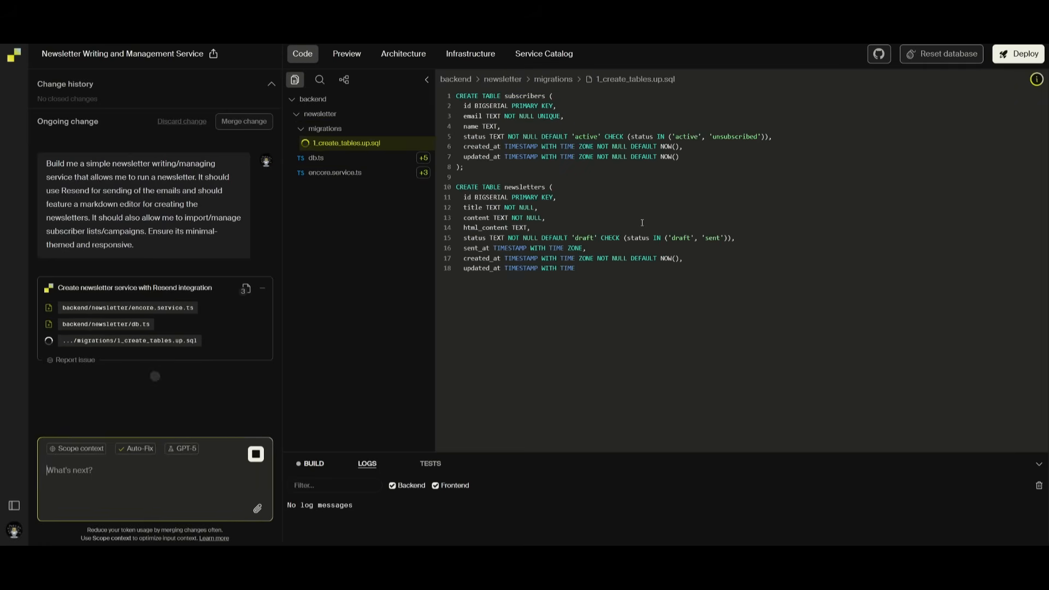
scroll(down, 3)
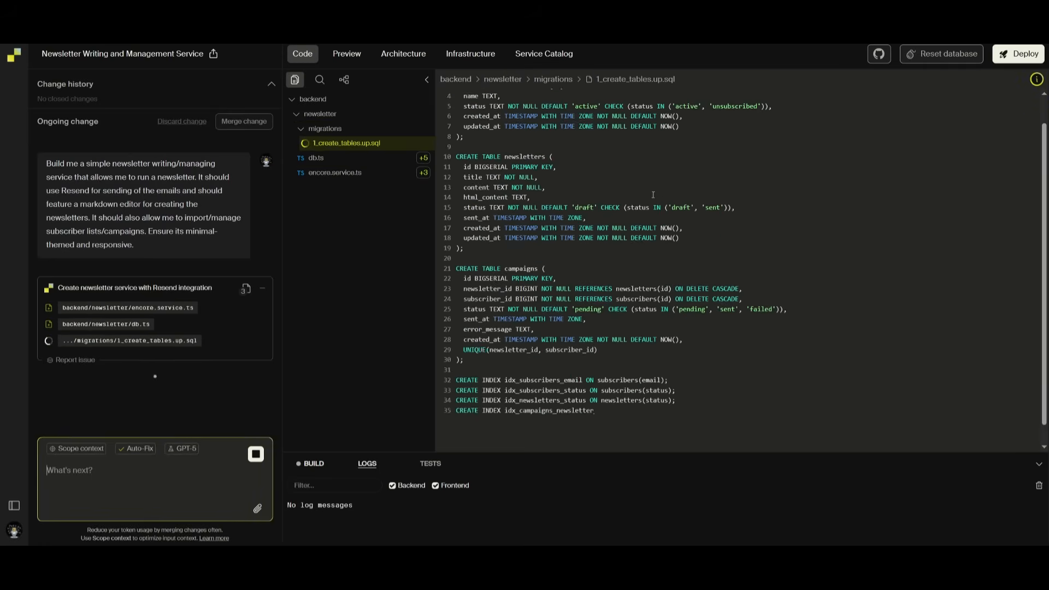
click(321, 187)
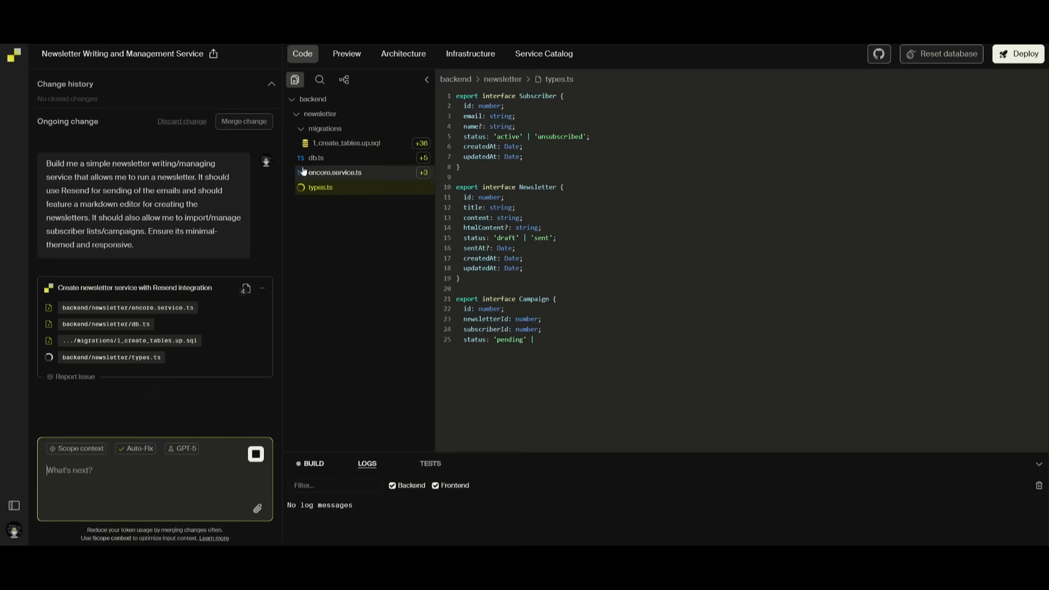
scroll(down, 3)
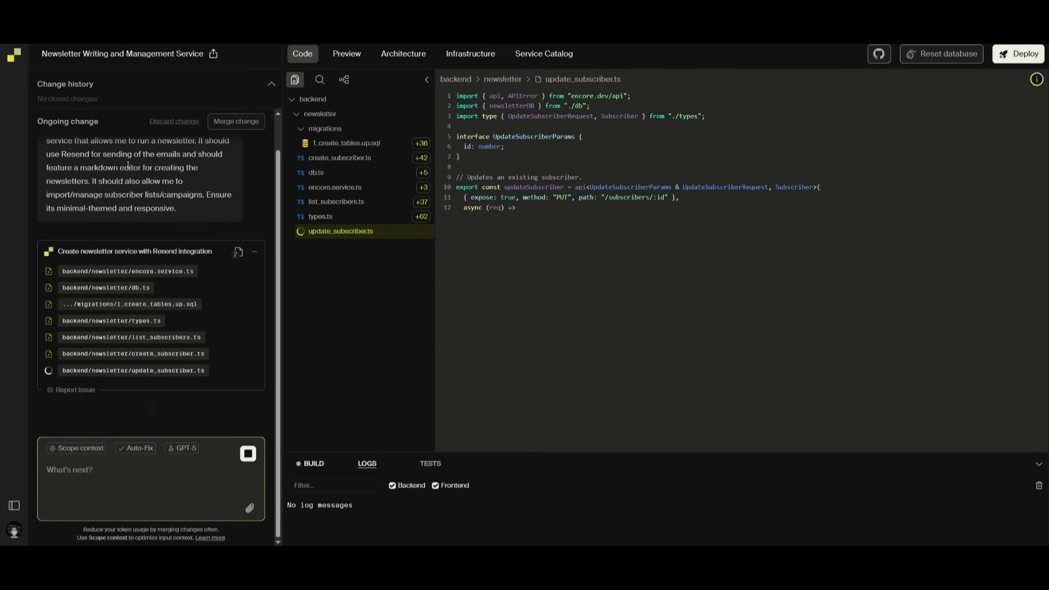
- Preview the newsletter dashboard, then the Subscribers page with its Add Subscriber and CSV Import forms
click(347, 53)
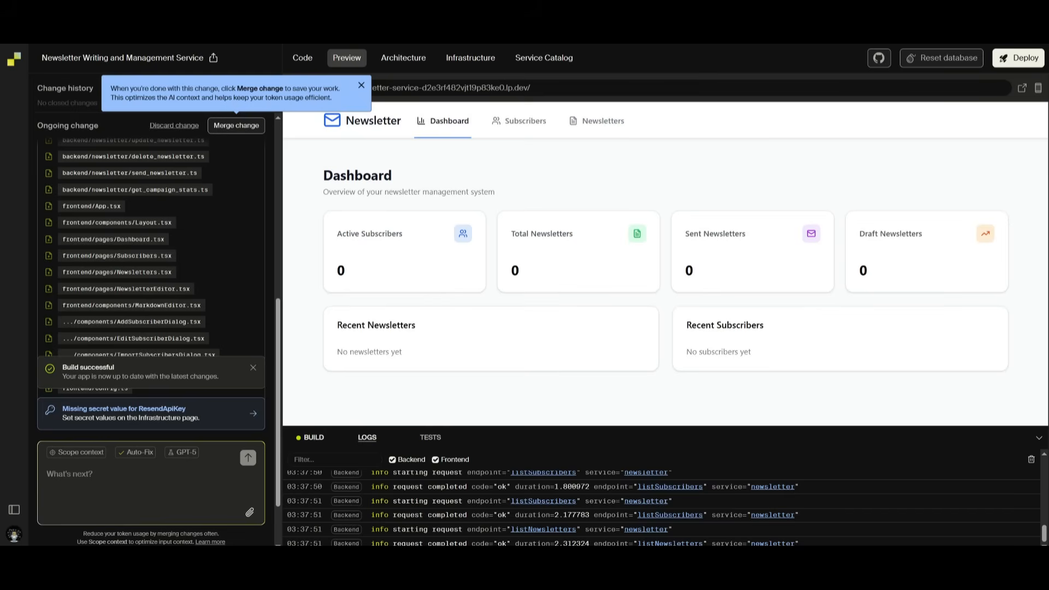
mouse_move(311, 114)
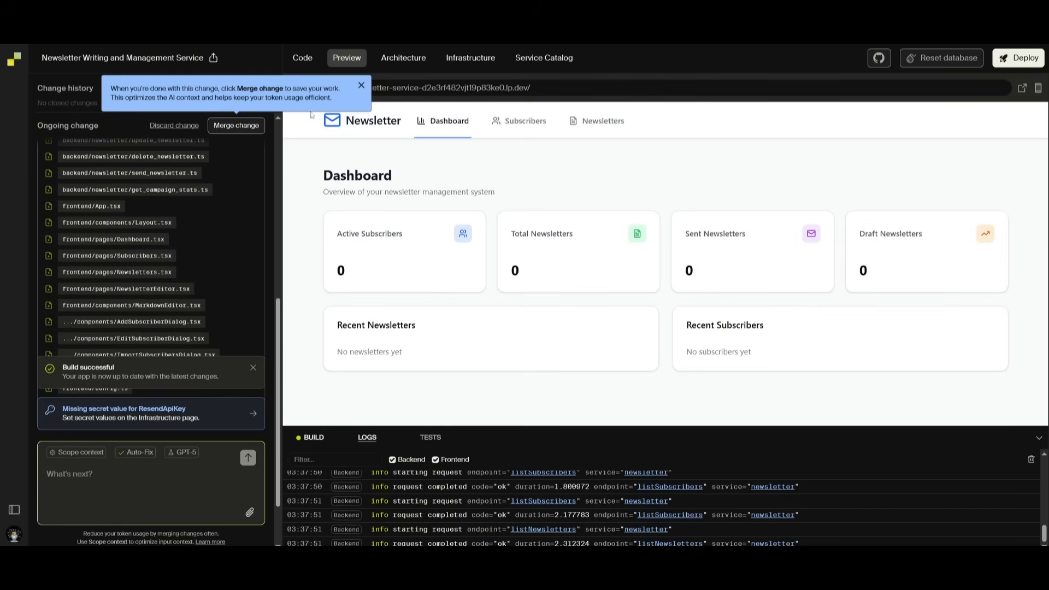
mouse_move(440, 111)
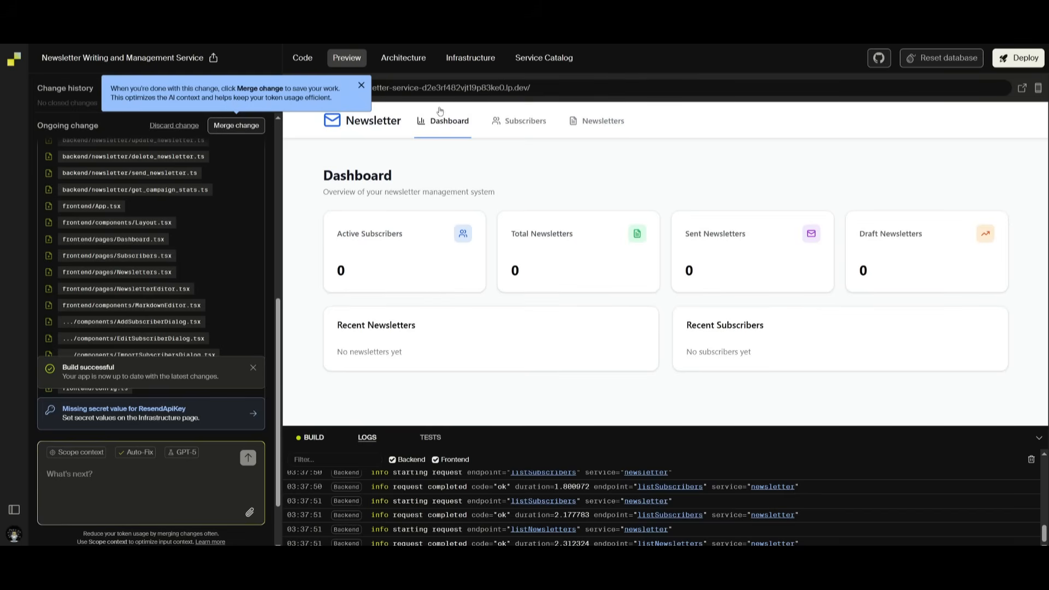
click(524, 121)
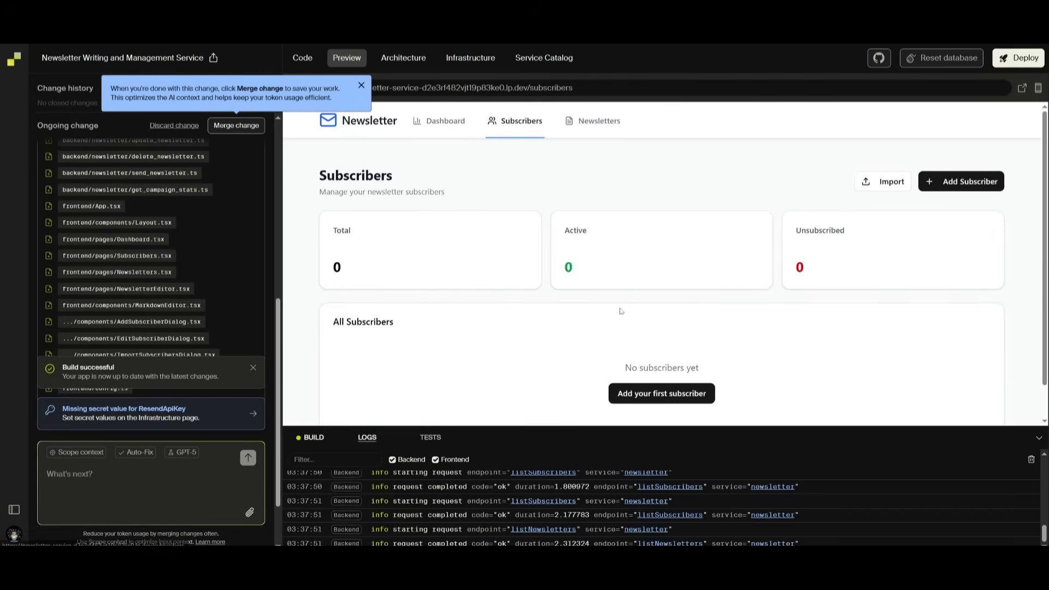
click(961, 180)
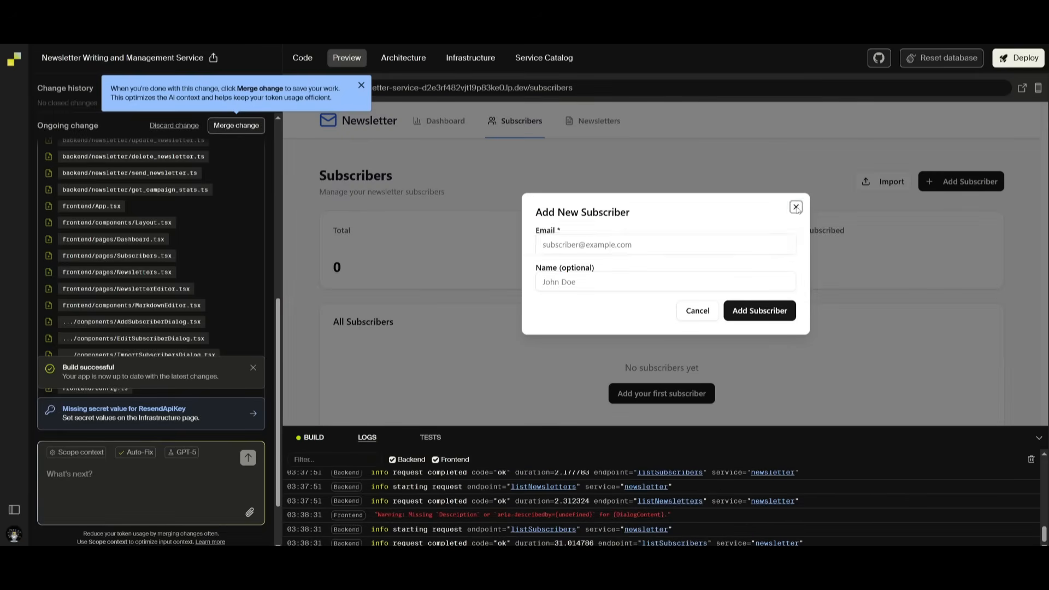
click(889, 182)
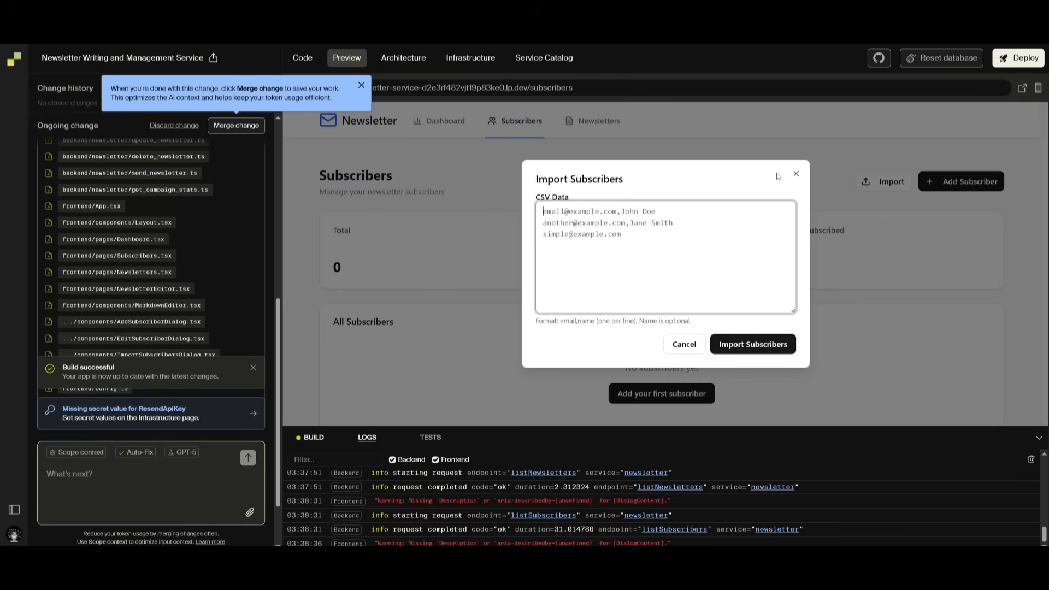
- Go to the Newsletters page and start a New Newsletter in the markdown editor
click(599, 122)
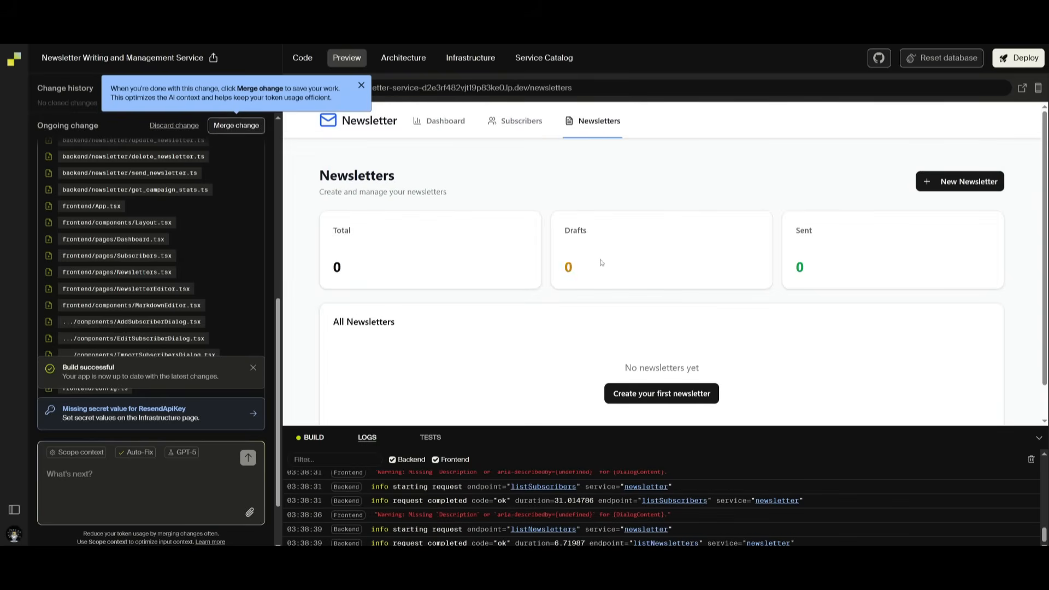
click(959, 181)
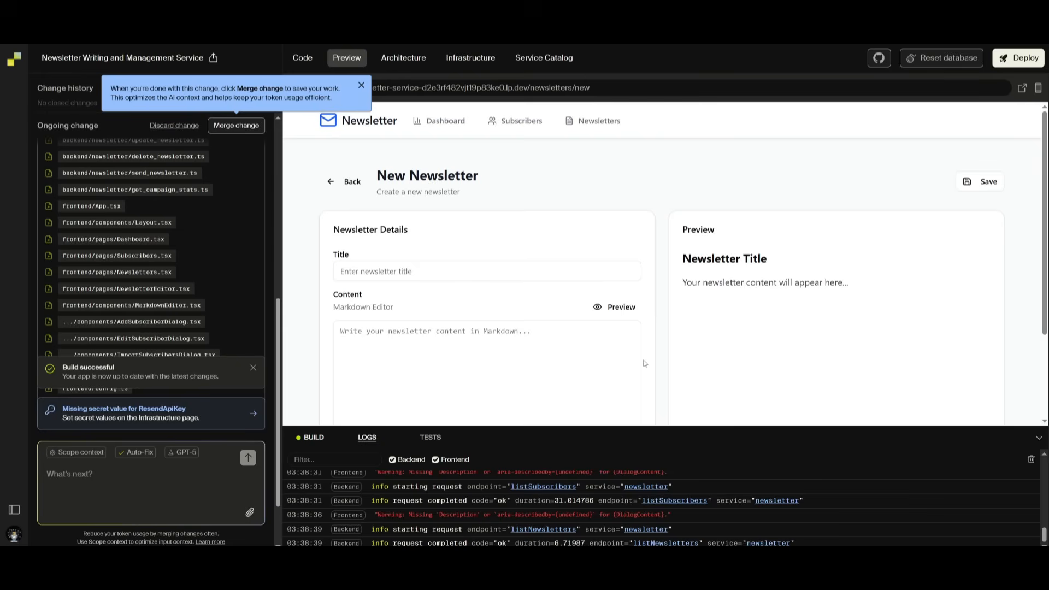
mouse_move(513, 438)
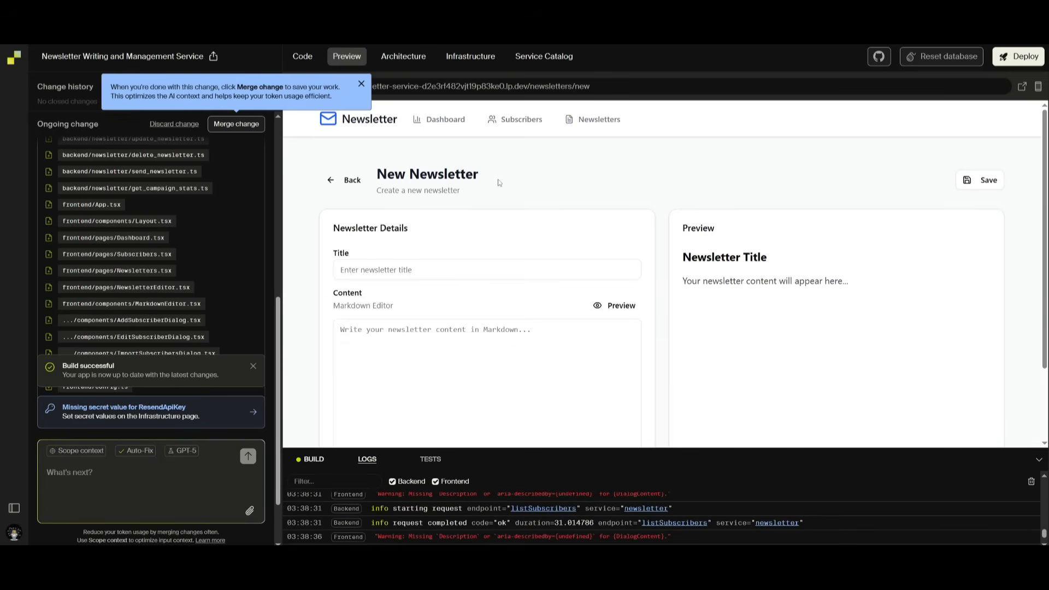
mouse_move(75, 460)
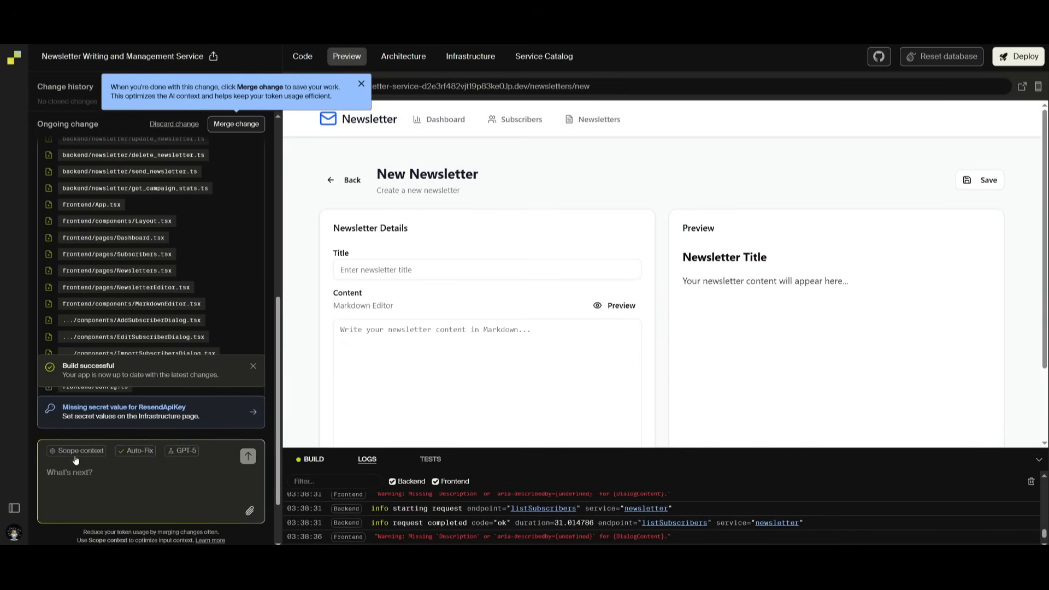
mouse_move(79, 450)
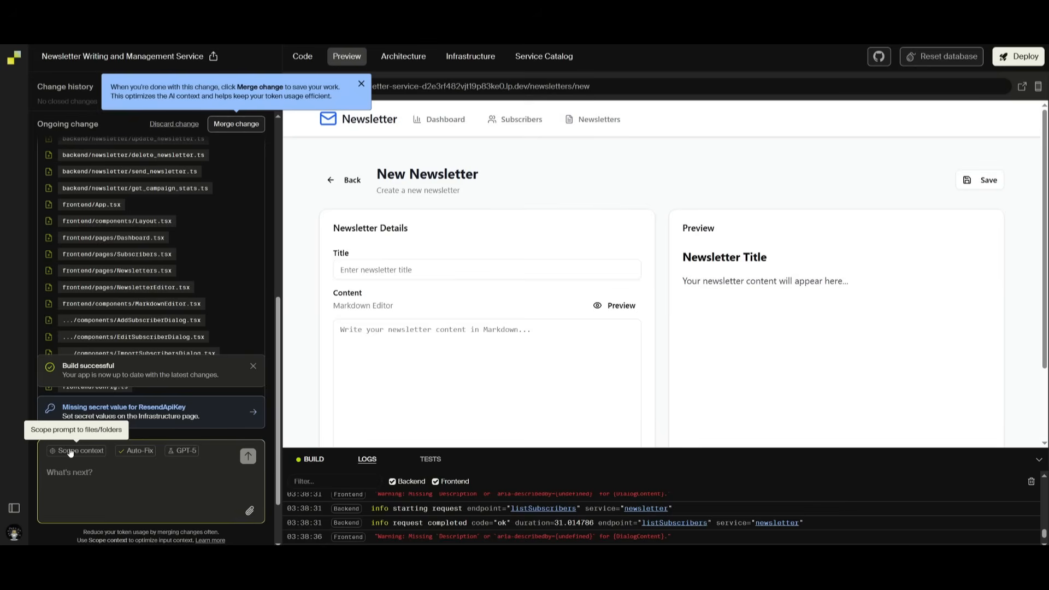
- Scope the next prompt's context to the frontend folder and begin typing the request
click(76, 453)
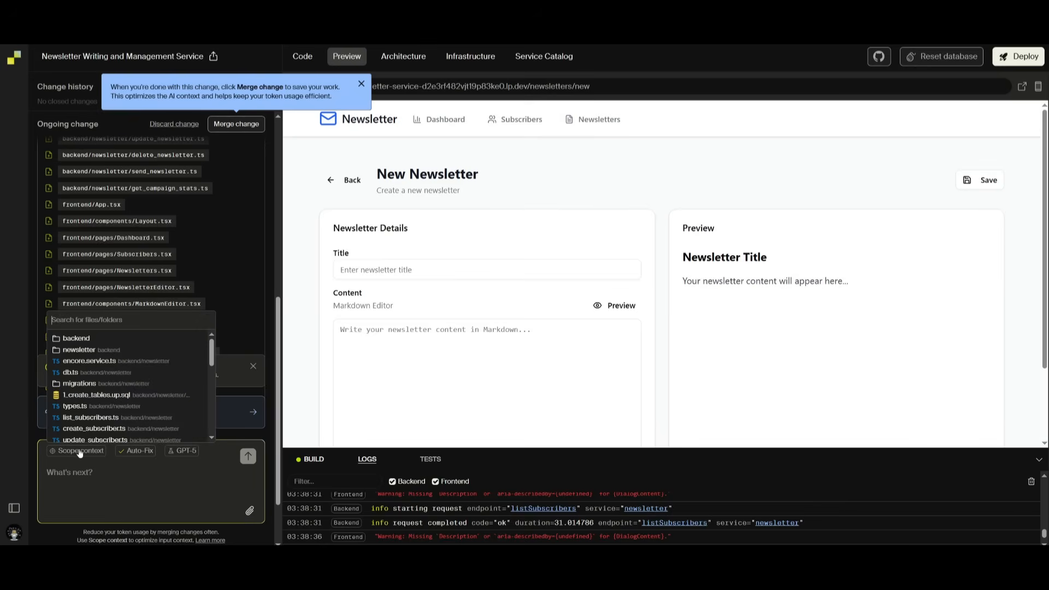
scroll(down, 3)
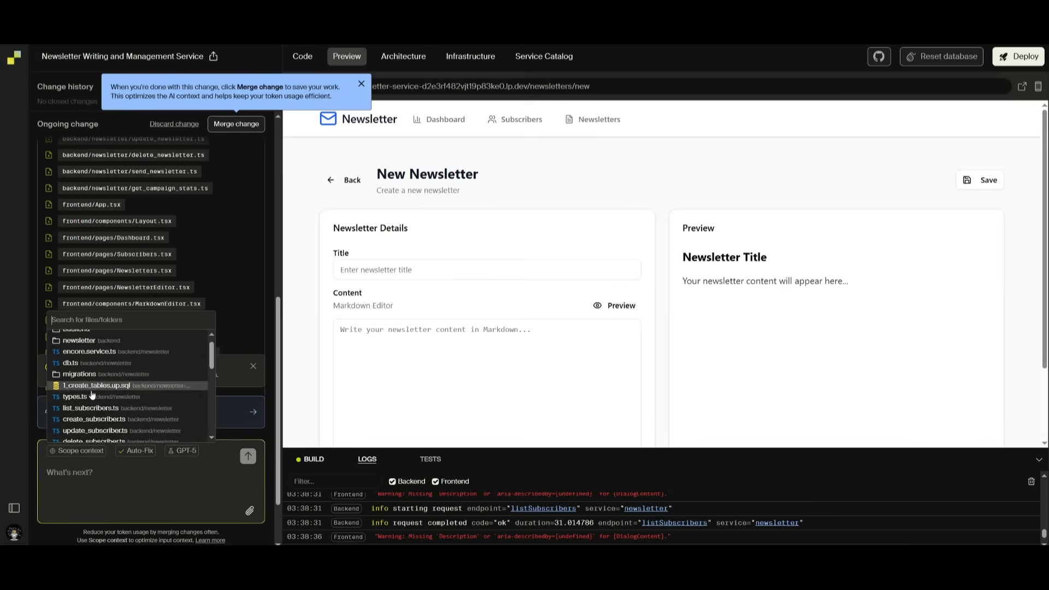
scroll(down, 3)
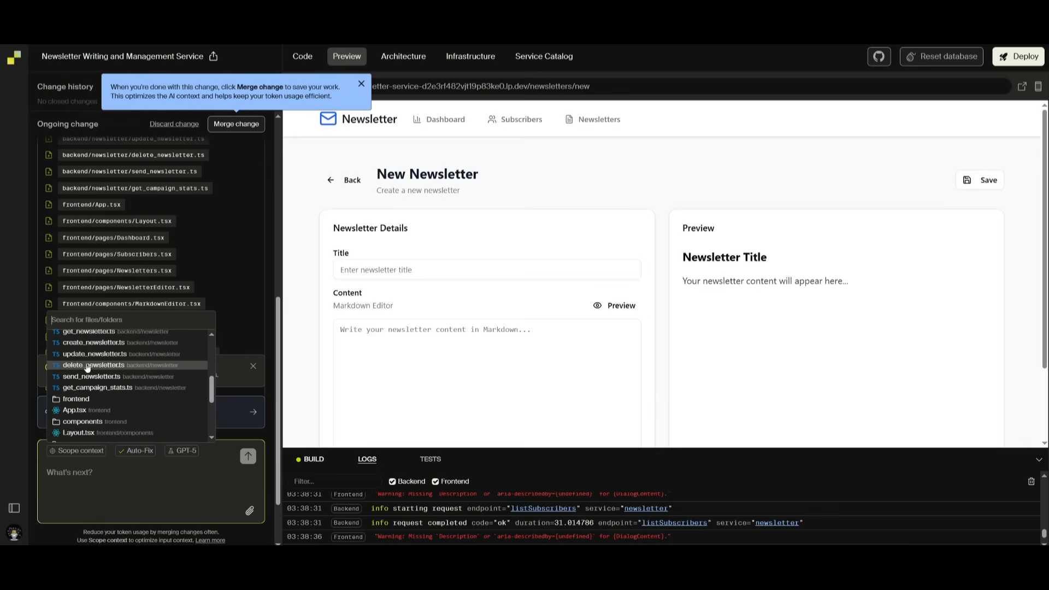
mouse_move(77, 399)
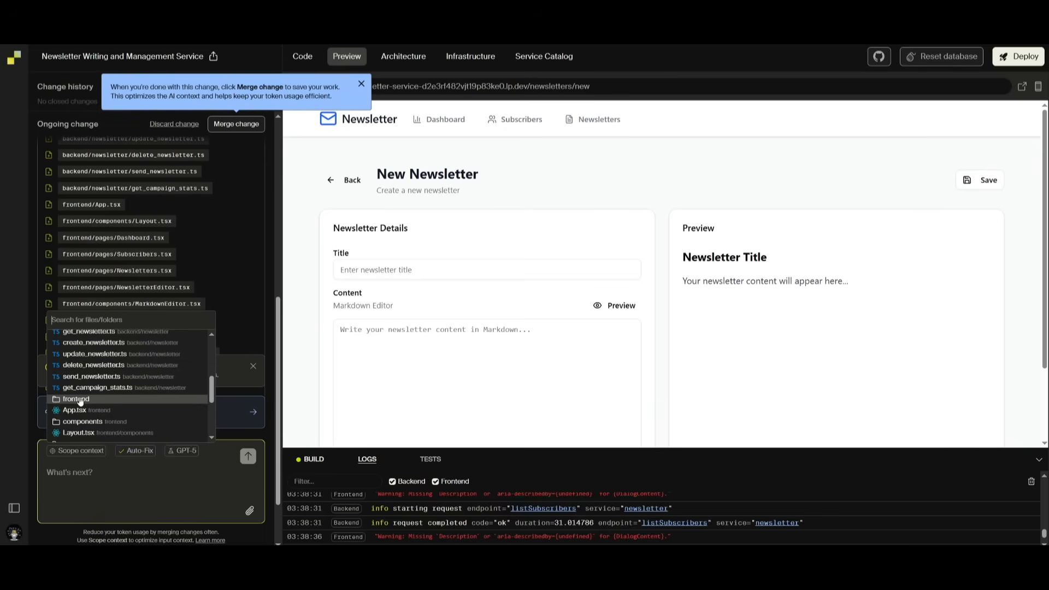
click(75, 399)
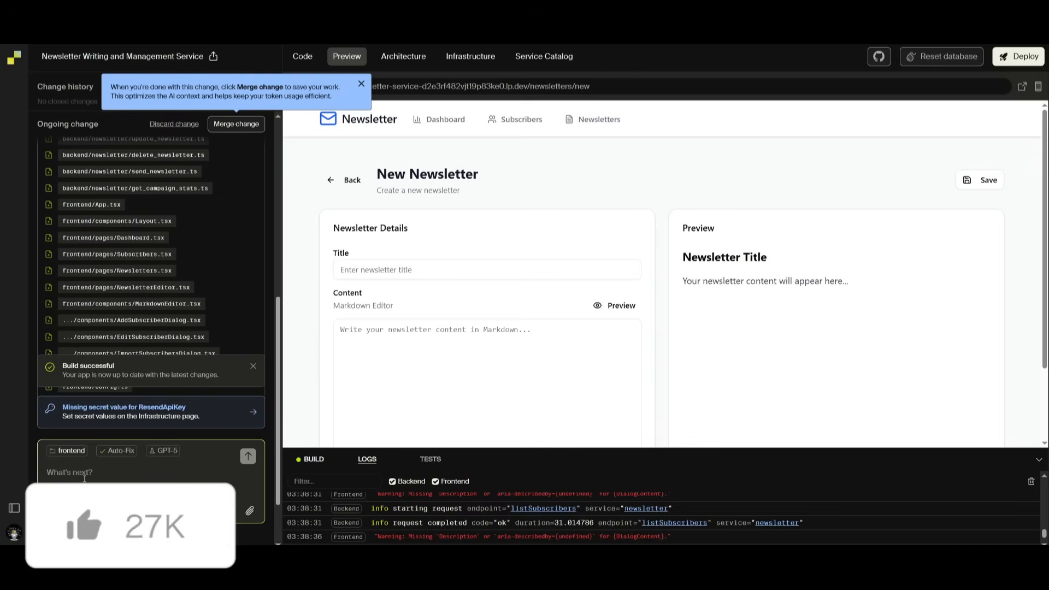
text(can you please imrpove th)
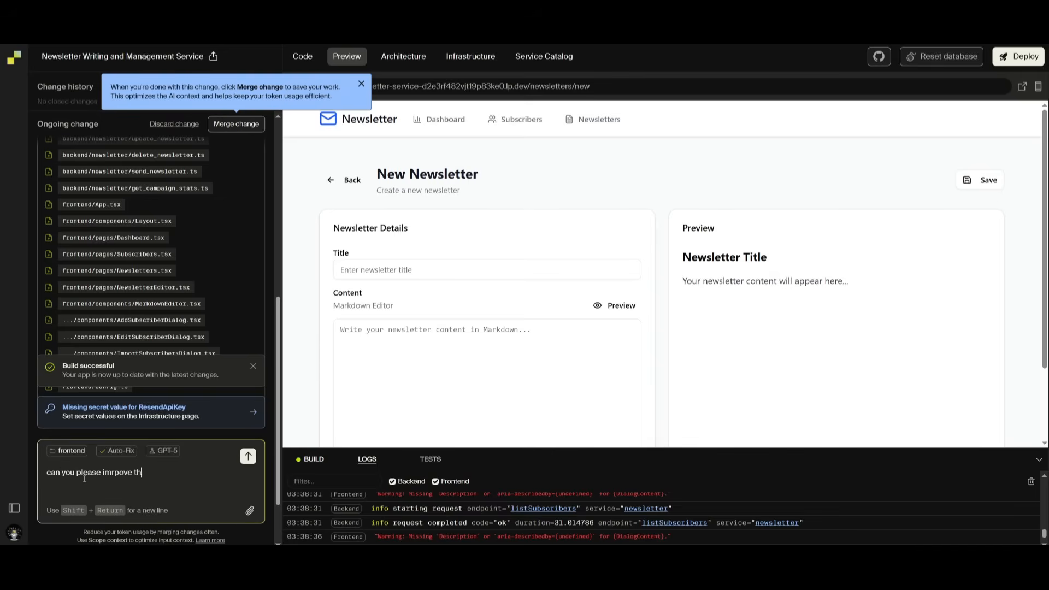
- Send 'can you please improve the frontend' so the AI starts reworking the UX and design
text(e frontend)
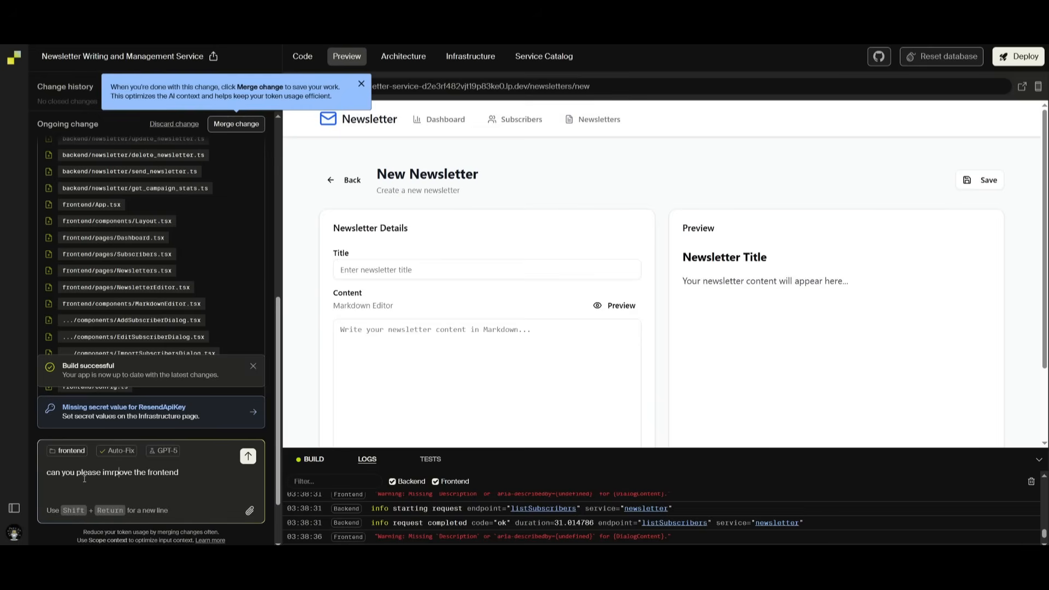
click(247, 456)
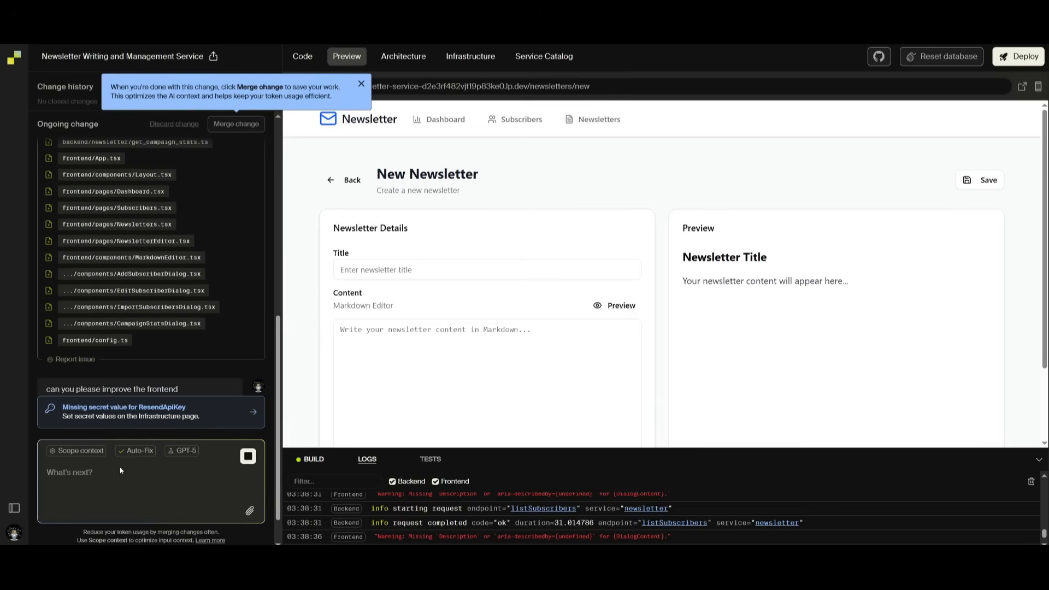
mouse_move(138, 450)
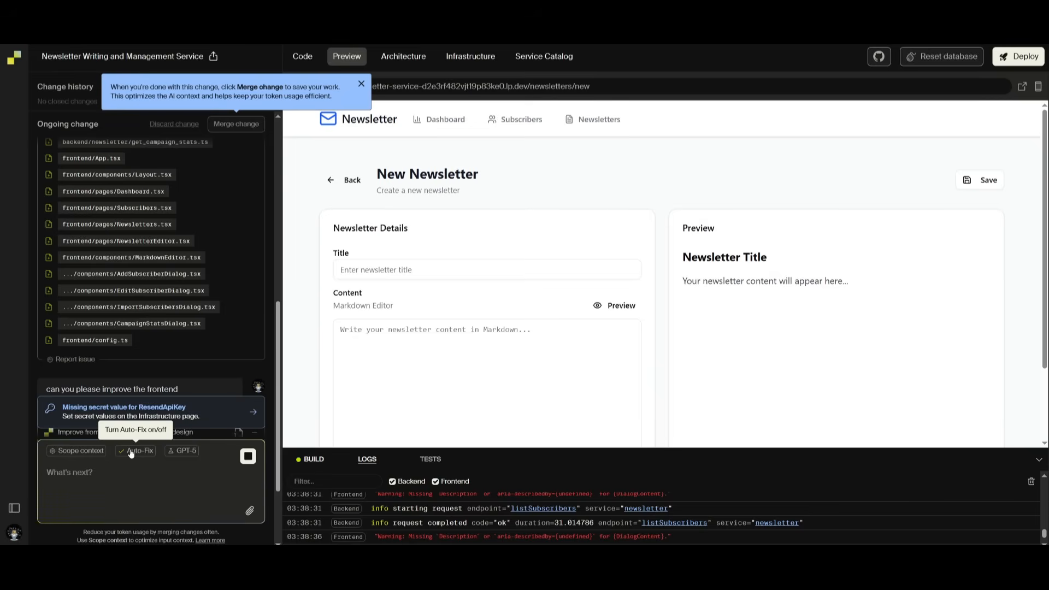
mouse_move(182, 451)
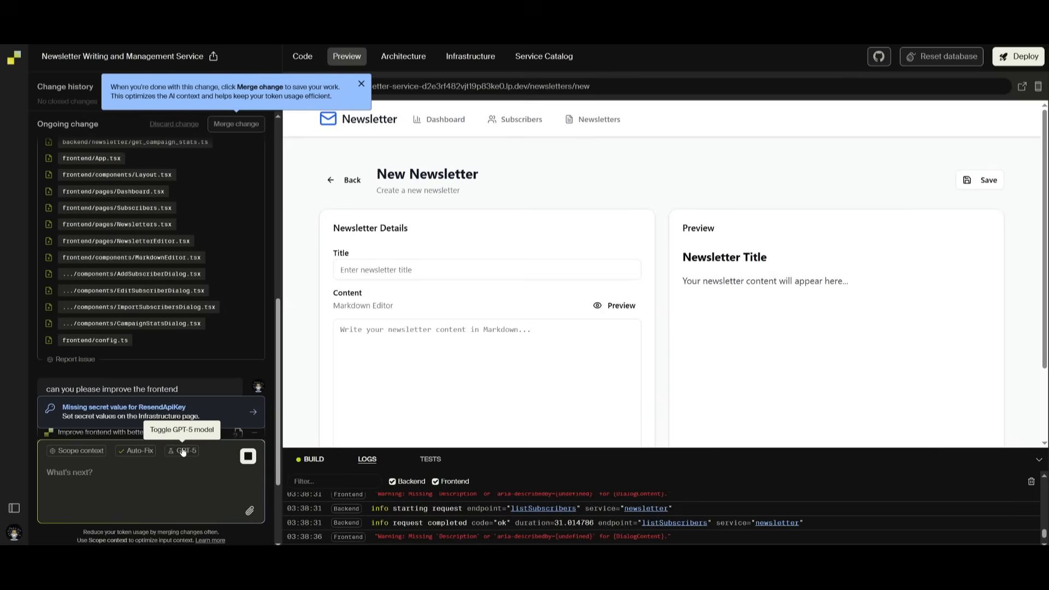
click(181, 451)
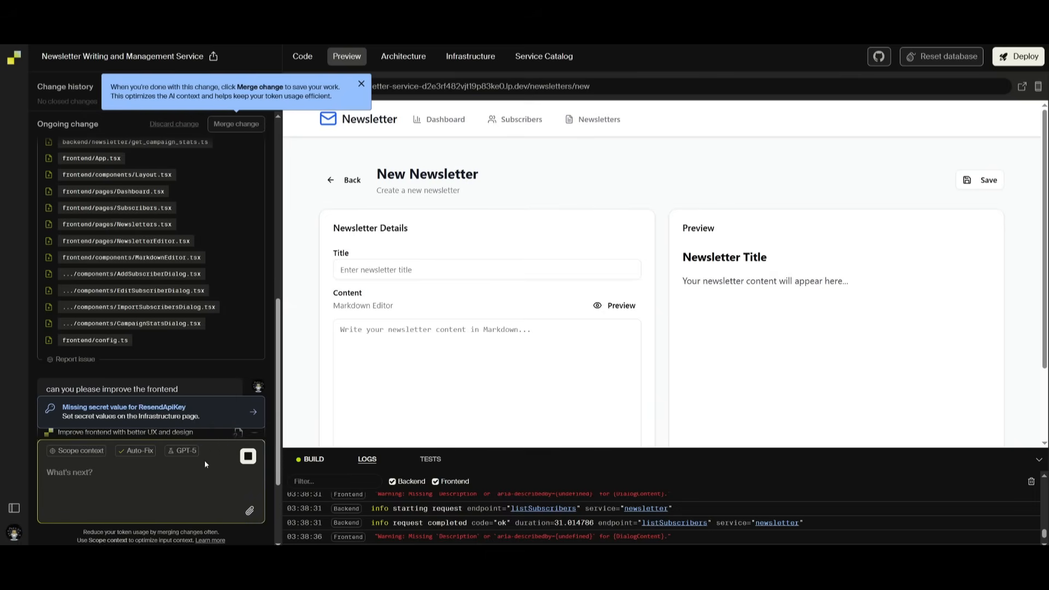
- Review the agent's edits to Layout.tsx and the Dashboard page with stat cards and recent newsletters
scroll(down, 3)
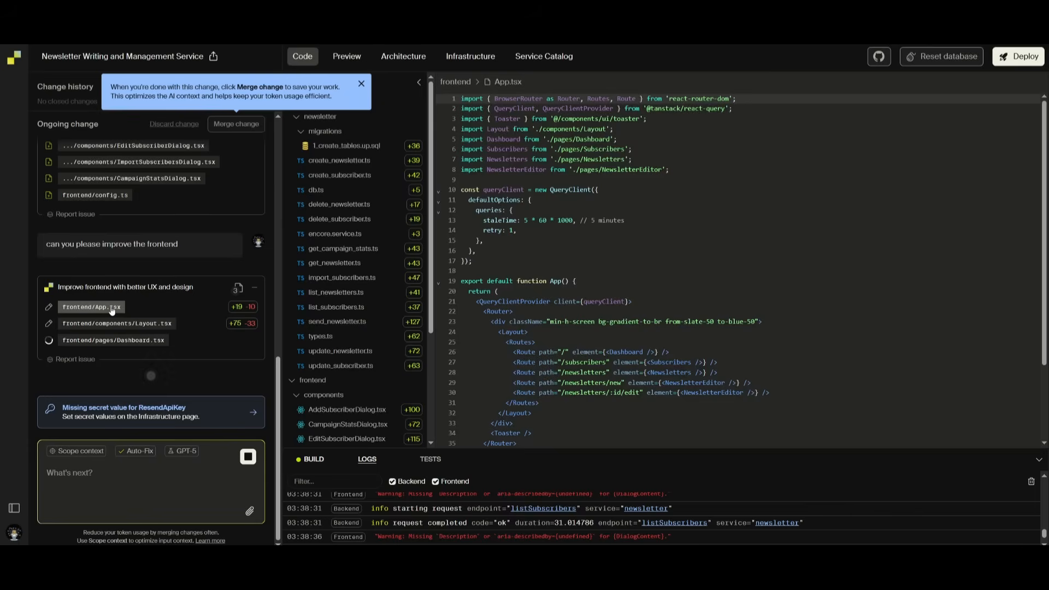
scroll(down, 3)
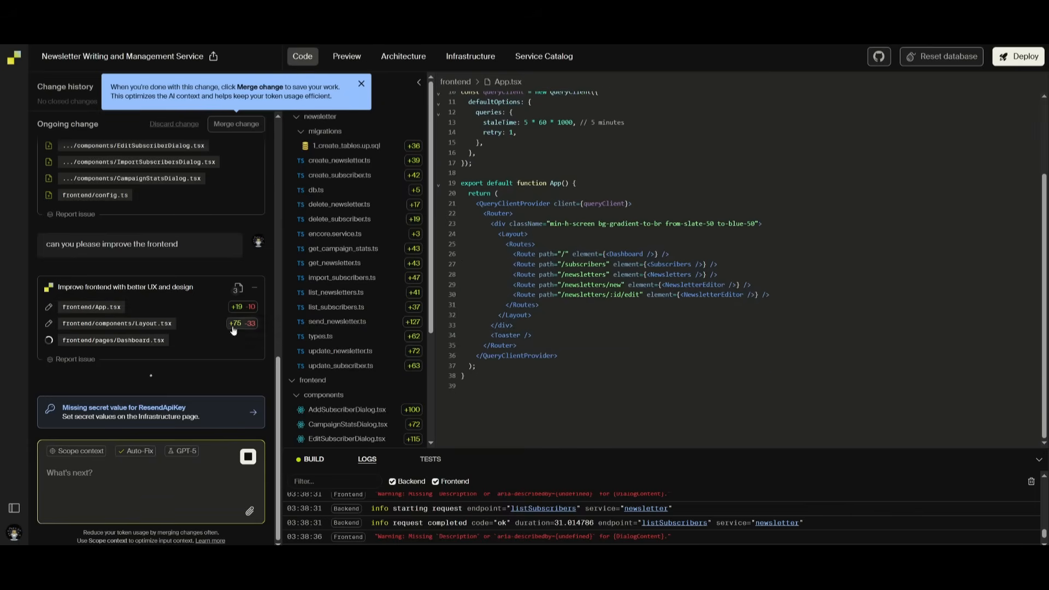
click(114, 340)
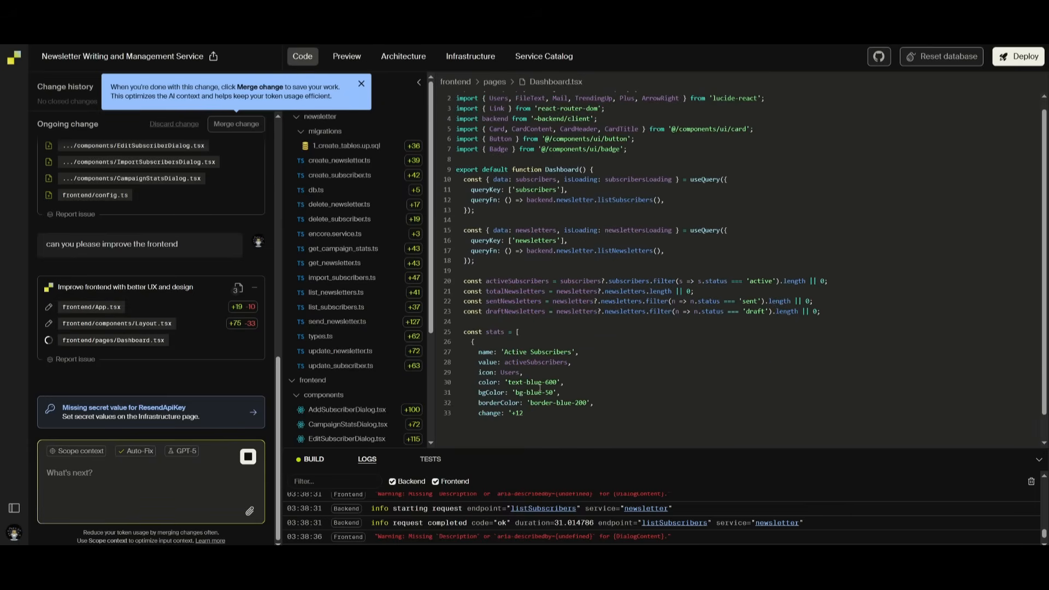
scroll(down, 3)
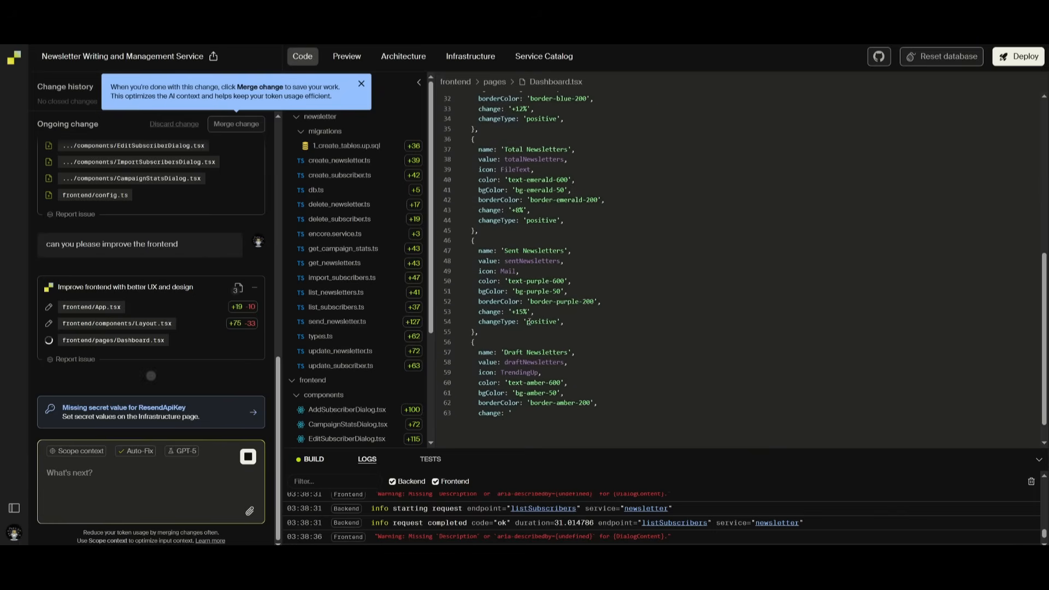
scroll(down, 3)
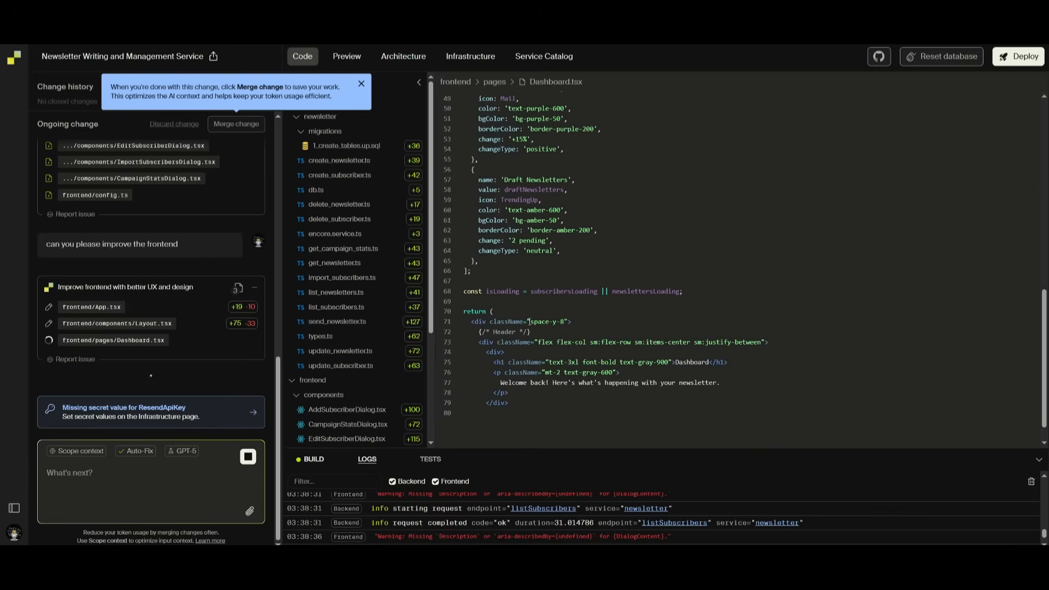
scroll(down, 3)
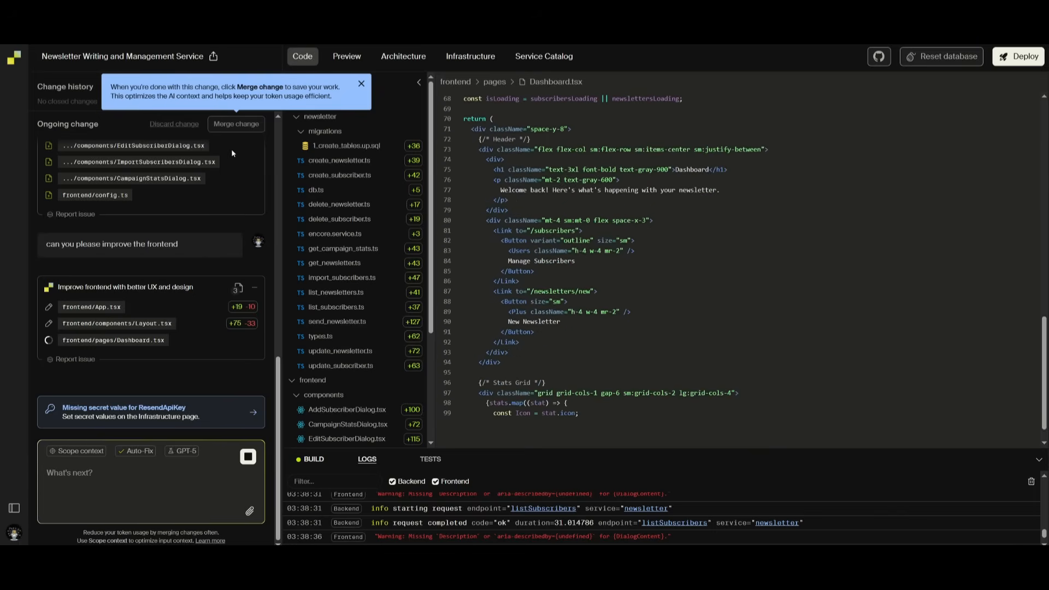
scroll(down, 3)
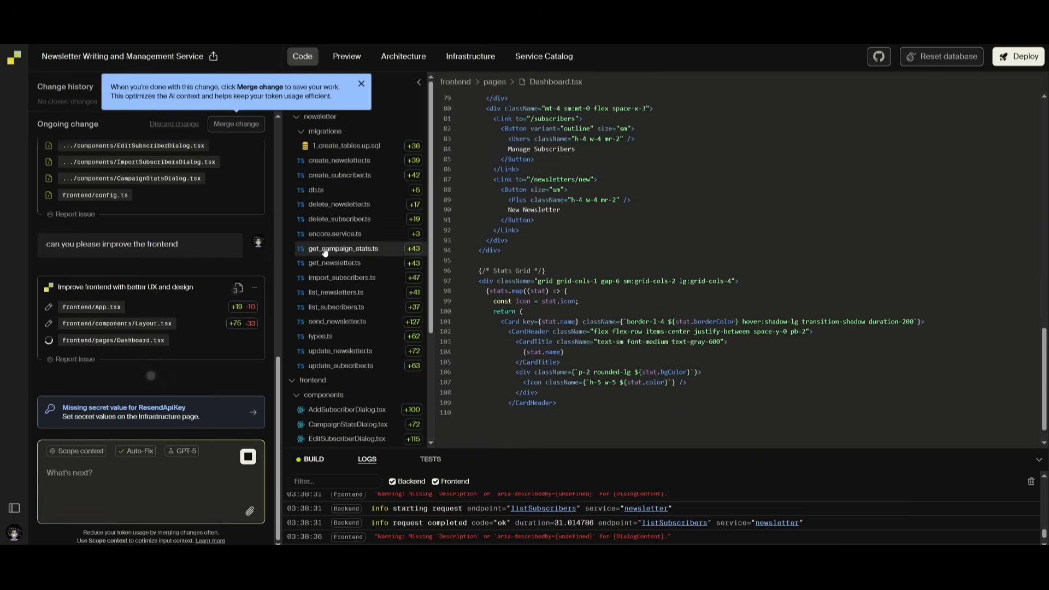
scroll(down, 3)
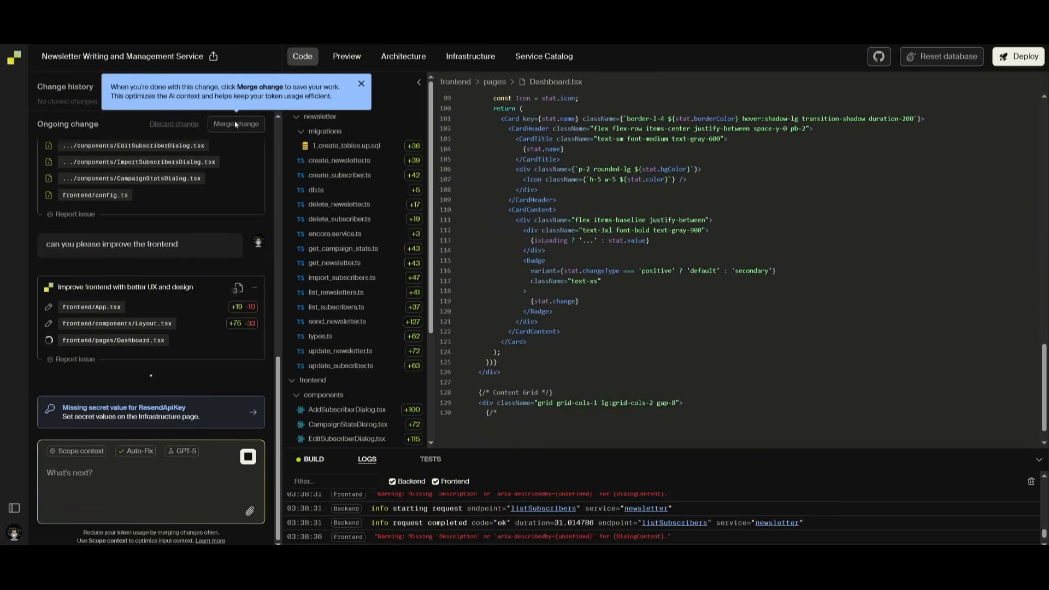
scroll(down, 3)
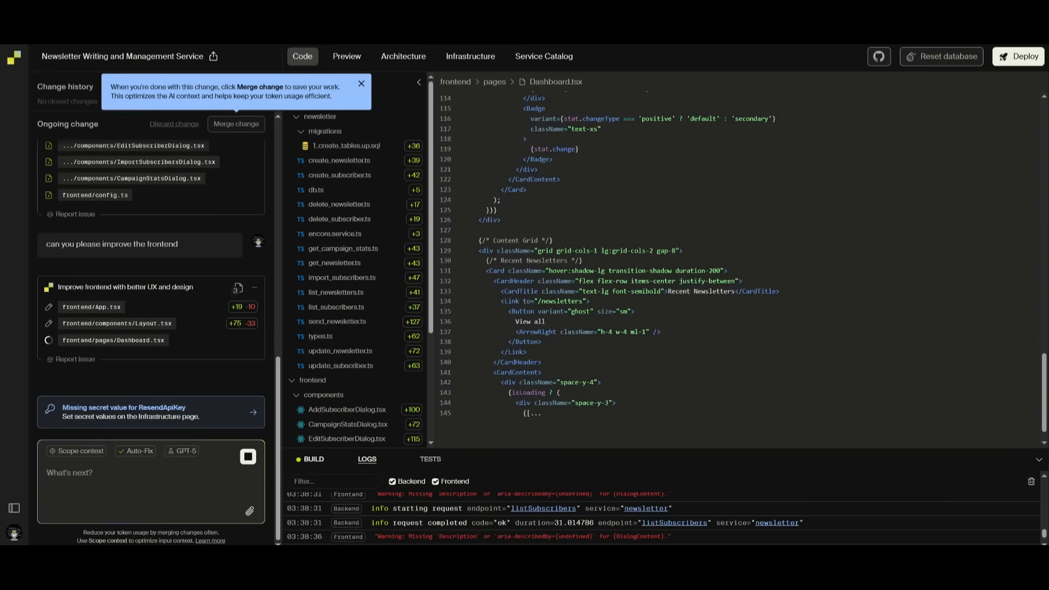
scroll(down, 3)
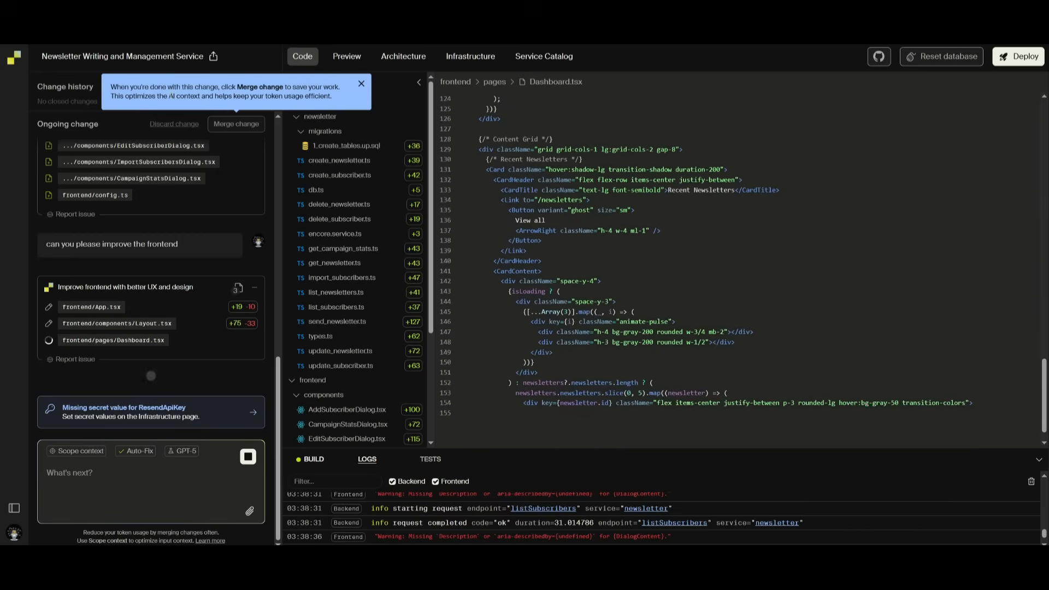
scroll(down, 3)
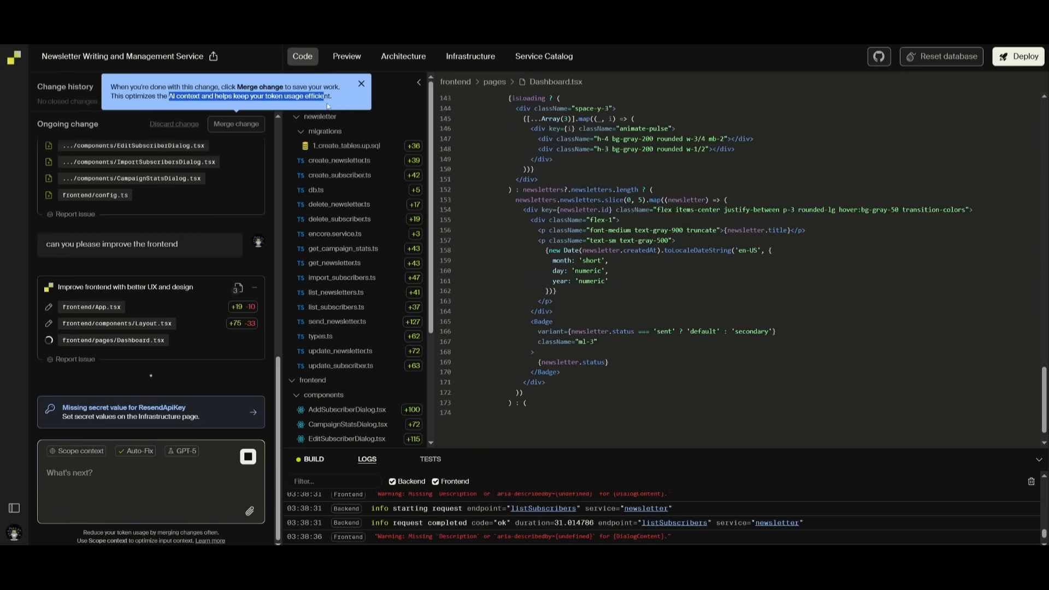
click(27, 57)
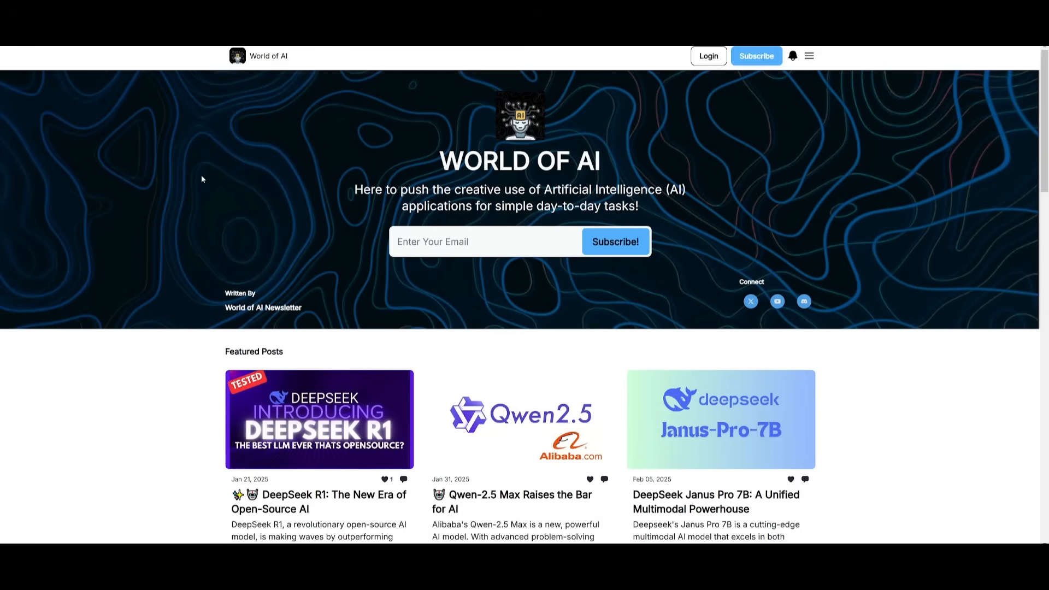
mouse_move(228, 217)
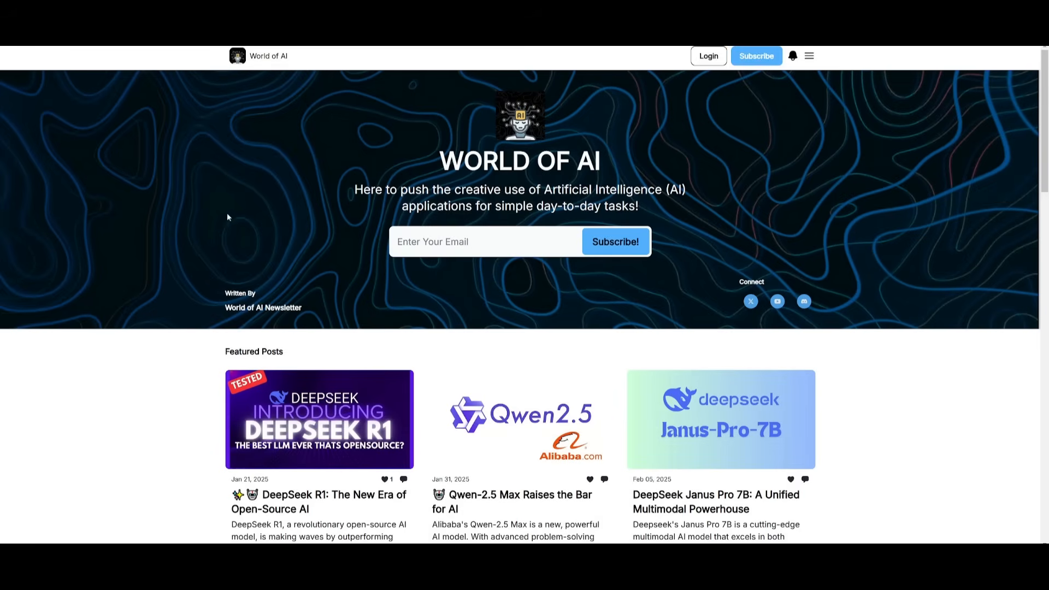
scroll(down, 3)
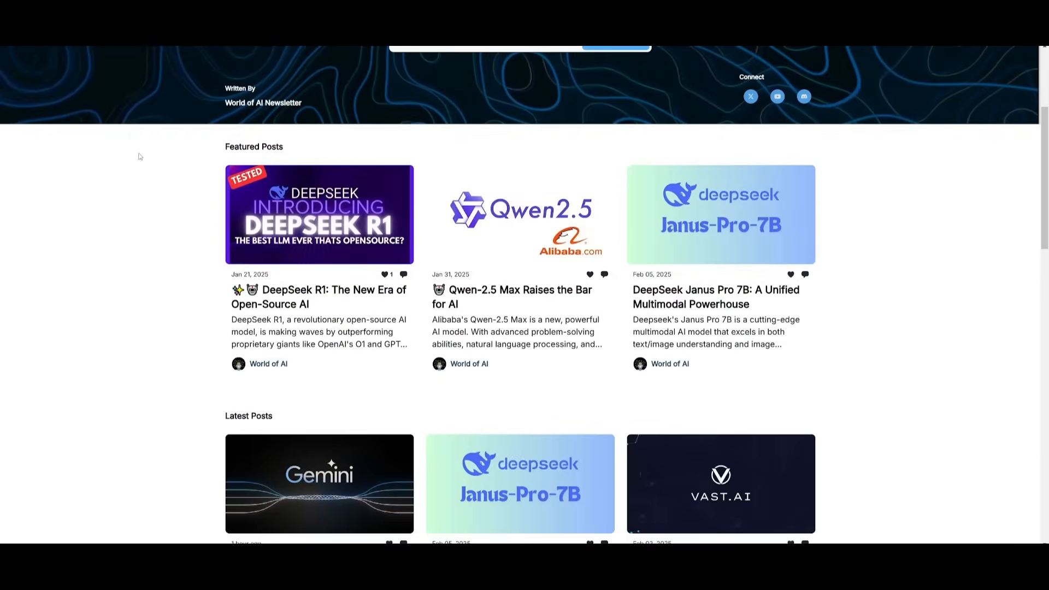
scroll(down, 3)
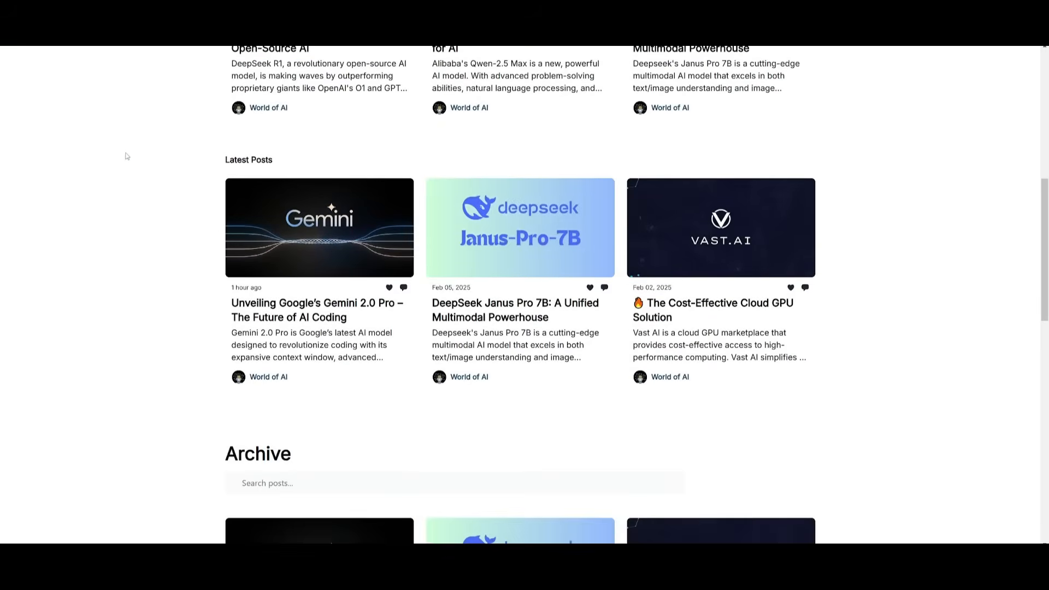
scroll(down, 3)
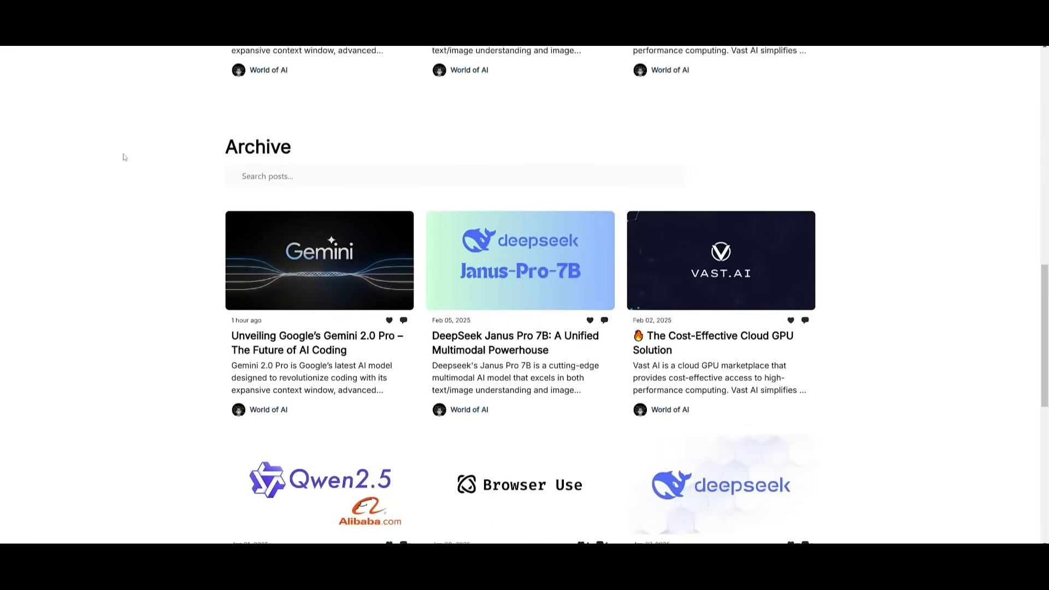
scroll(down, 3)
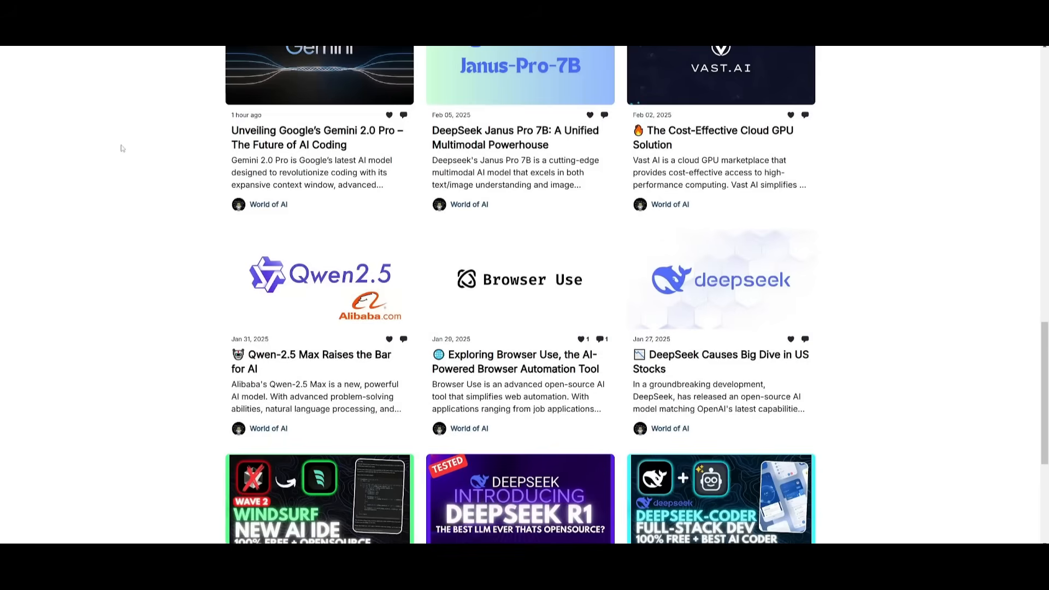
mouse_move(113, 152)
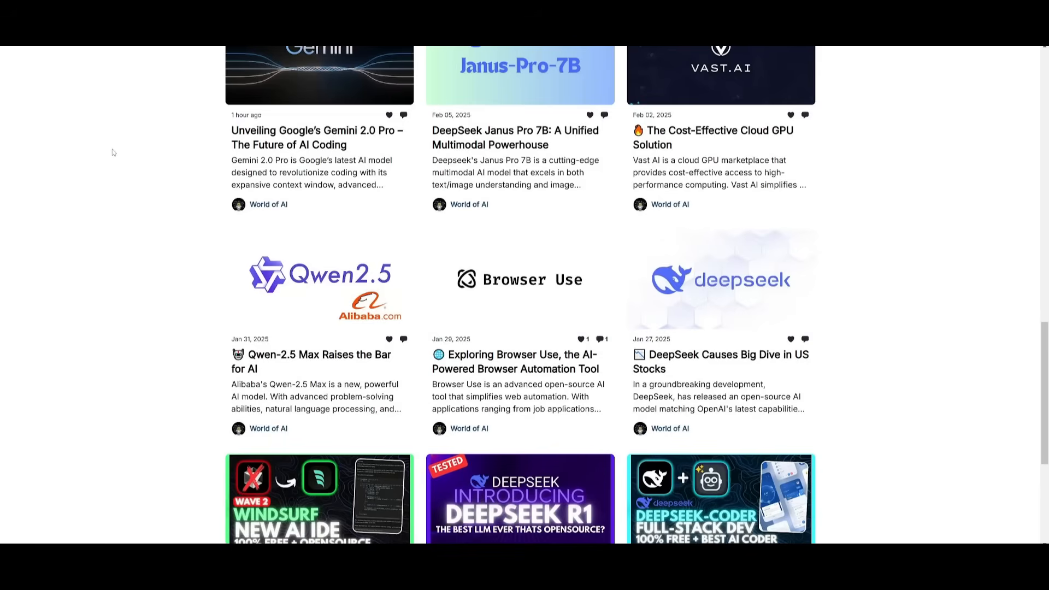
scroll(down, 3)
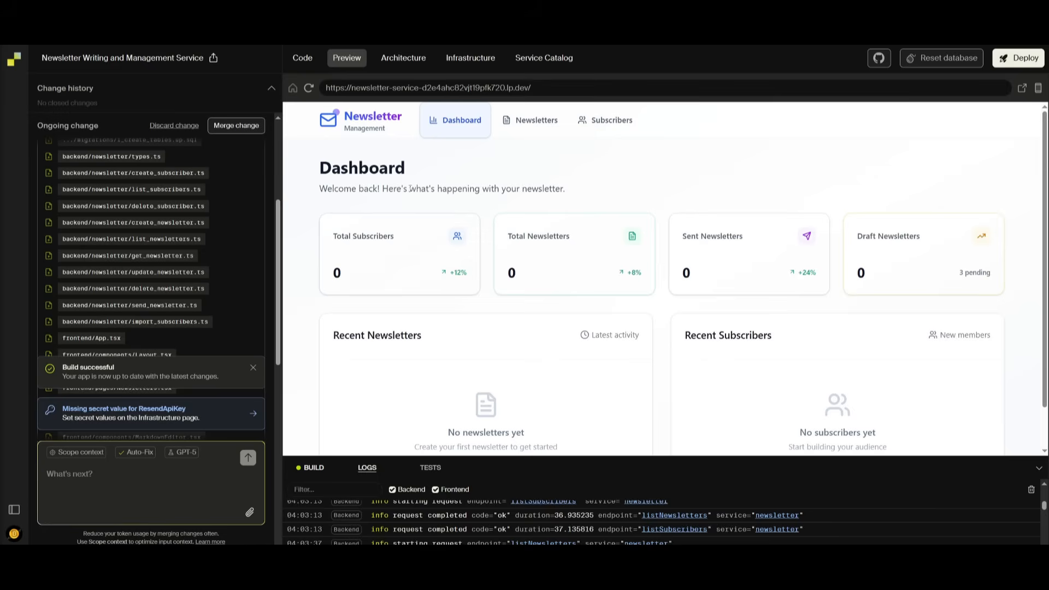
mouse_move(473, 218)
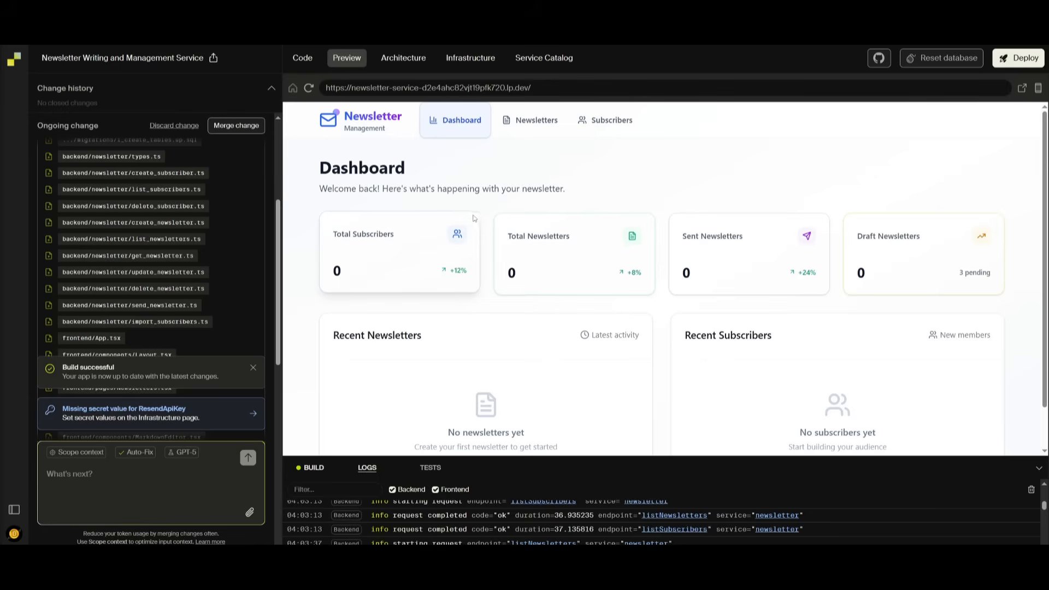
mouse_move(550, 262)
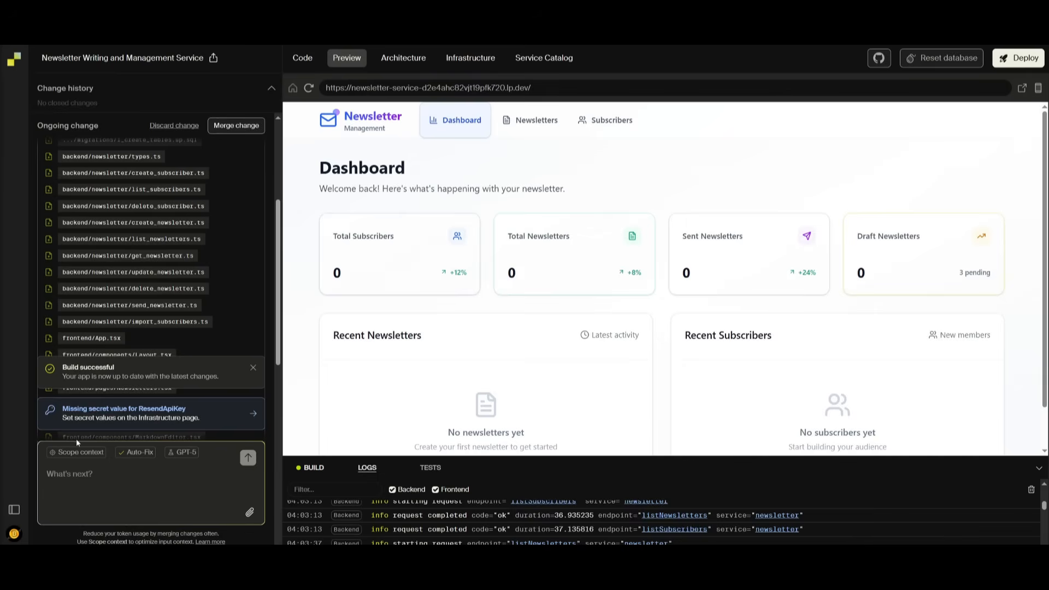
mouse_move(144, 415)
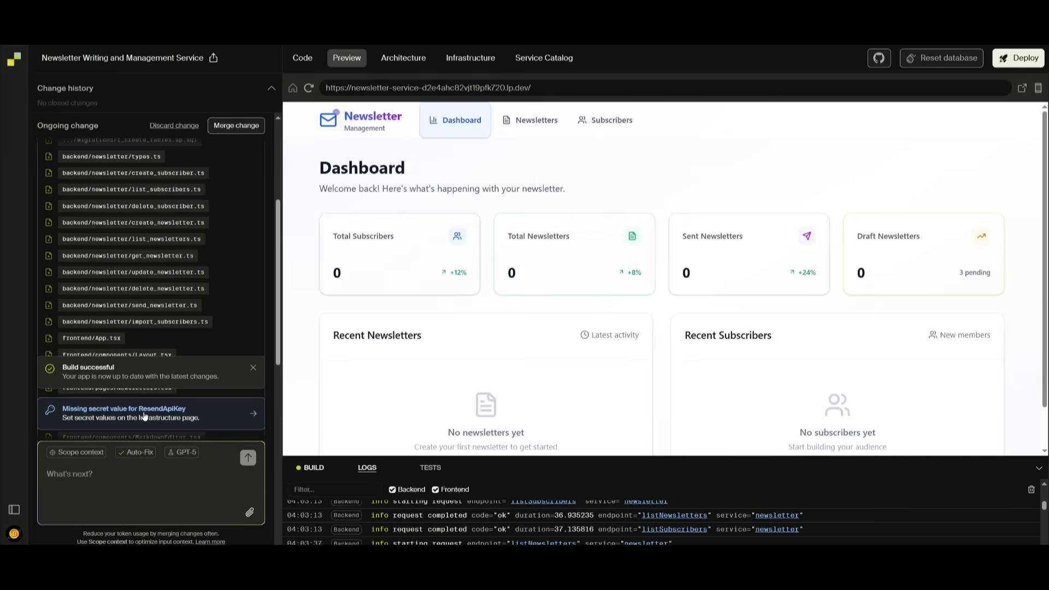
- Open the Infrastructure page from the missing ResendApiKey notice and review Secrets, Compute and Database Server
click(471, 58)
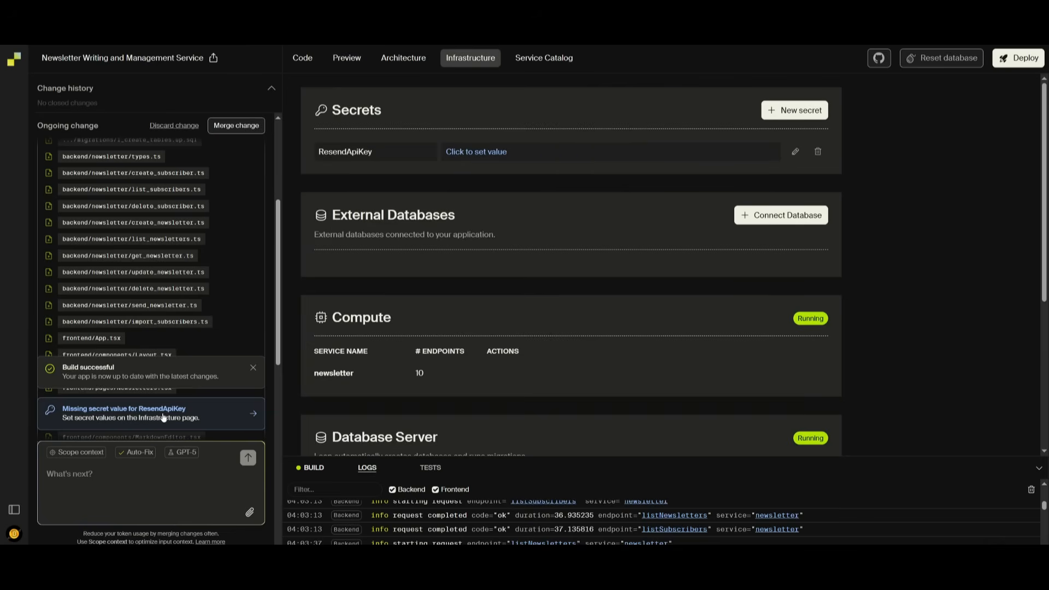
mouse_move(558, 259)
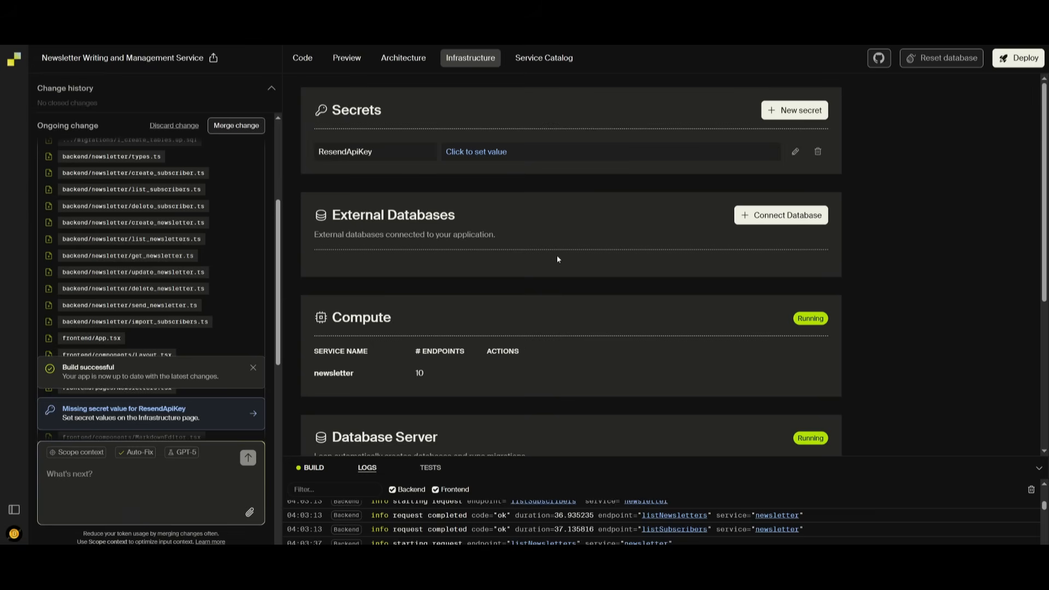
mouse_move(454, 265)
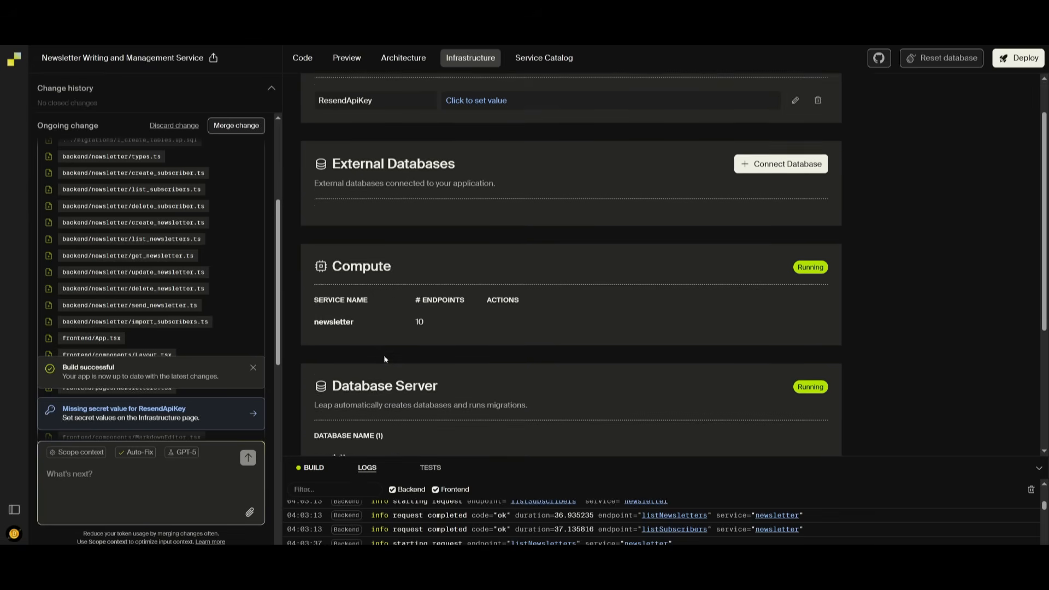
scroll(down, 3)
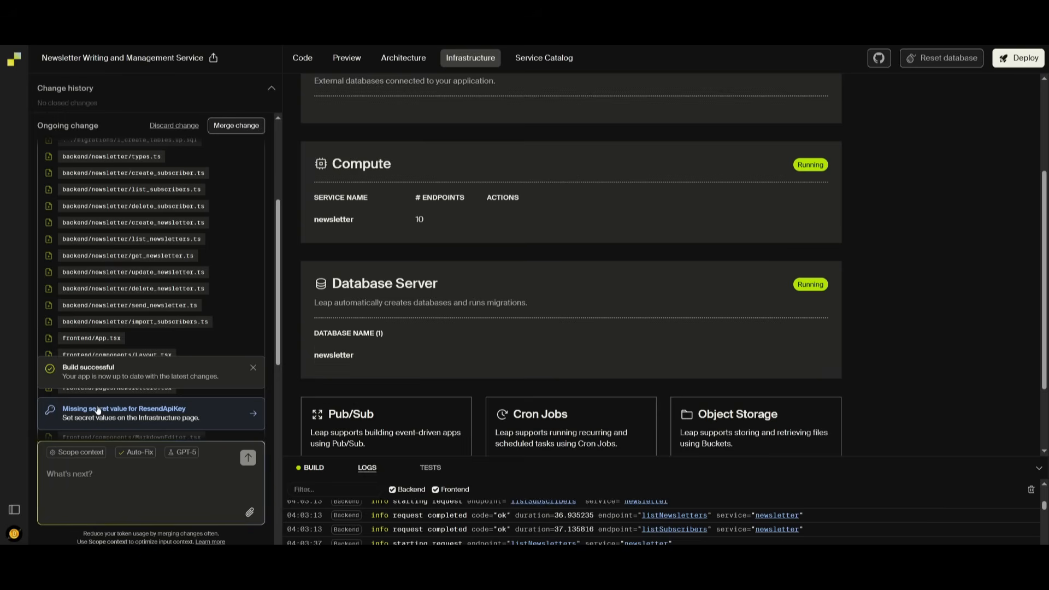
mouse_move(137, 407)
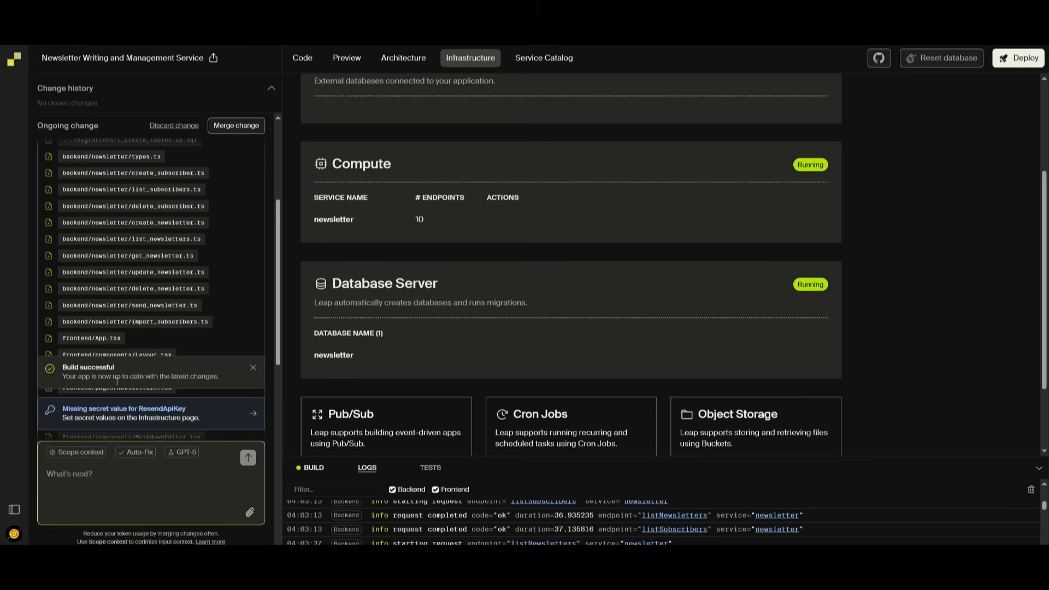
mouse_move(114, 425)
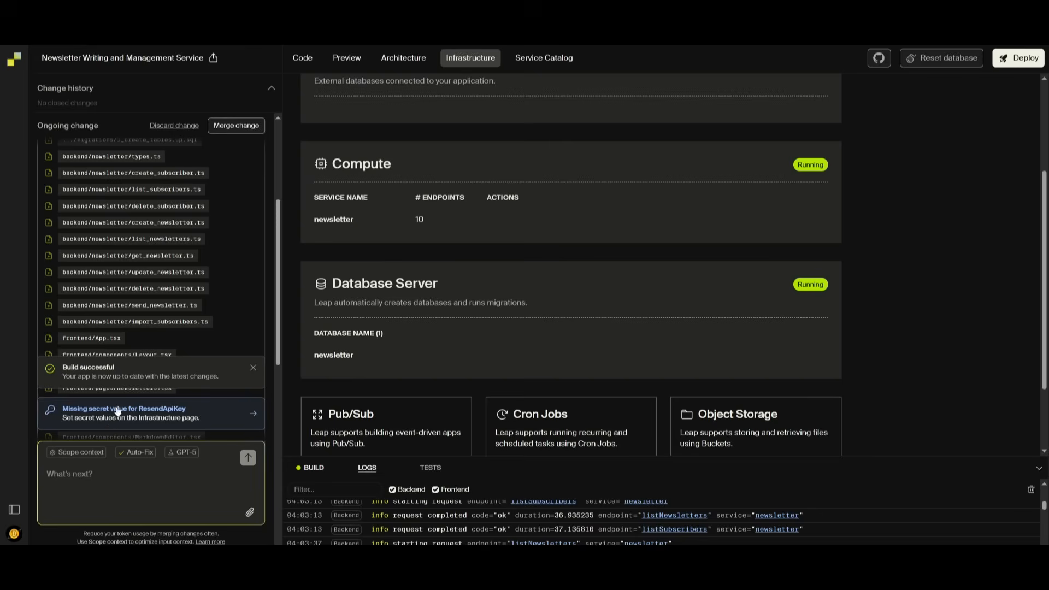
scroll(down, 3)
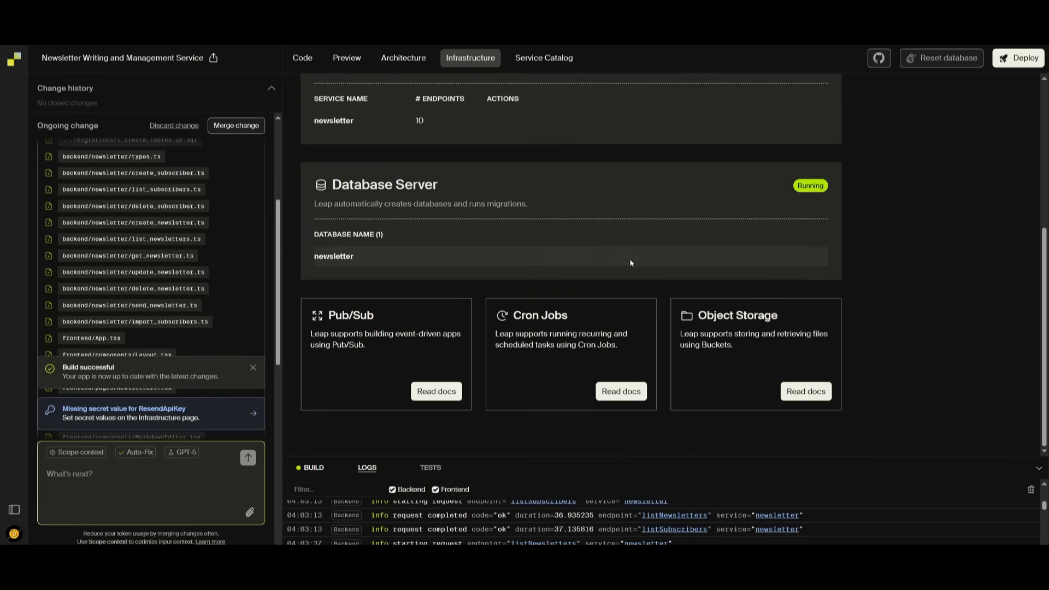
mouse_move(525, 292)
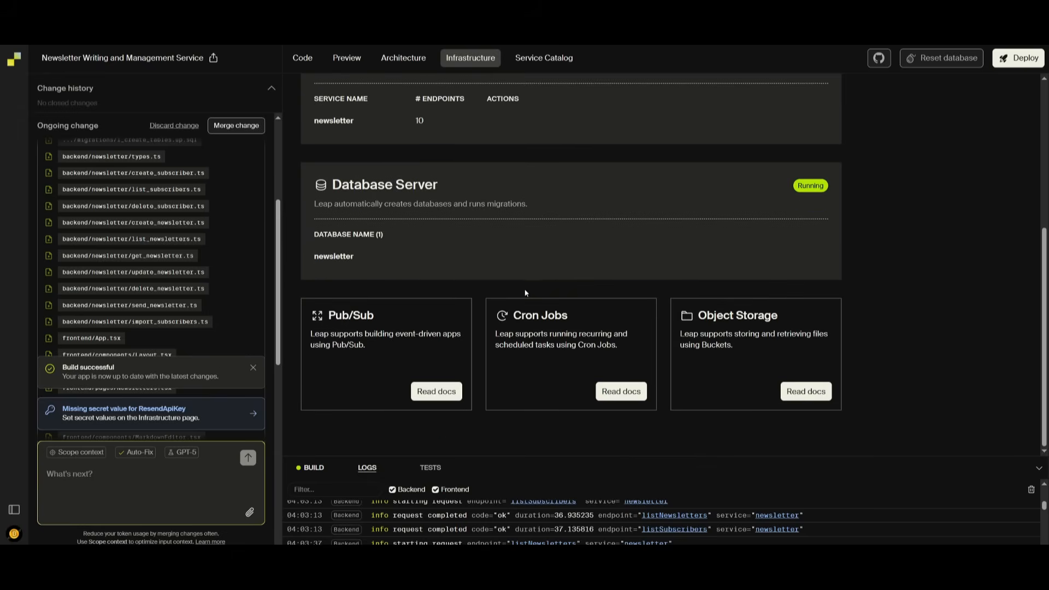
scroll(up, 3)
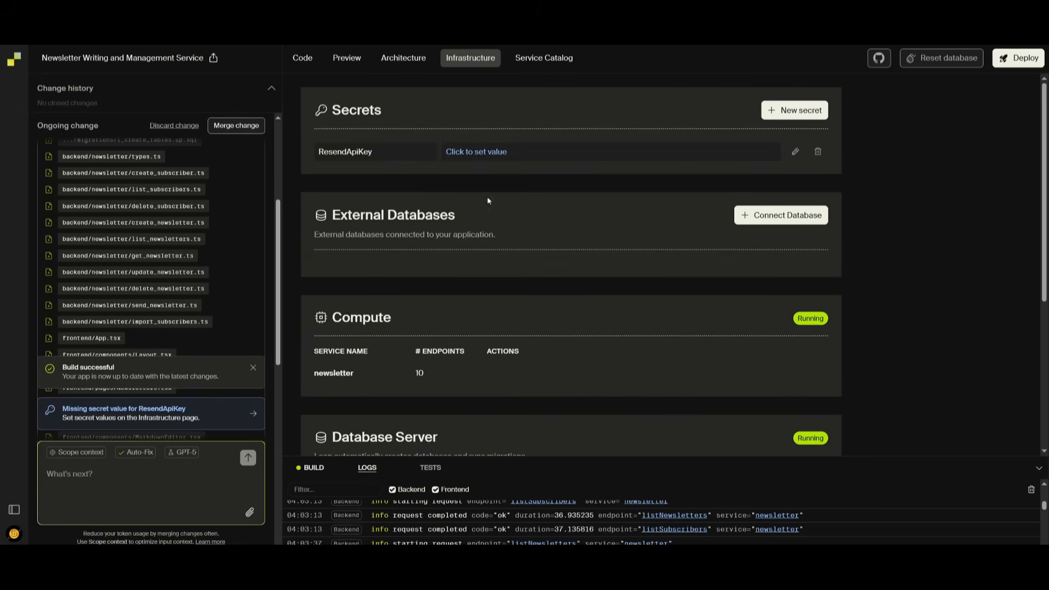
mouse_move(403, 57)
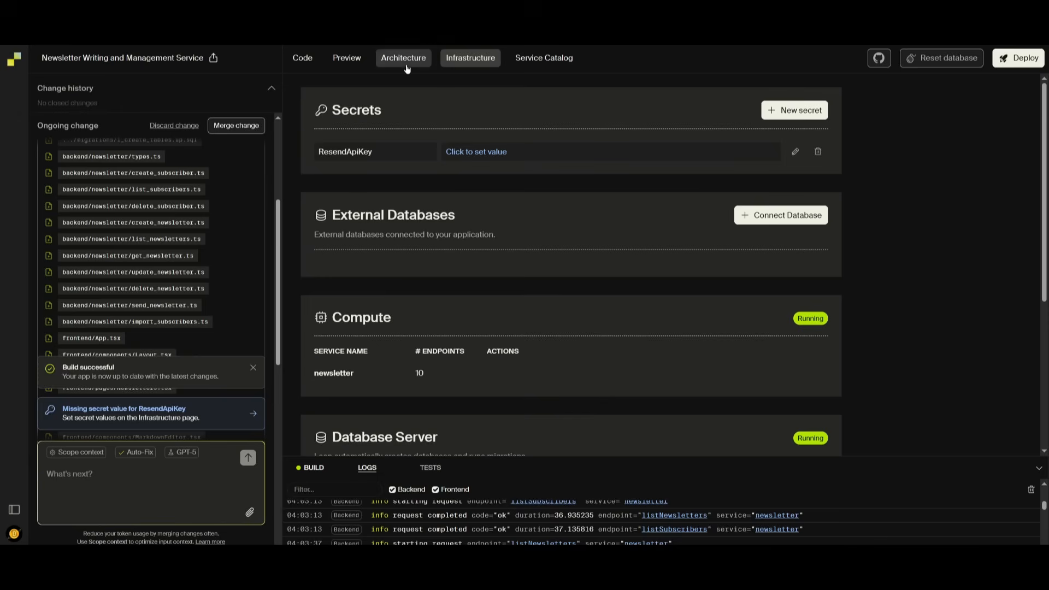
- View the architecture diagram focused on the newsletter service with its 10 endpoints and database
click(403, 57)
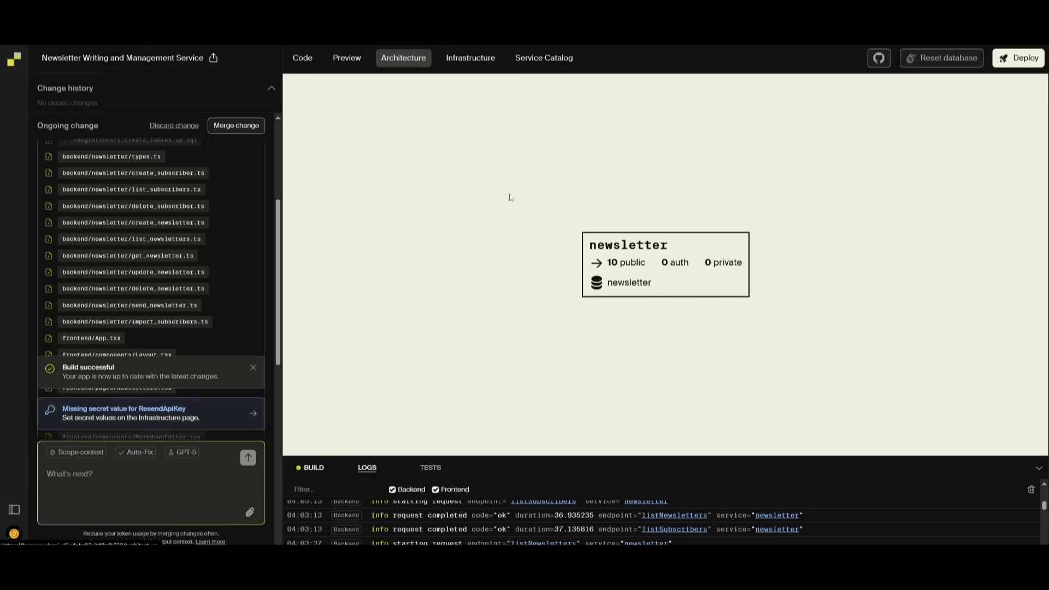
click(664, 263)
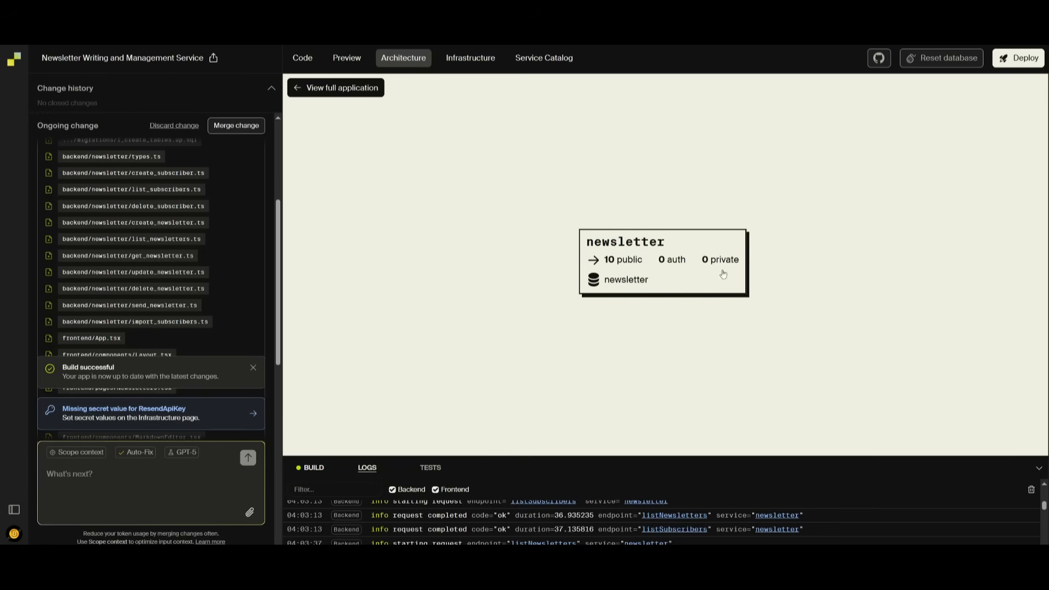
mouse_move(646, 283)
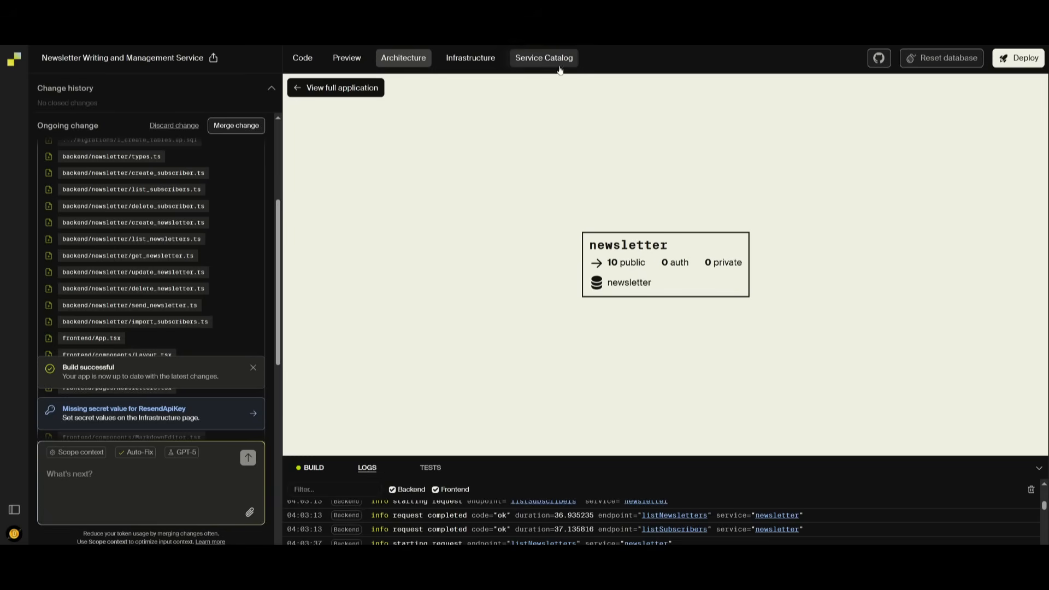
- Show the Service Catalog listing the newsletter endpoints with their HTTP routes and descriptions
click(544, 58)
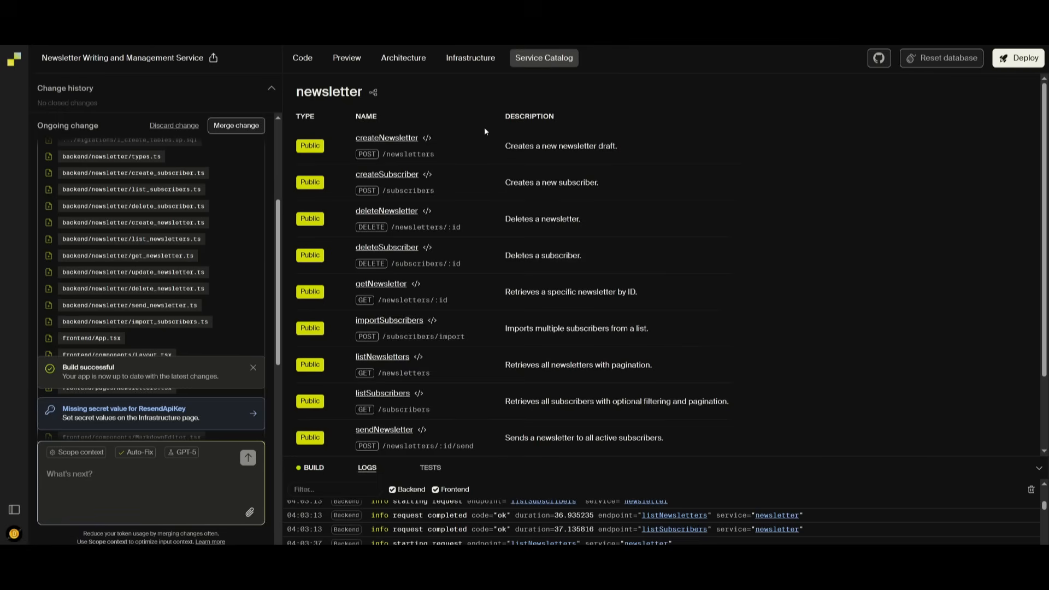
mouse_move(470, 206)
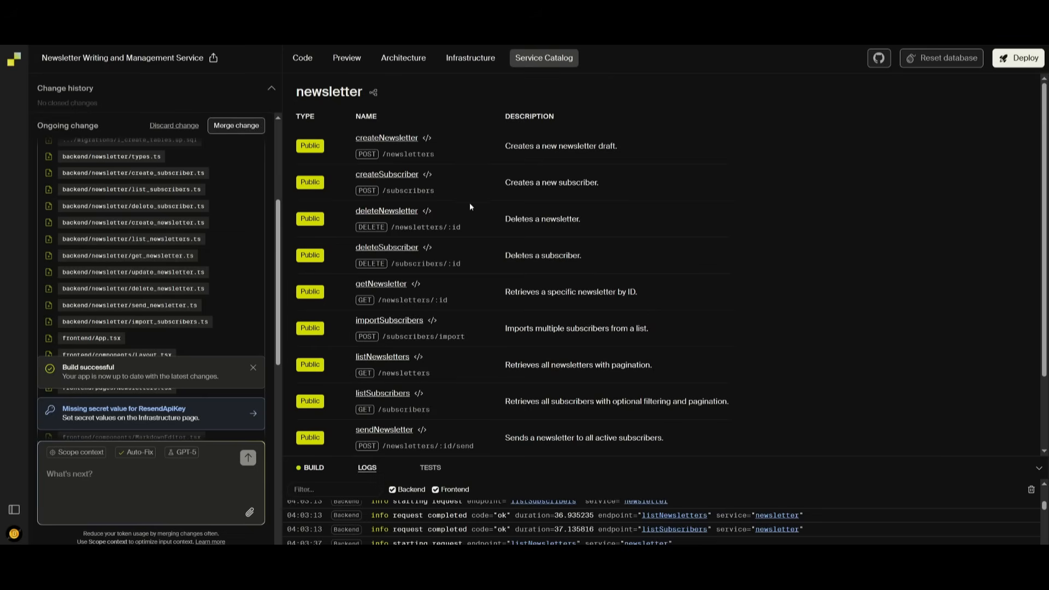
mouse_move(469, 119)
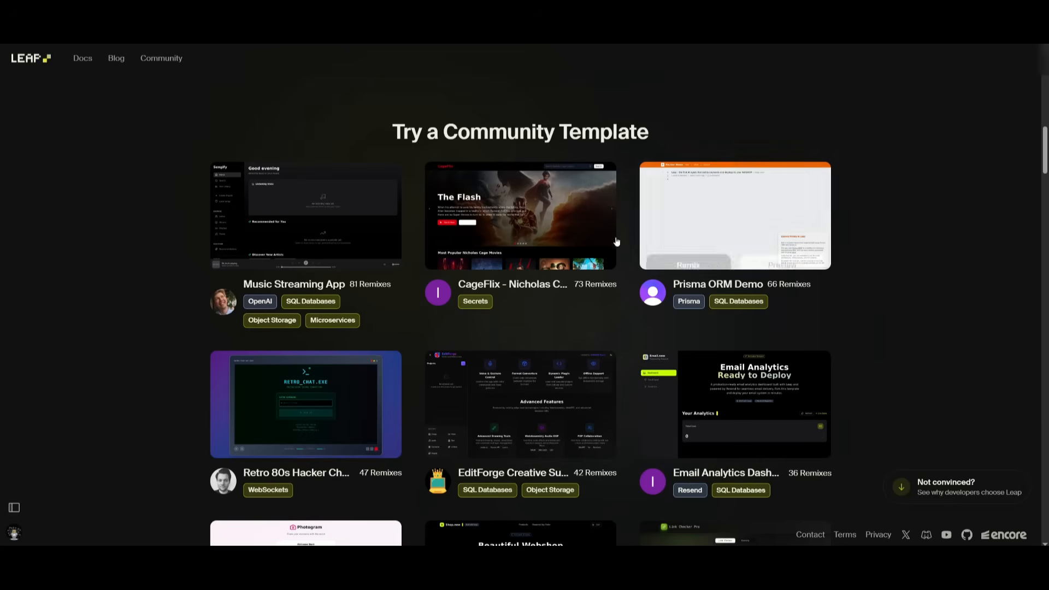
- Scroll through the community templates like Music Streaming App, CageFlix and Polar.sh Webshop
scroll(down, 3)
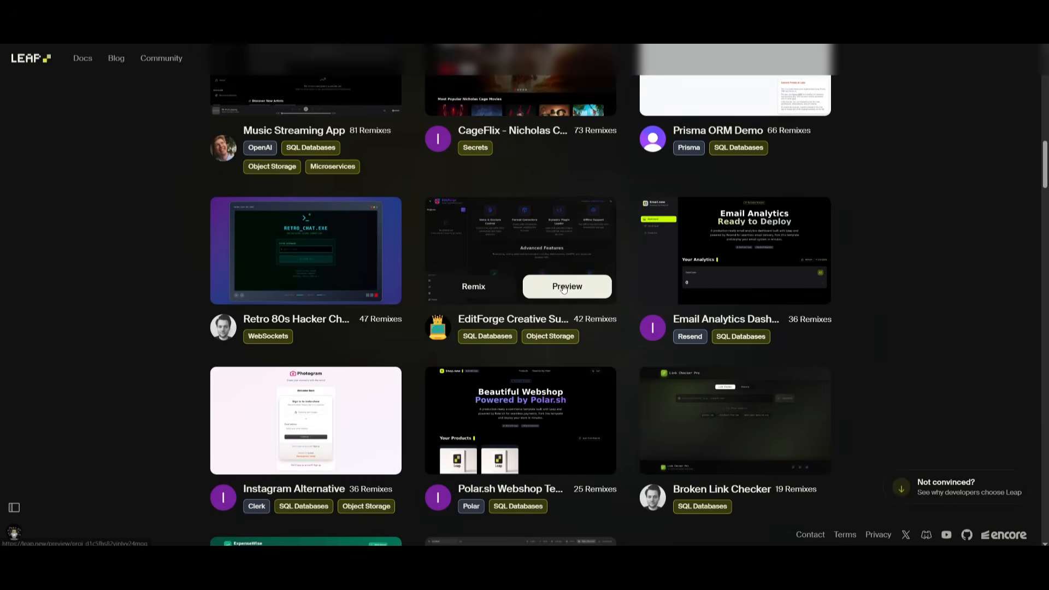
scroll(down, 3)
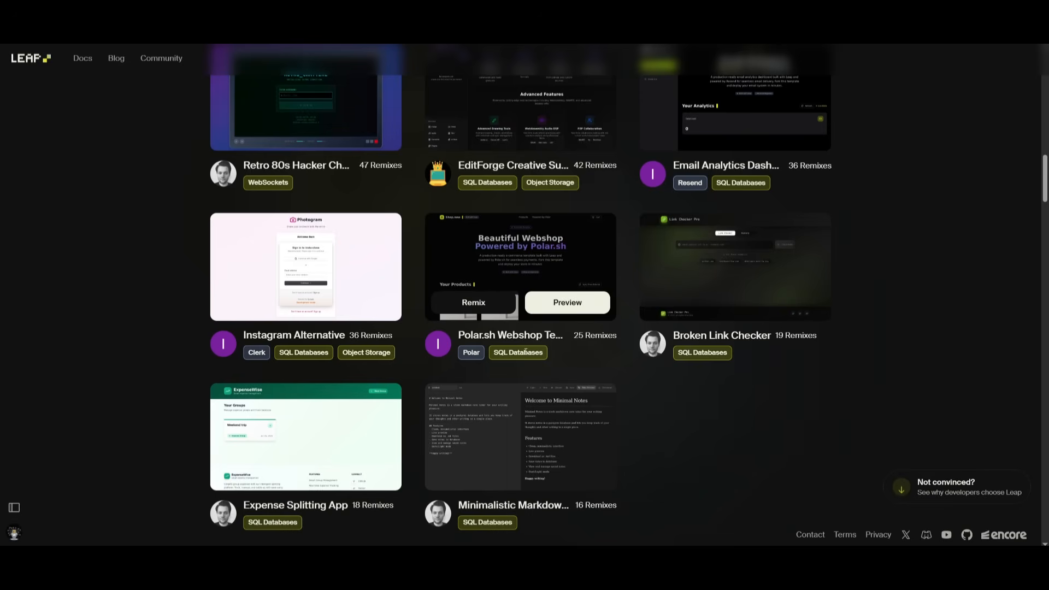
mouse_move(814, 355)
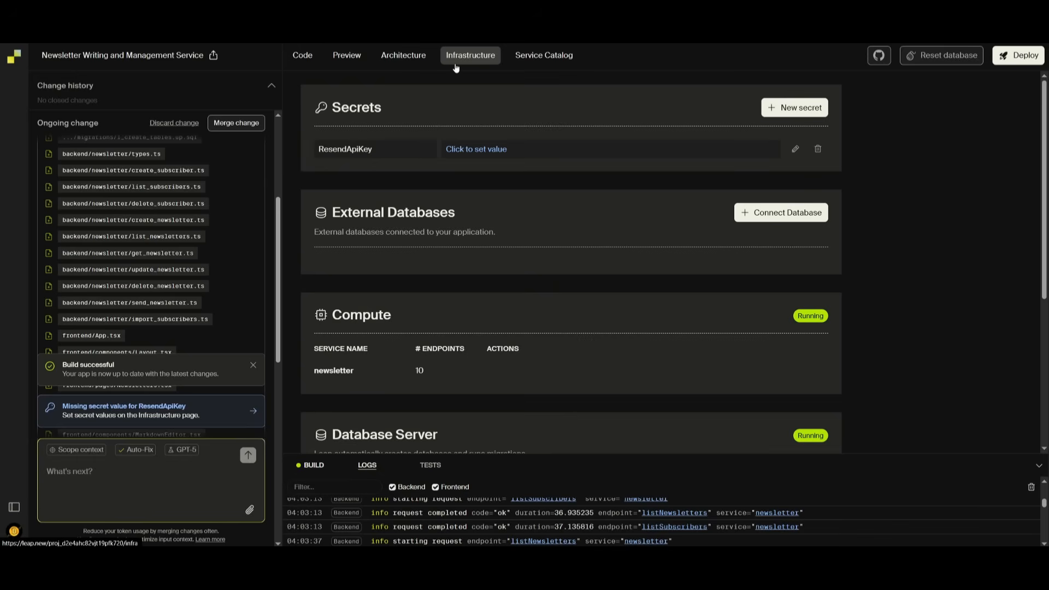
mouse_move(717, 212)
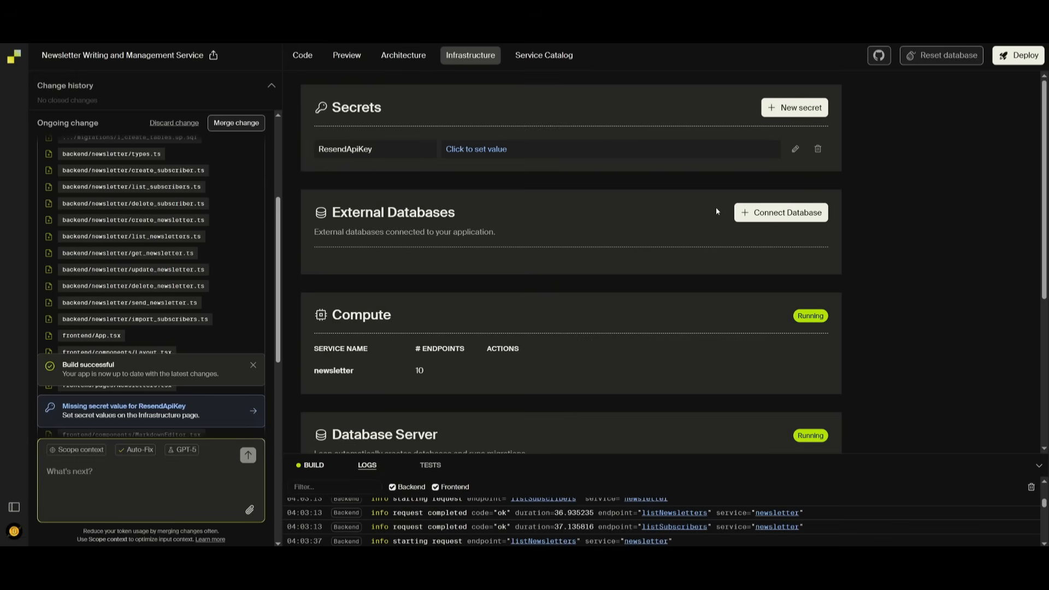
- Start connecting an external database, reaching the PostgreSQL connection string form
click(780, 212)
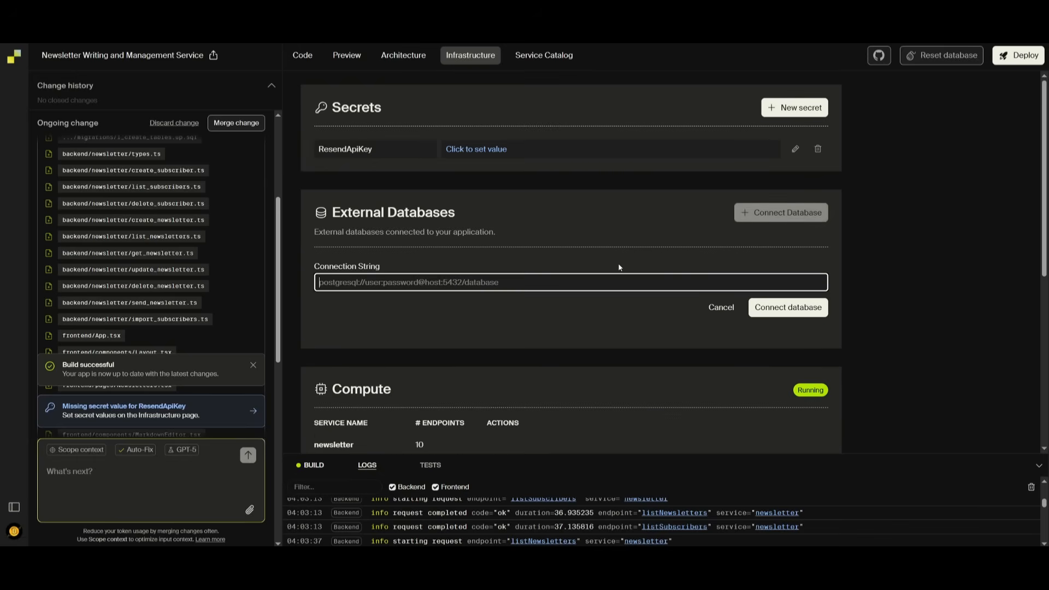
mouse_move(341, 256)
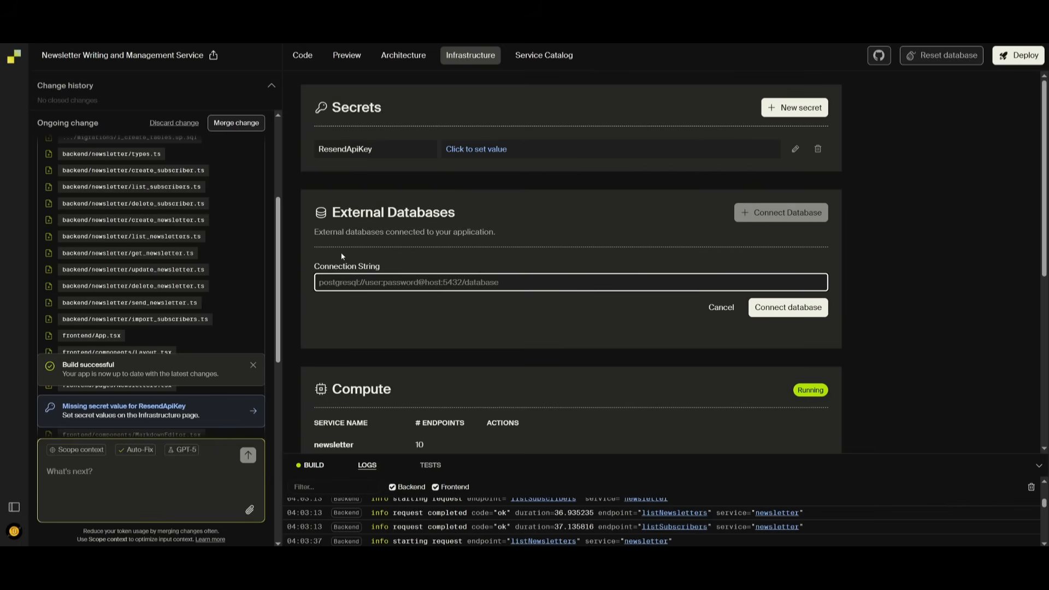
scroll(down, 3)
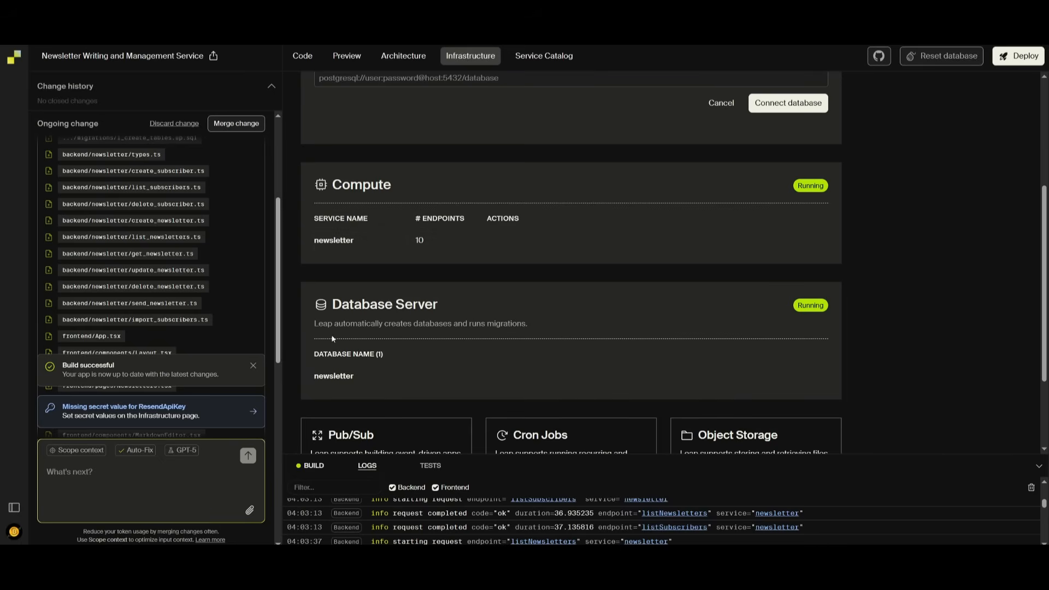
scroll(up, 3)
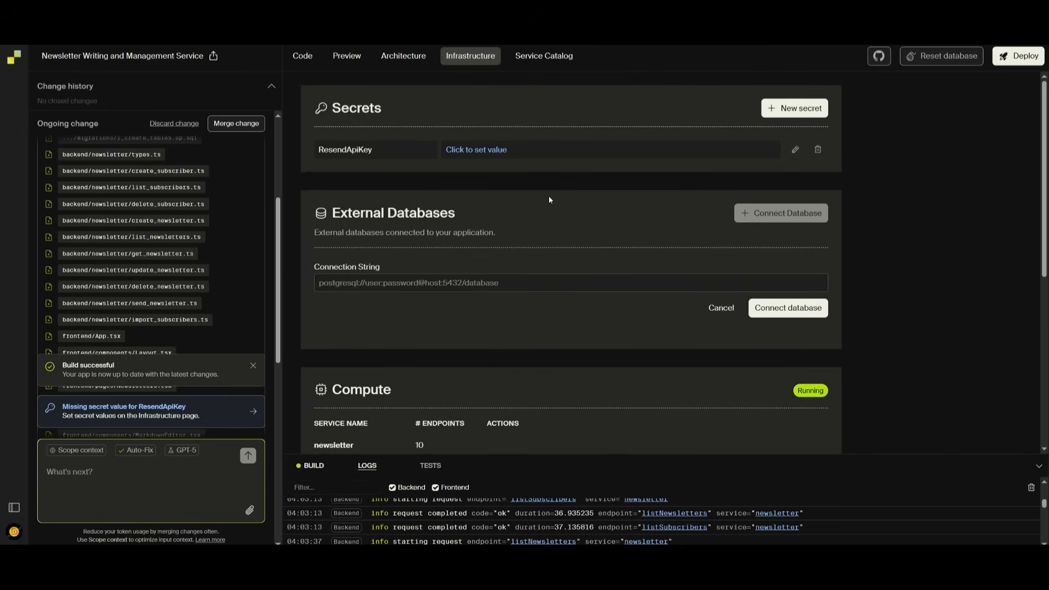
mouse_move(945, 55)
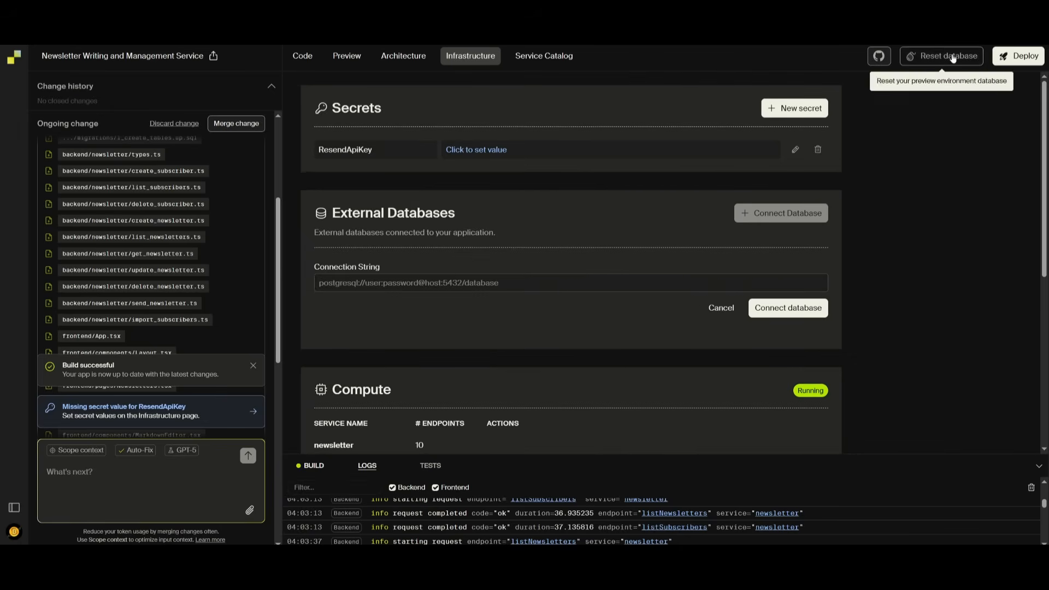
- Merge the ongoing change and deploy the app to the staging environment on Encore Cloud
click(1017, 55)
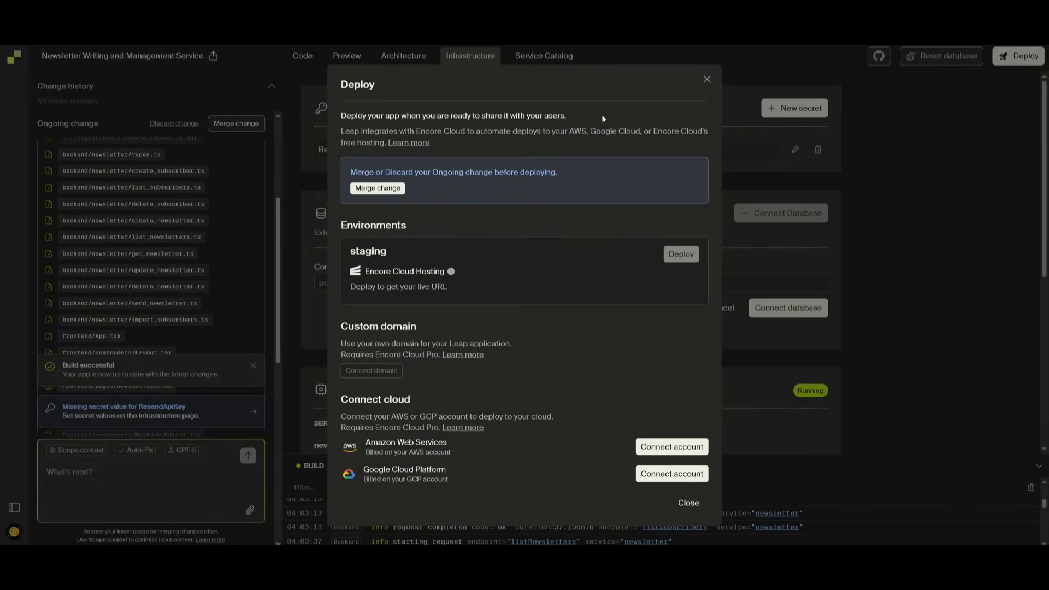
click(376, 188)
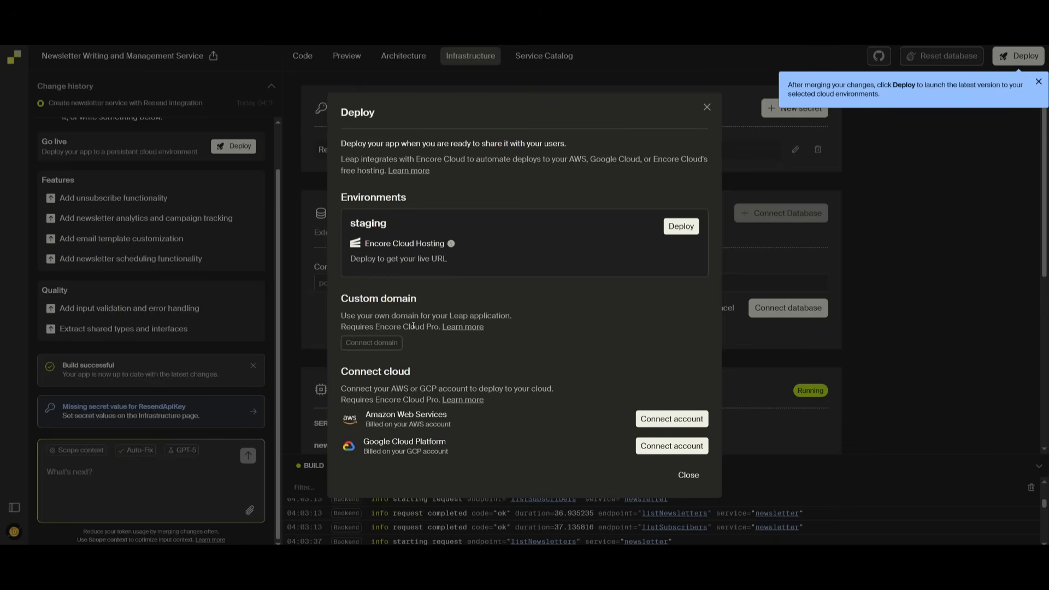
mouse_move(432, 349)
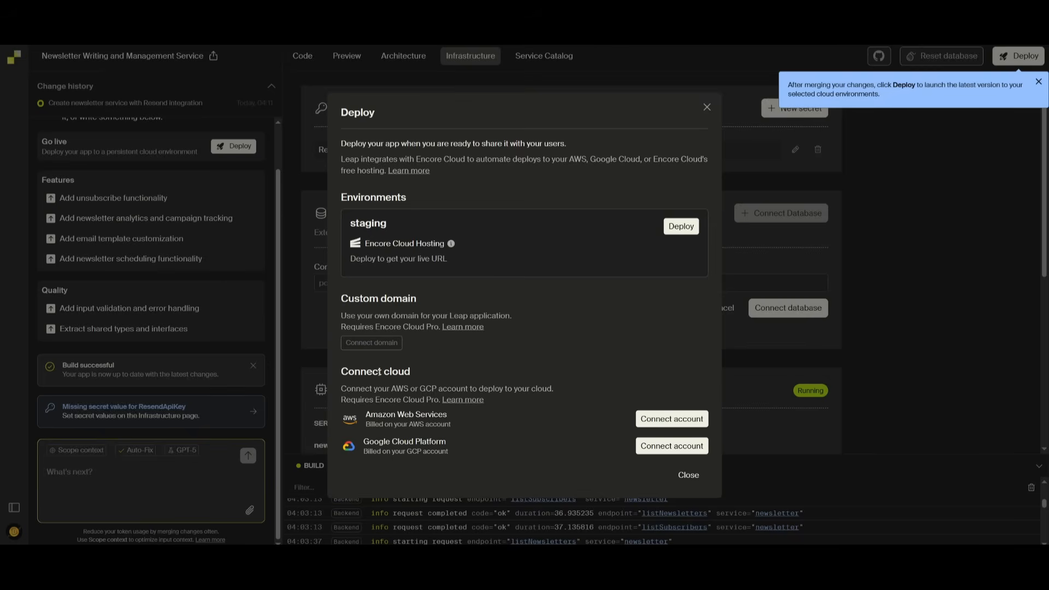
mouse_move(671, 419)
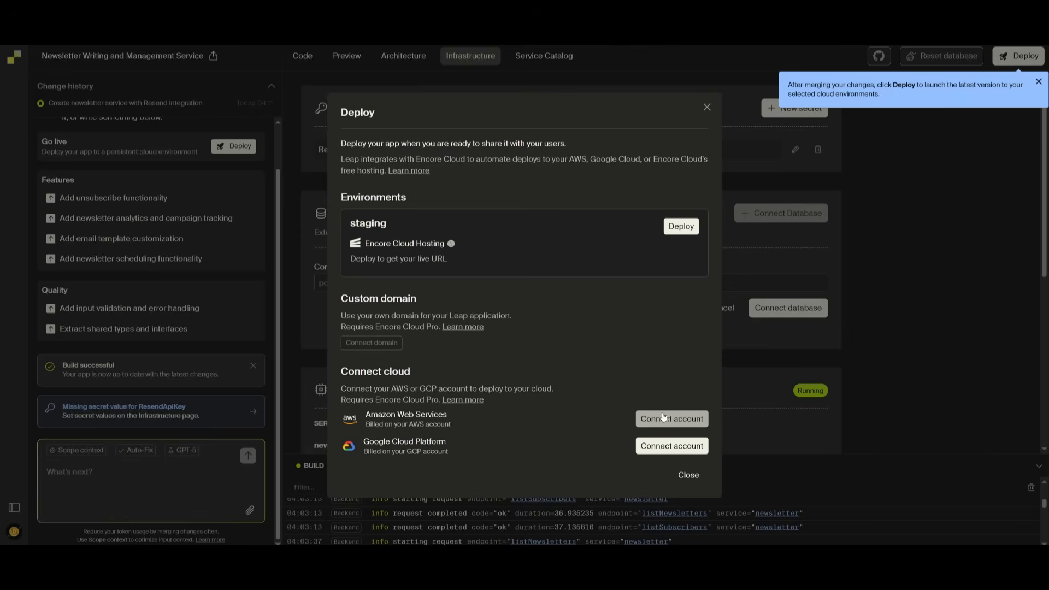
mouse_move(616, 417)
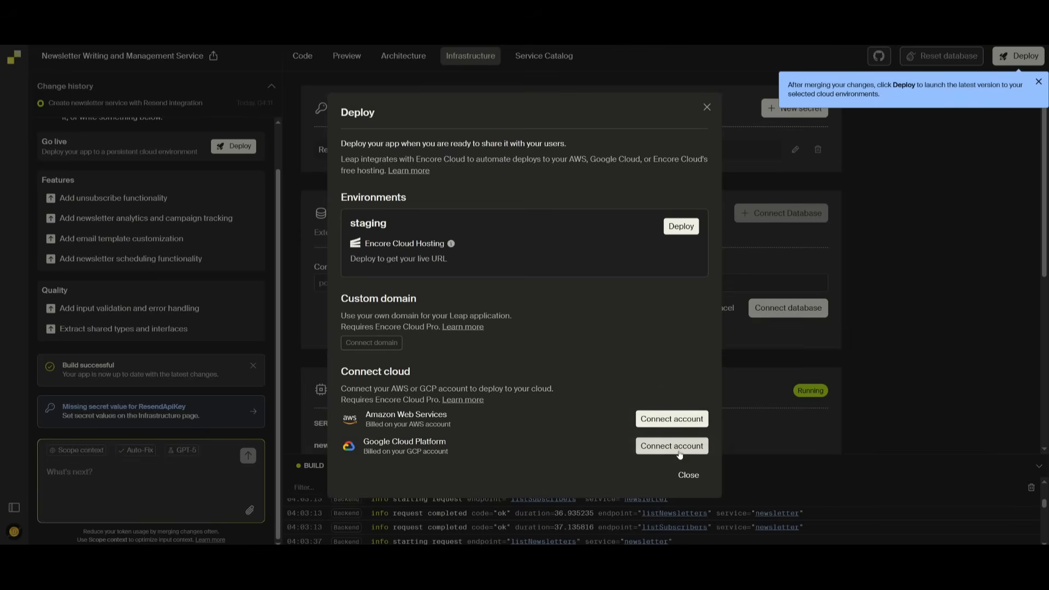
click(681, 227)
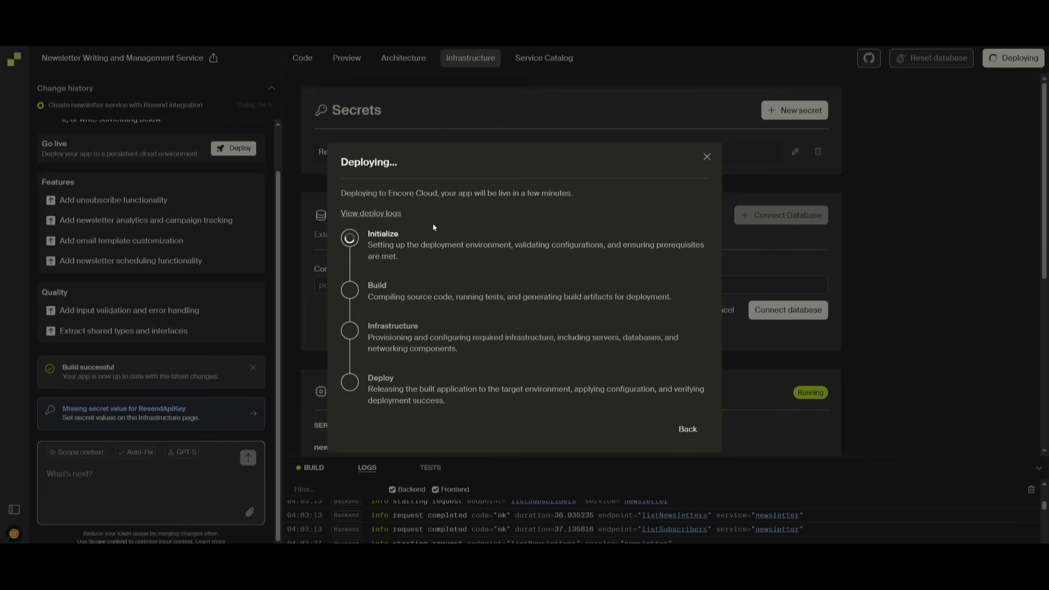
mouse_move(494, 162)
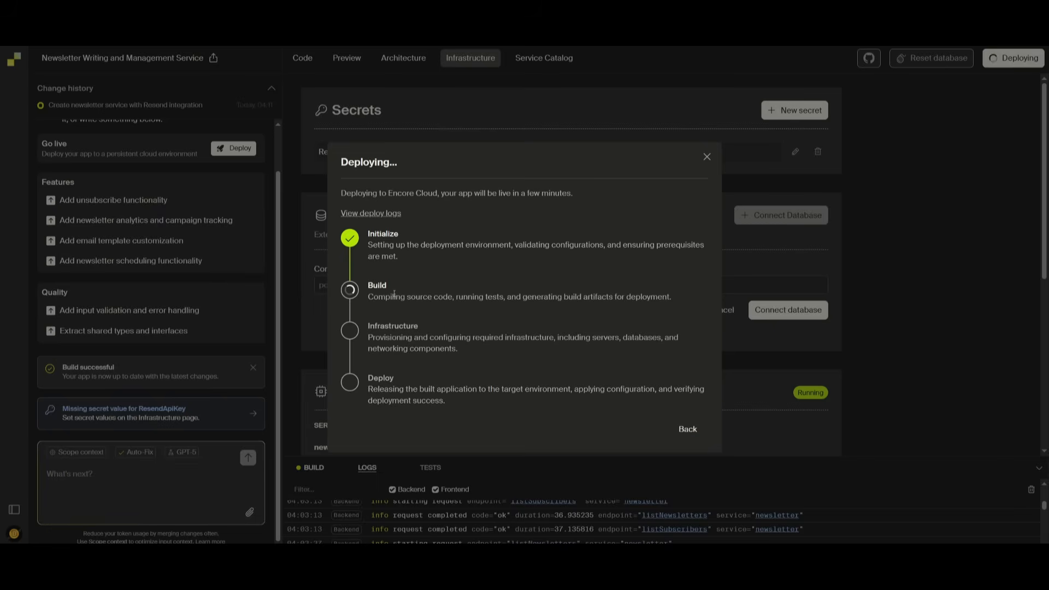
mouse_move(428, 307)
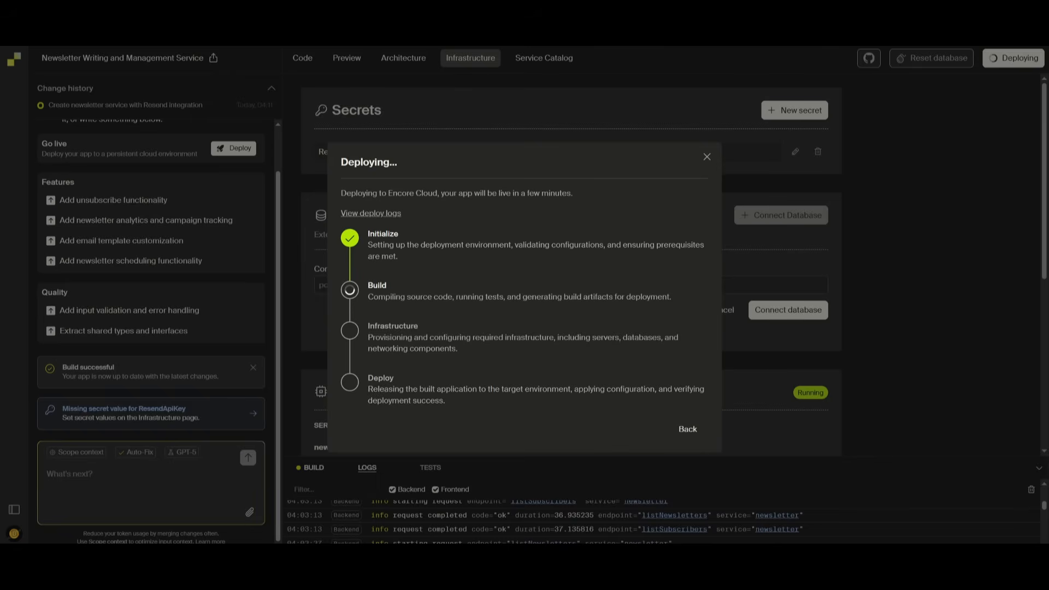
- Return to the deployment overview showing the staging environment's live app URL
click(687, 429)
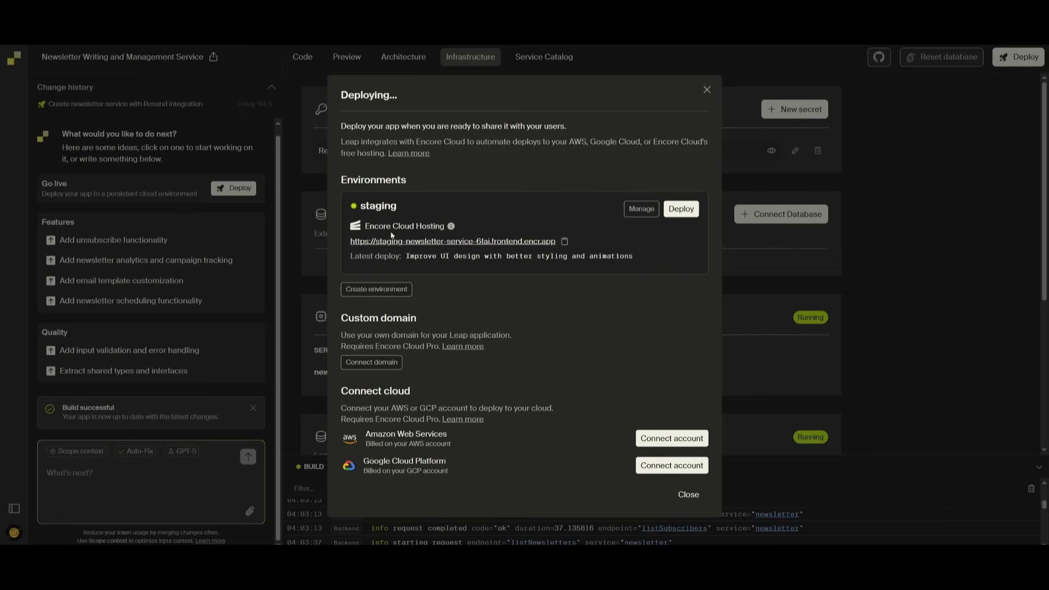
mouse_move(543, 243)
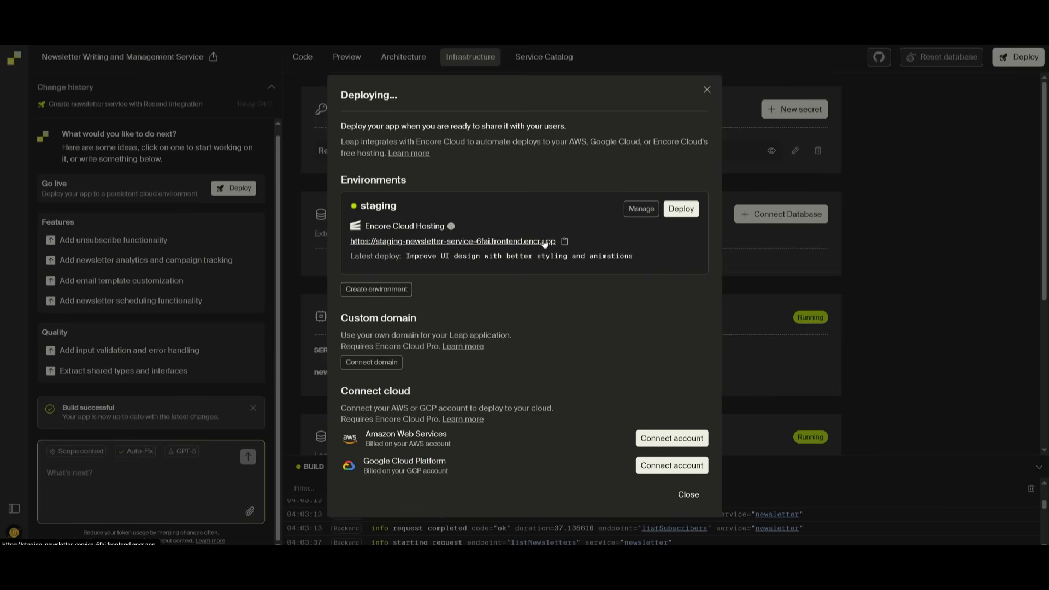
mouse_move(446, 244)
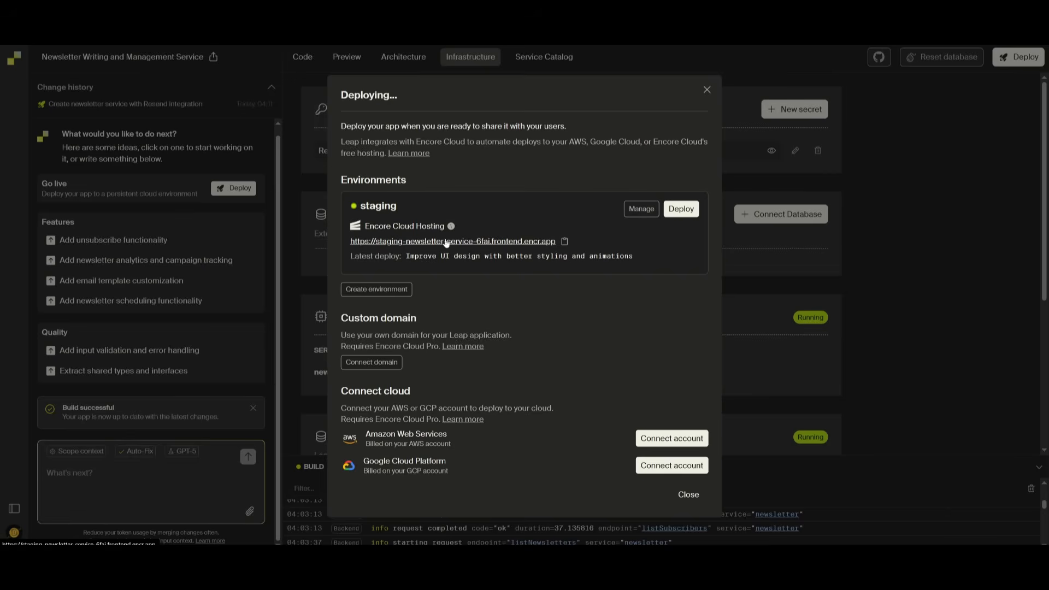
- Launch the live staging newsletter app showing its empty dashboard with stat cards
click(452, 241)
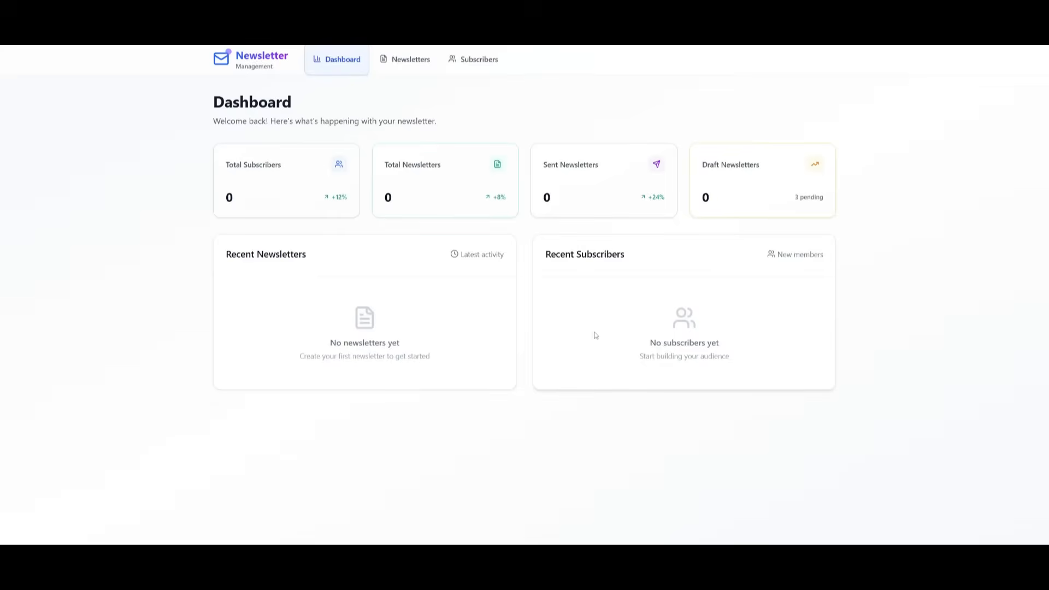
mouse_move(589, 333)
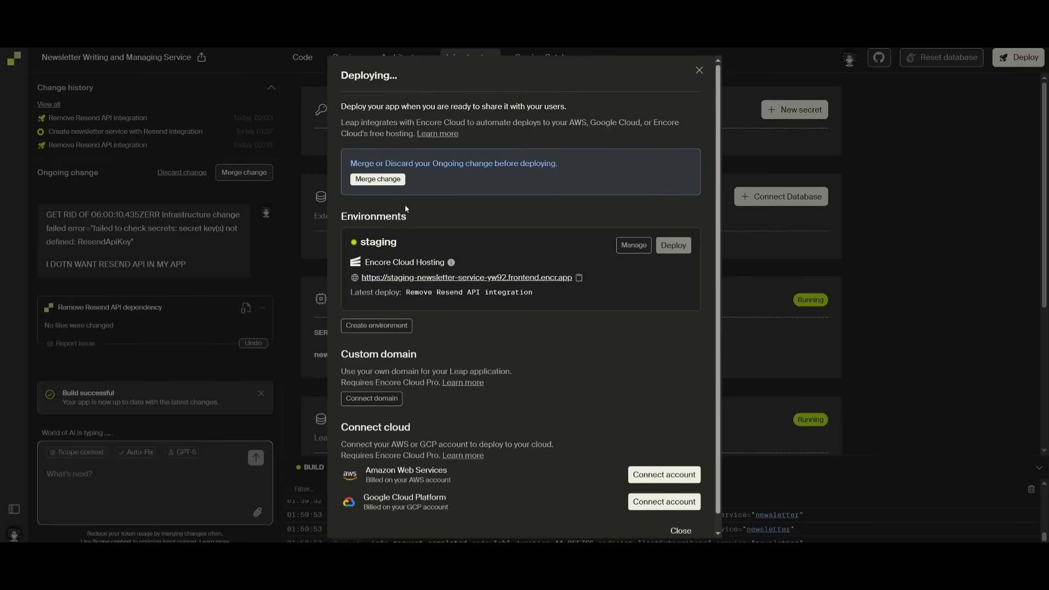
- Manage staging in Encore Cloud and review its request traces and default metrics
click(631, 246)
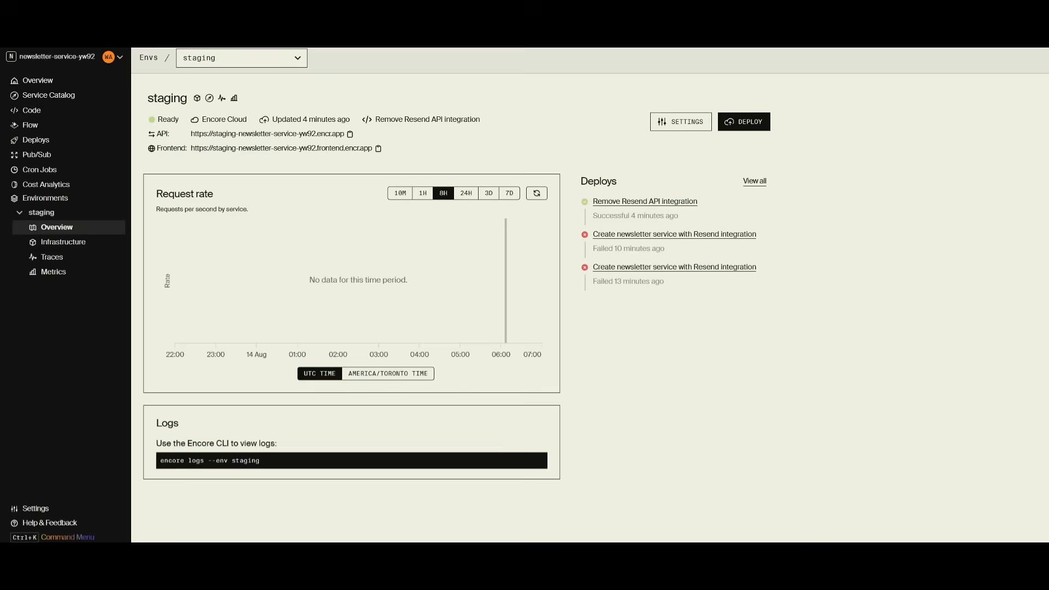
mouse_move(359, 226)
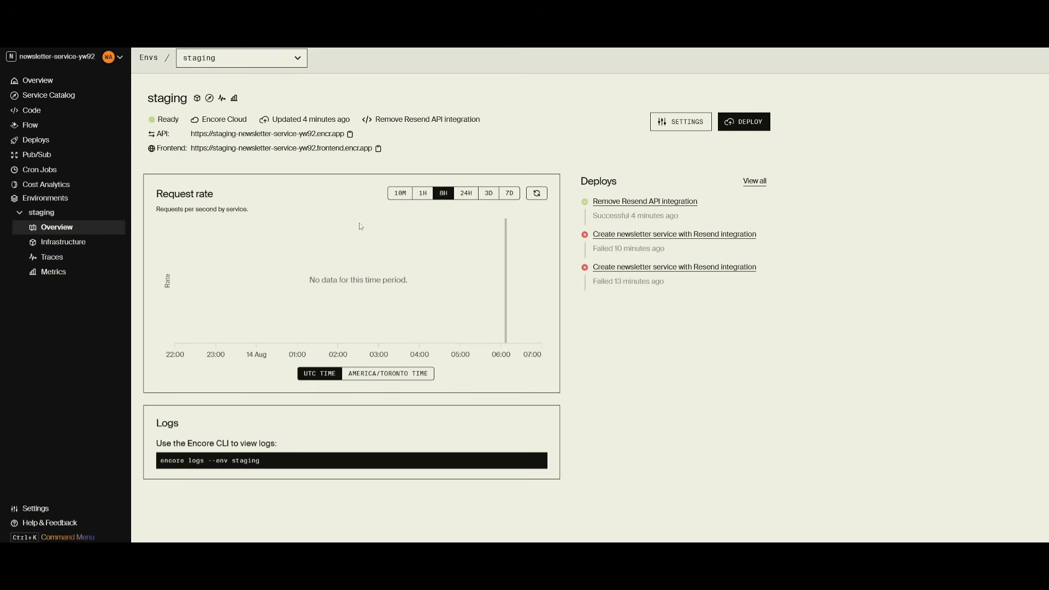
mouse_move(242, 231)
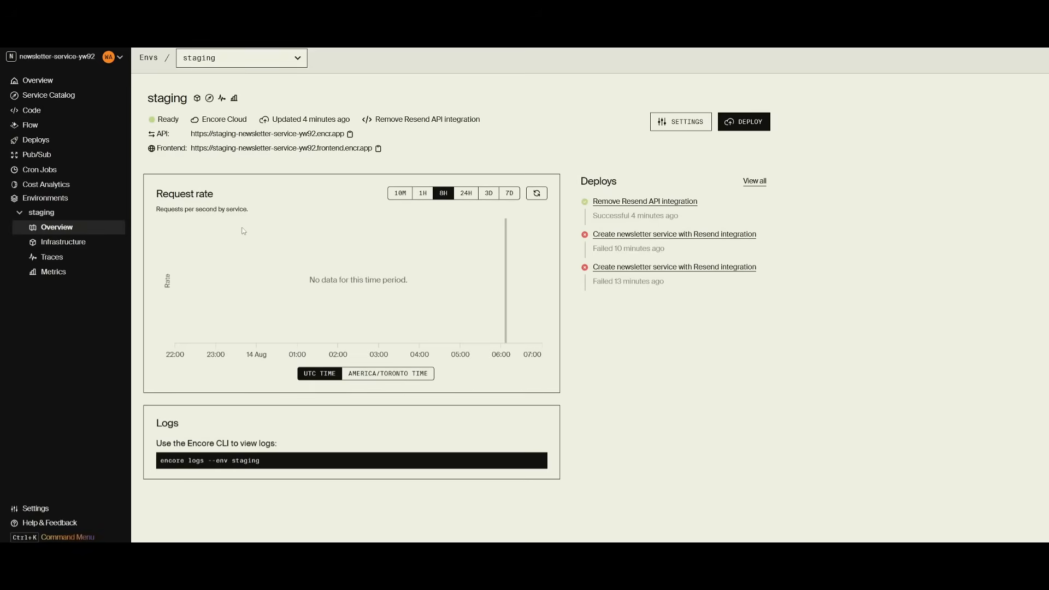
click(51, 257)
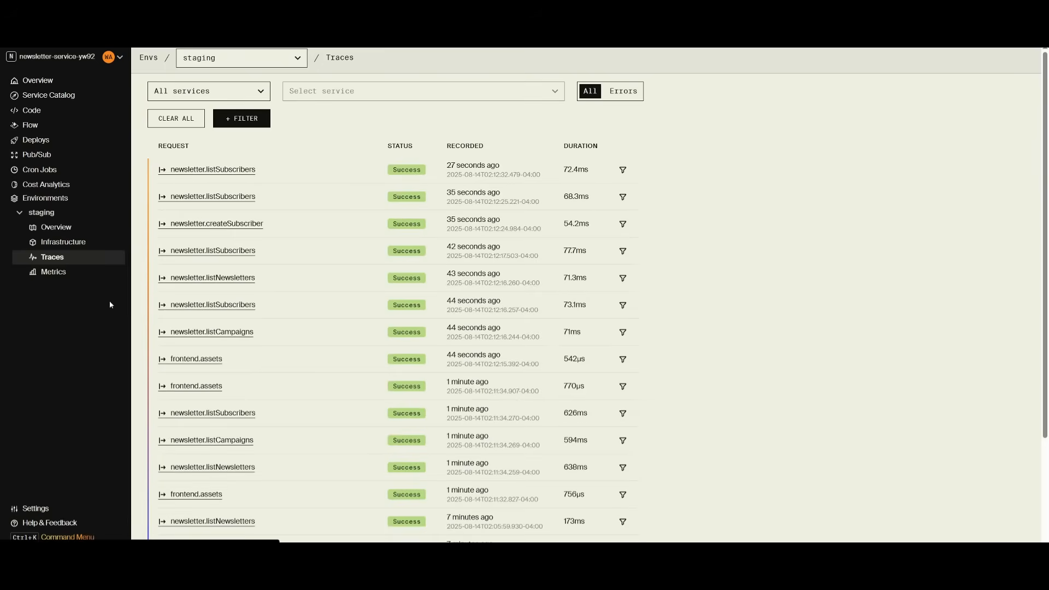
click(53, 271)
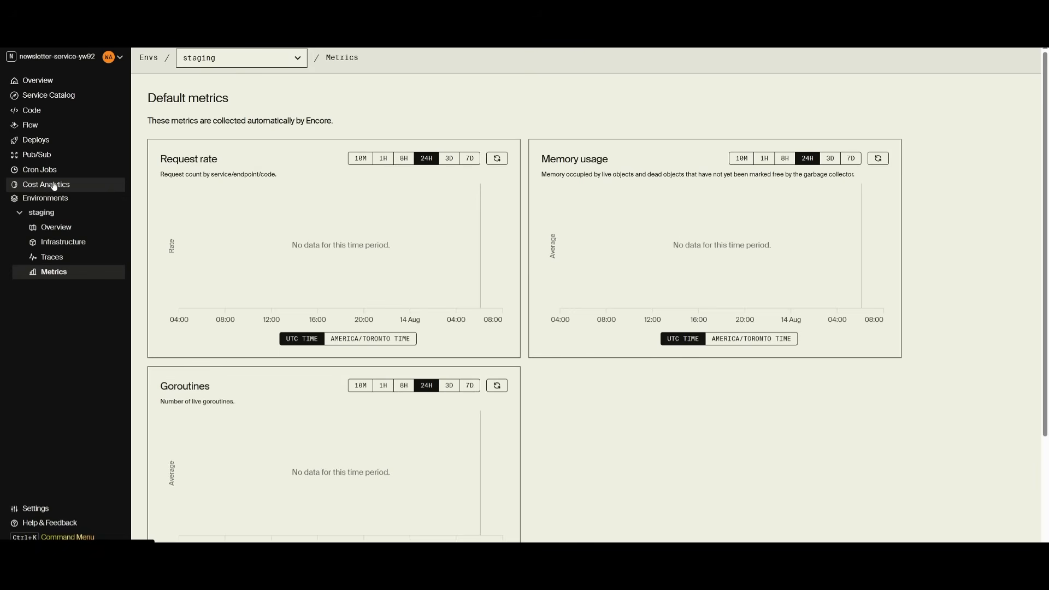
mouse_move(37, 155)
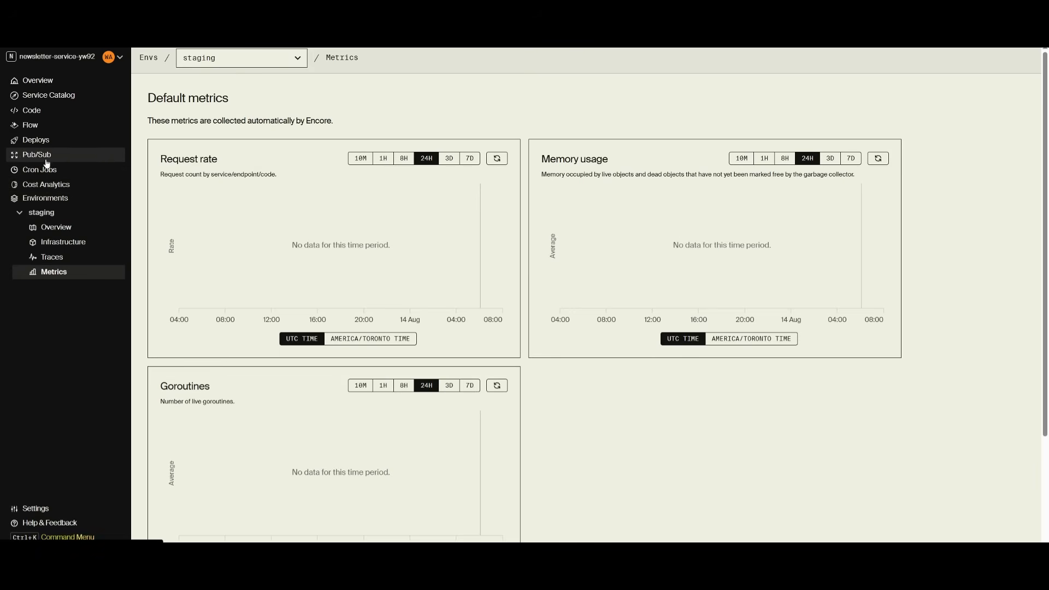
- Check the cron jobs list and the service flow view of the staging environment
click(39, 169)
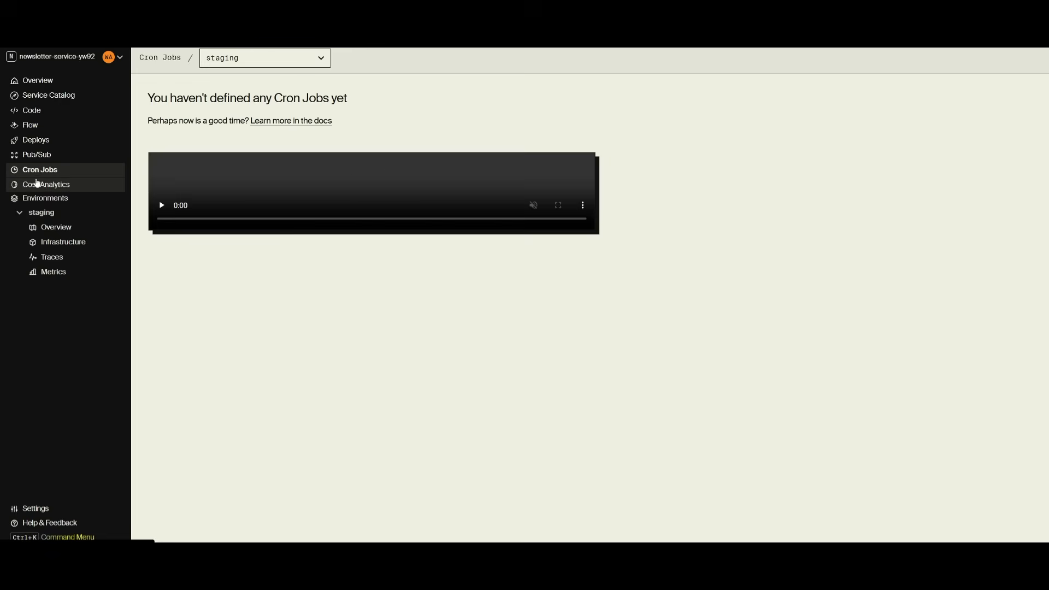
click(30, 125)
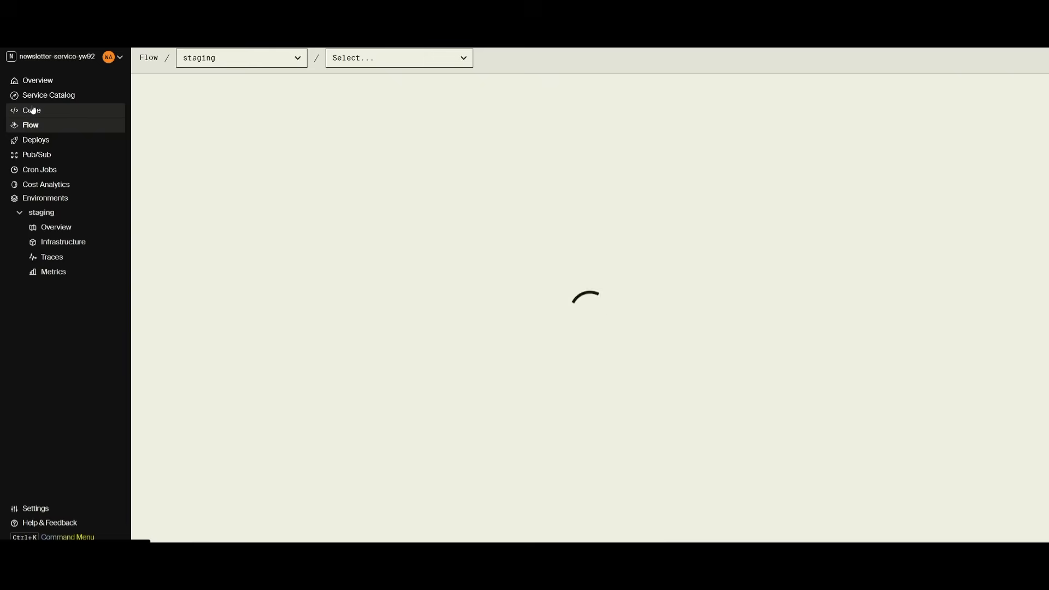
click(31, 110)
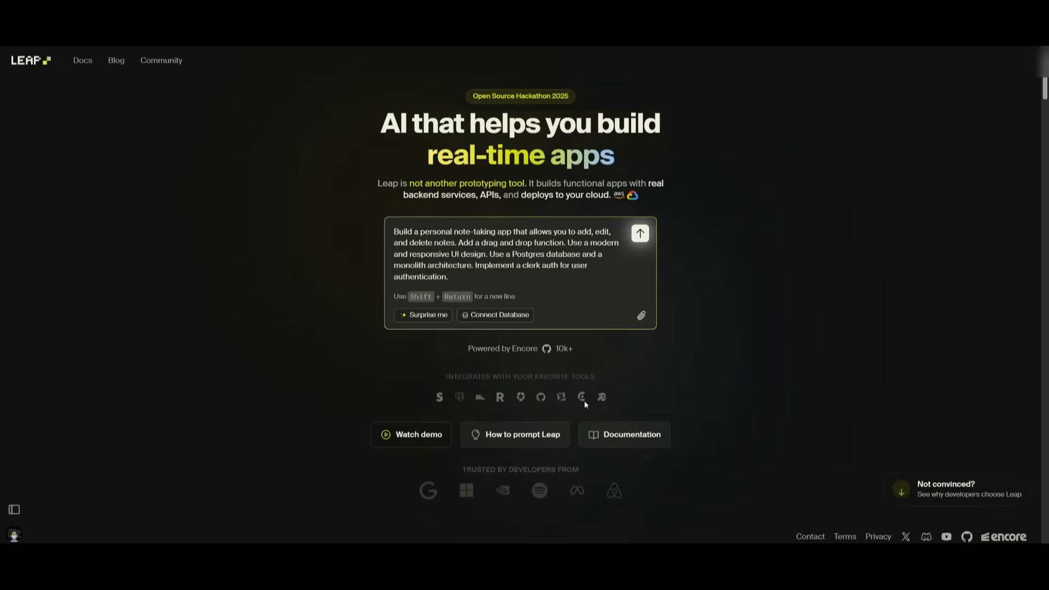
mouse_move(540, 396)
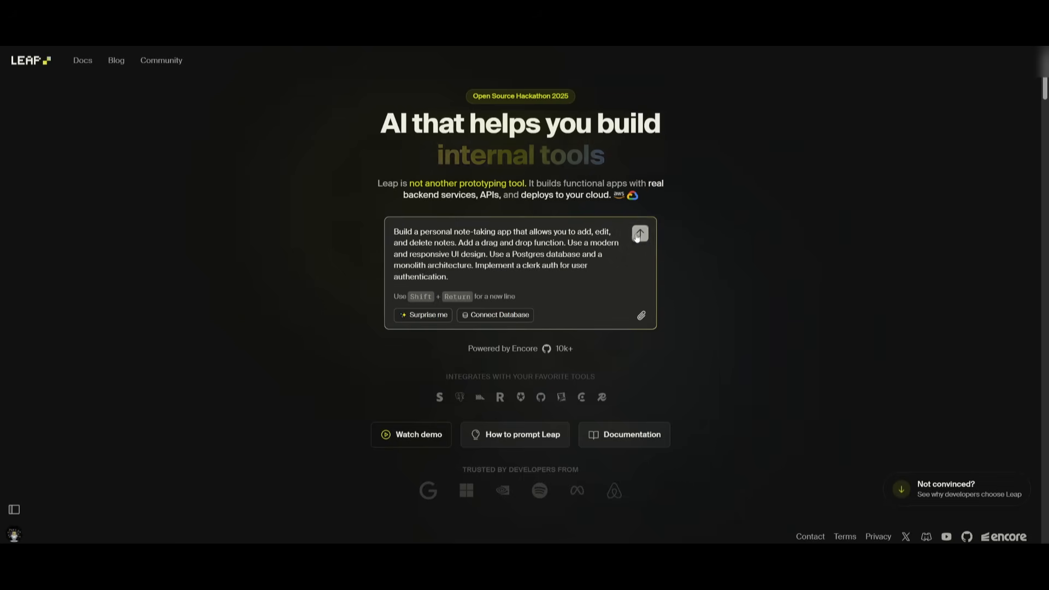
- Submit the personal note-taking app prompt, opening an empty Untitled App workspace
click(639, 233)
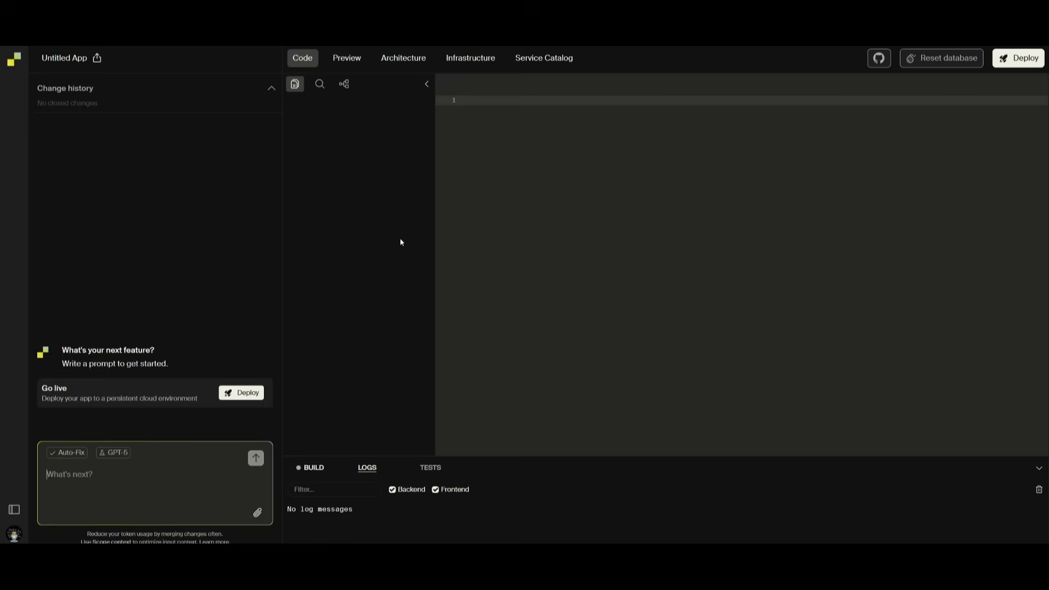
- Follow the generation of auth.ts, db.ts and notes files, then show the infrastructure overview
click(256, 458)
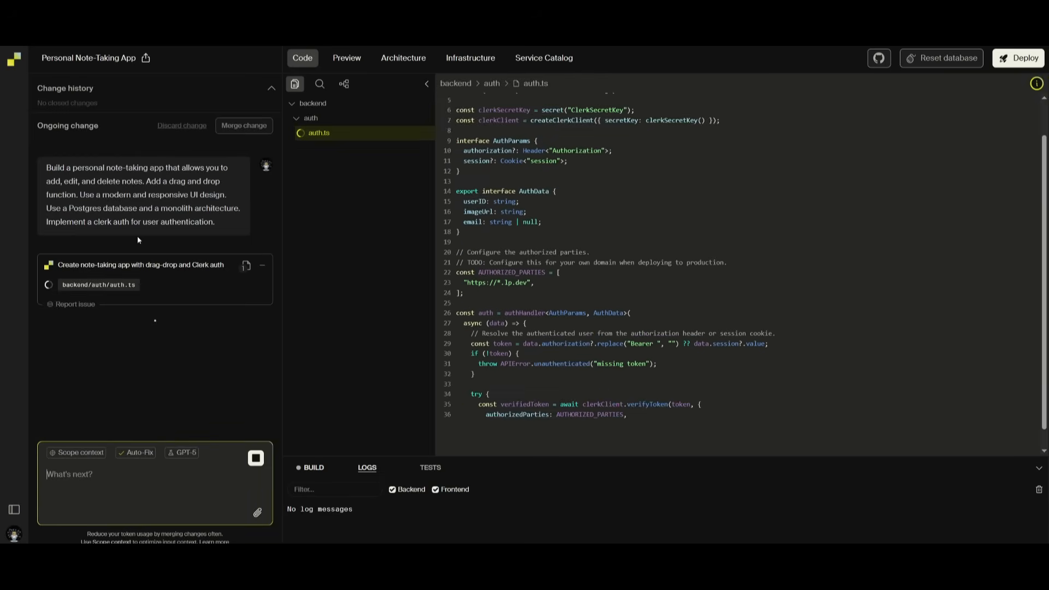
scroll(down, 3)
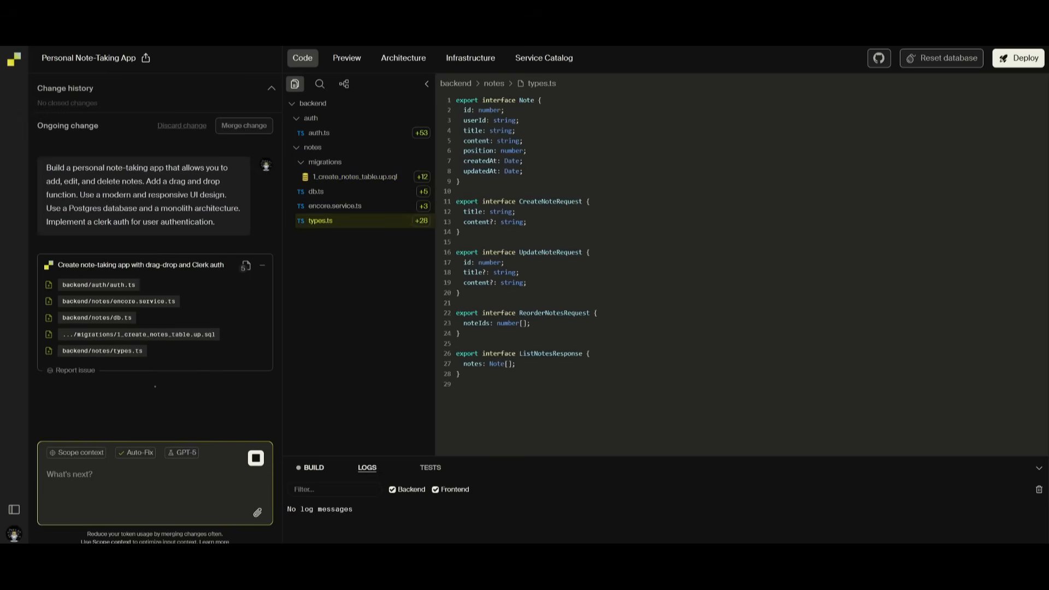
click(470, 57)
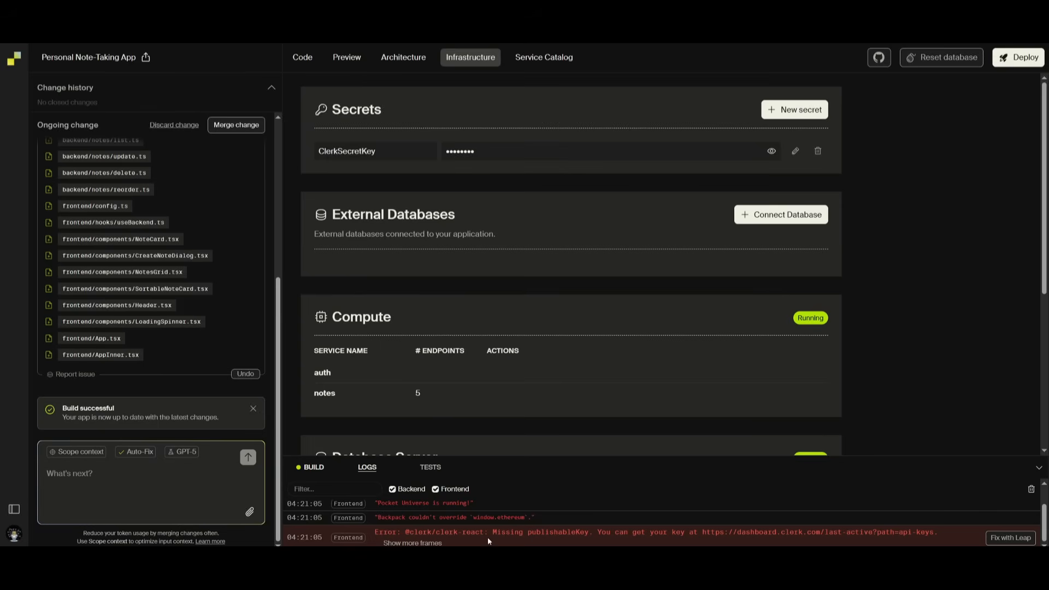
mouse_move(667, 286)
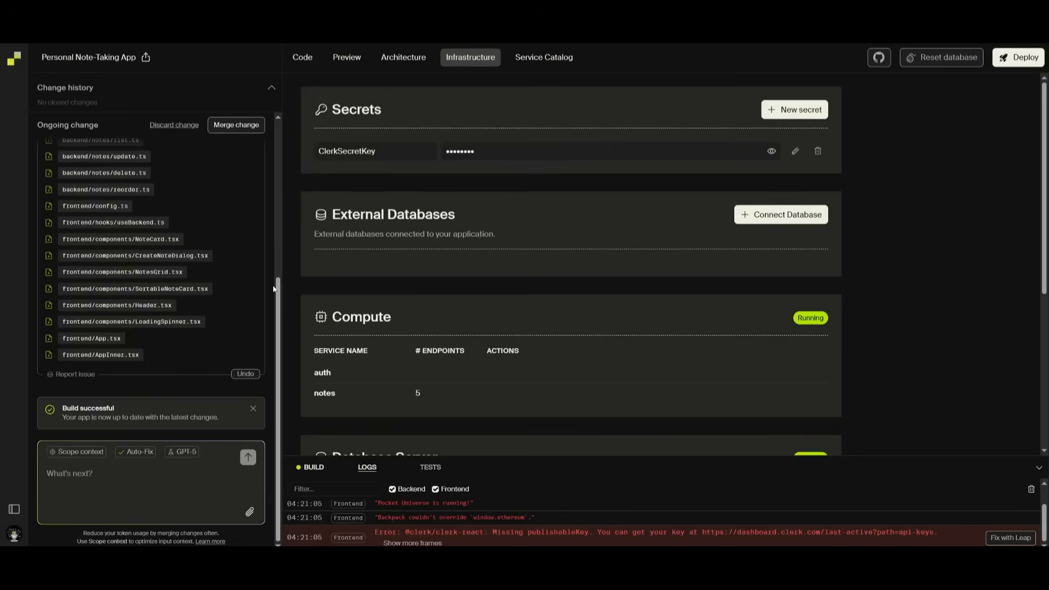
mouse_move(330, 184)
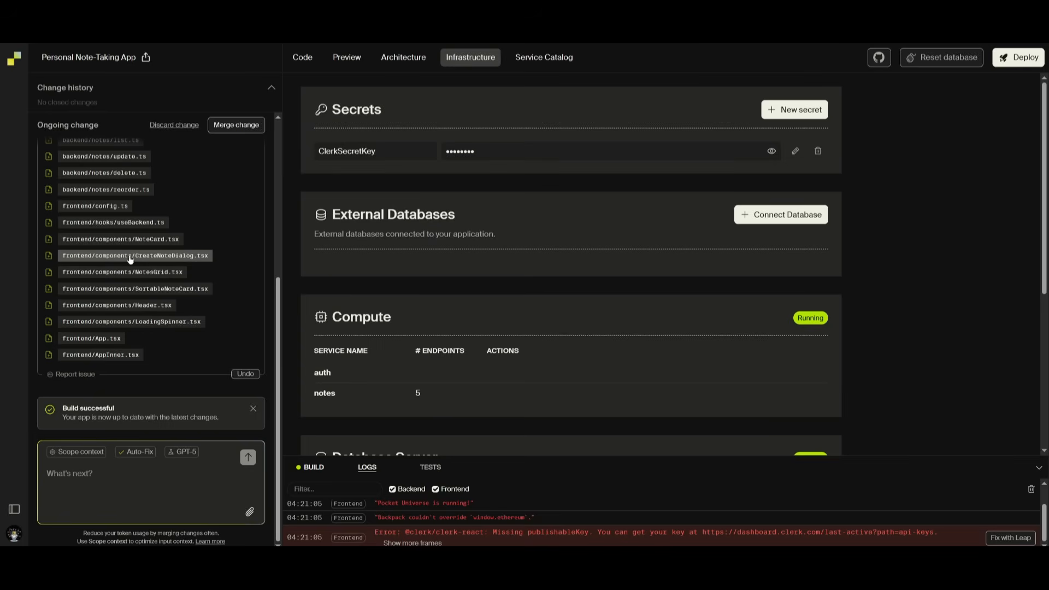
- Switch to the Preview view to see the running NotesFlow app
click(346, 56)
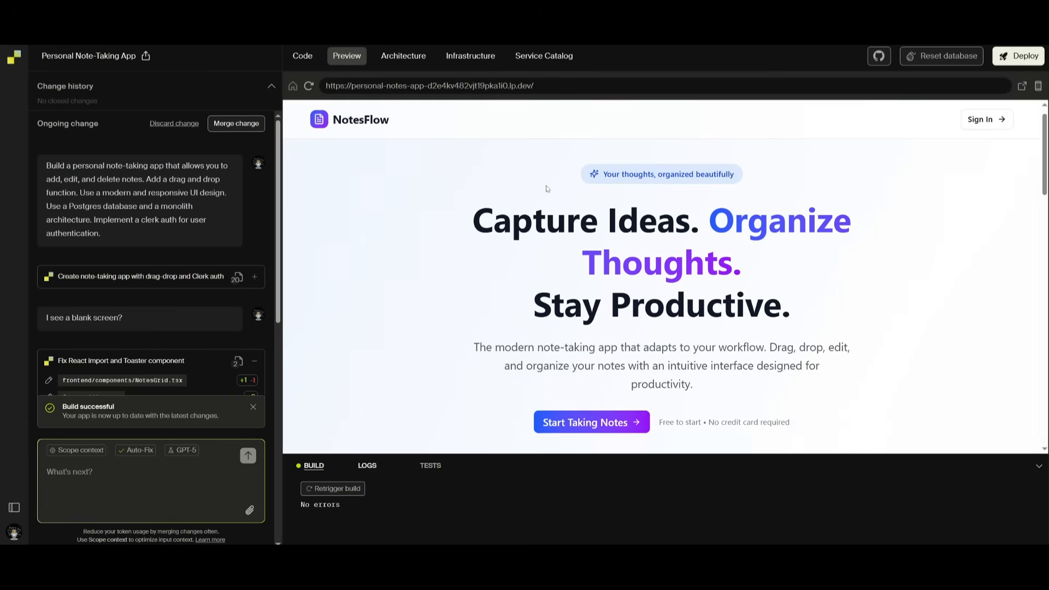
scroll(down, 3)
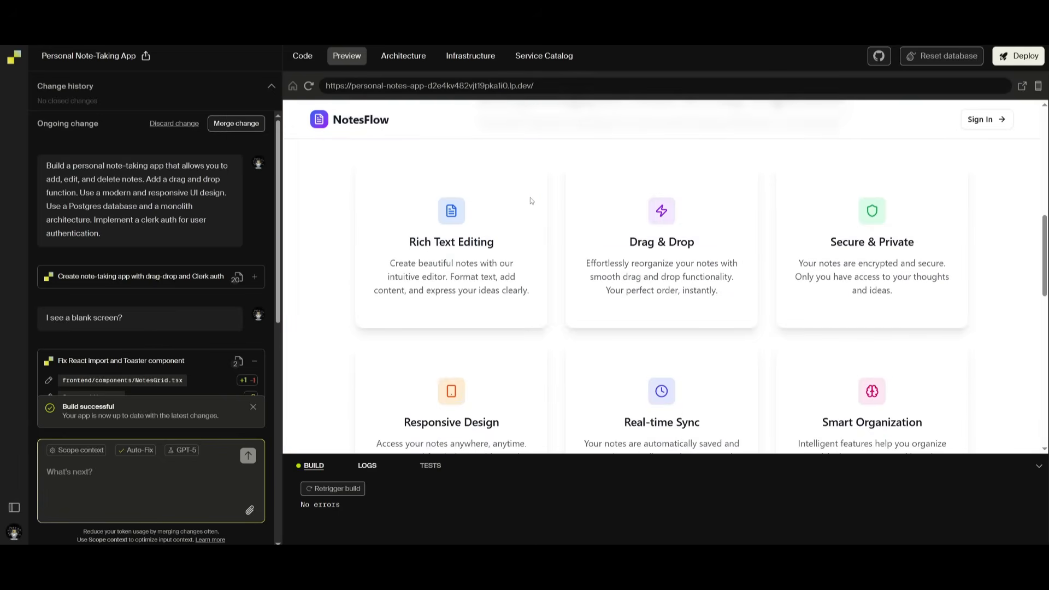
scroll(down, 3)
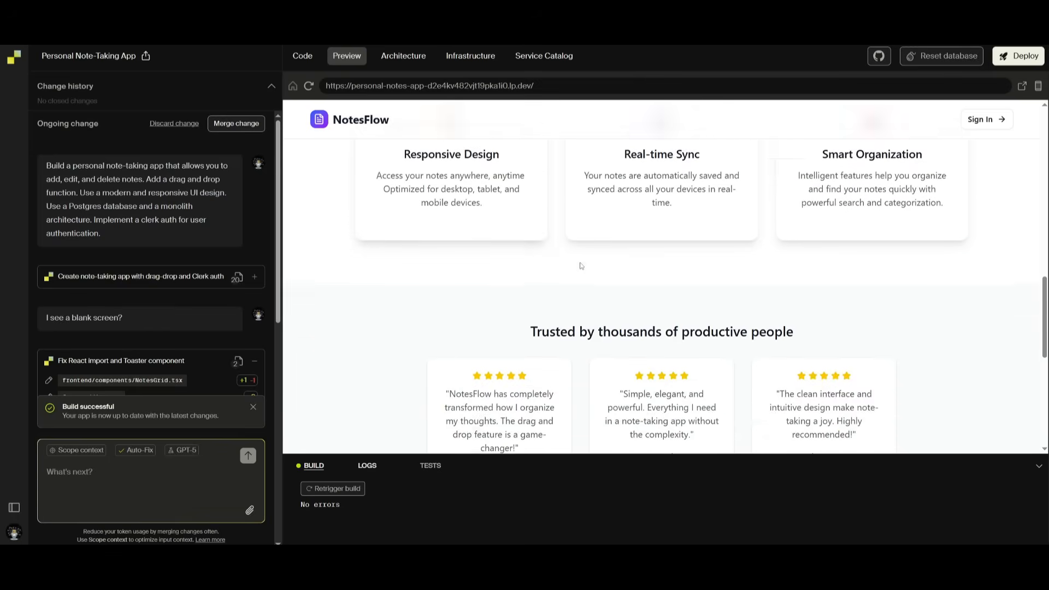
scroll(down, 3)
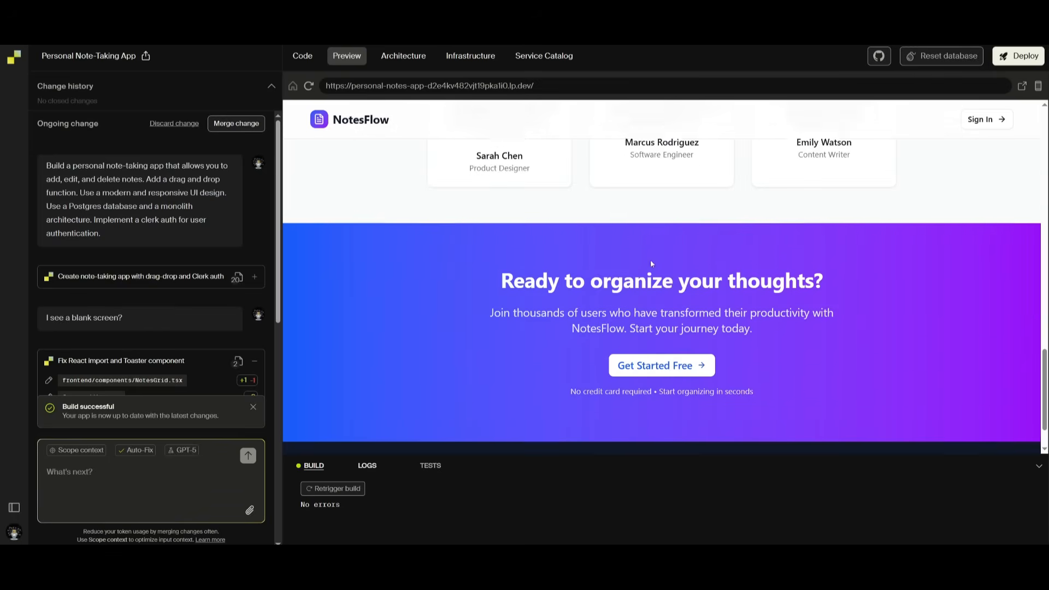
scroll(up, 3)
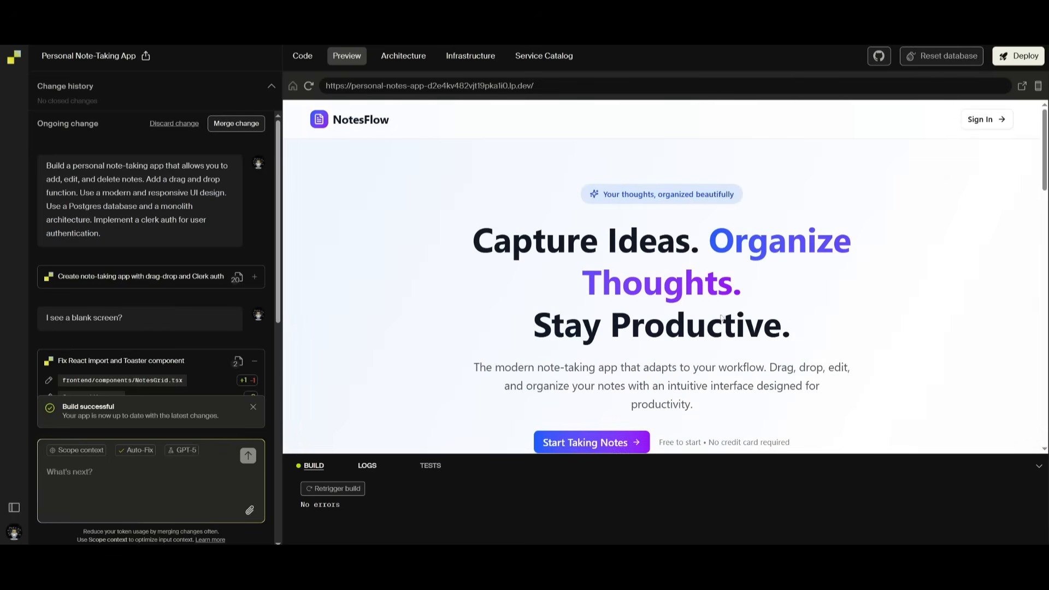
- Use Start Taking Notes on the landing page to bring up the Clerk sign-in dialog
click(590, 442)
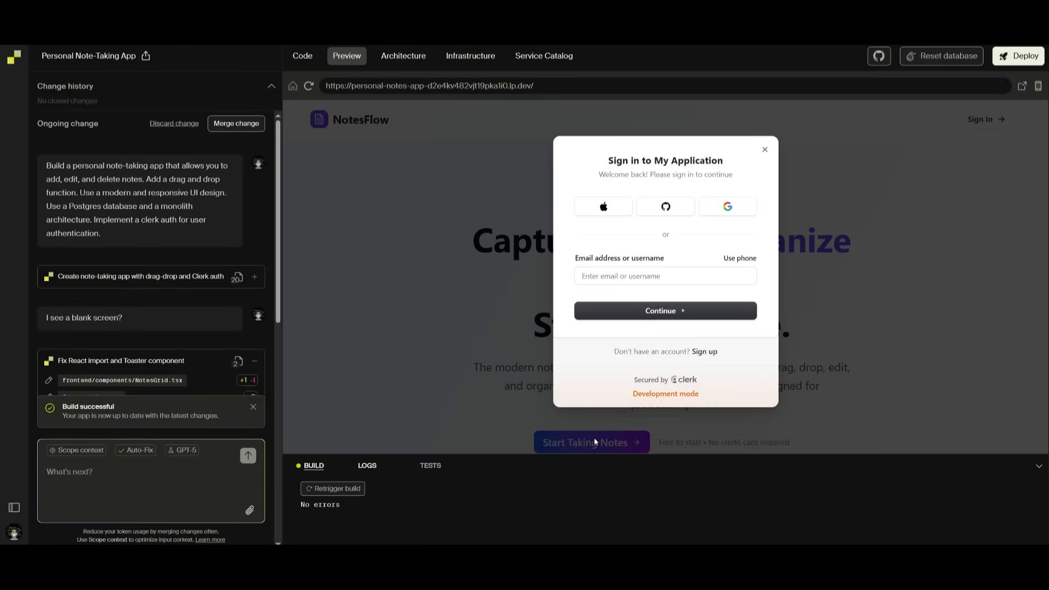
mouse_move(665, 228)
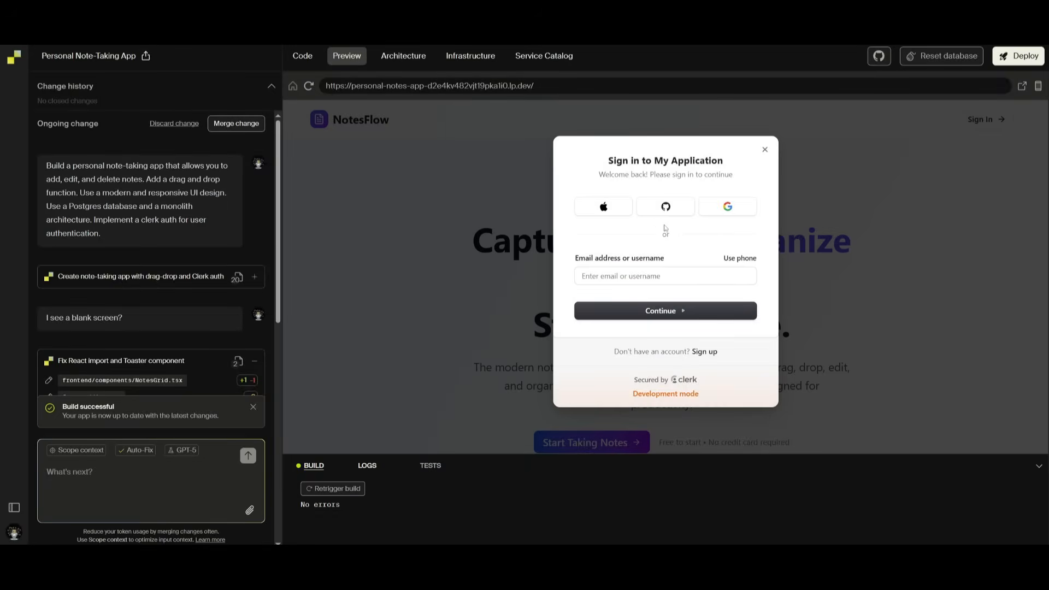
mouse_move(651, 178)
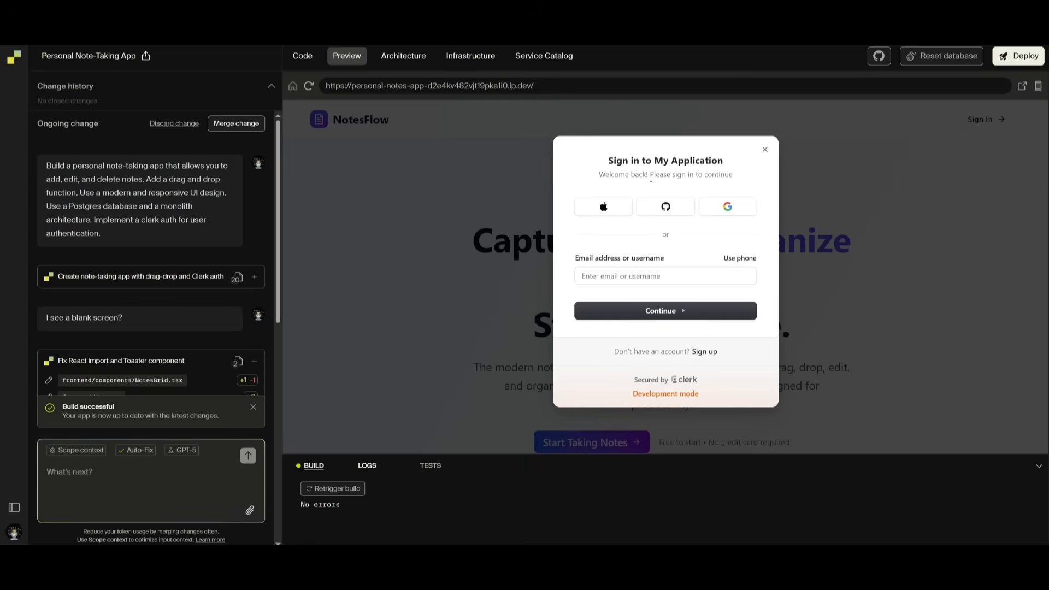
mouse_move(665, 207)
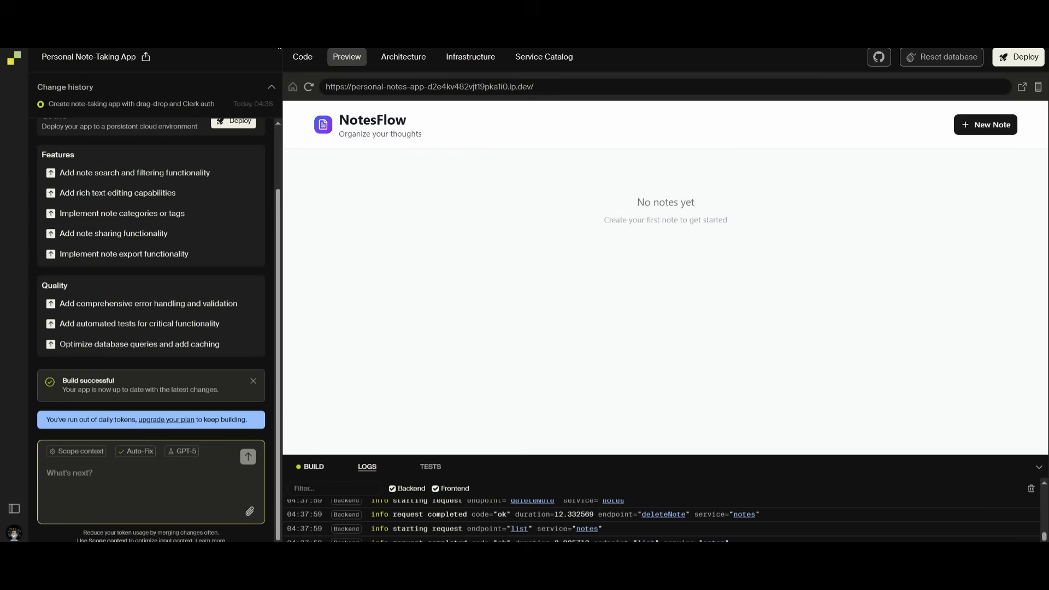
mouse_move(950, 182)
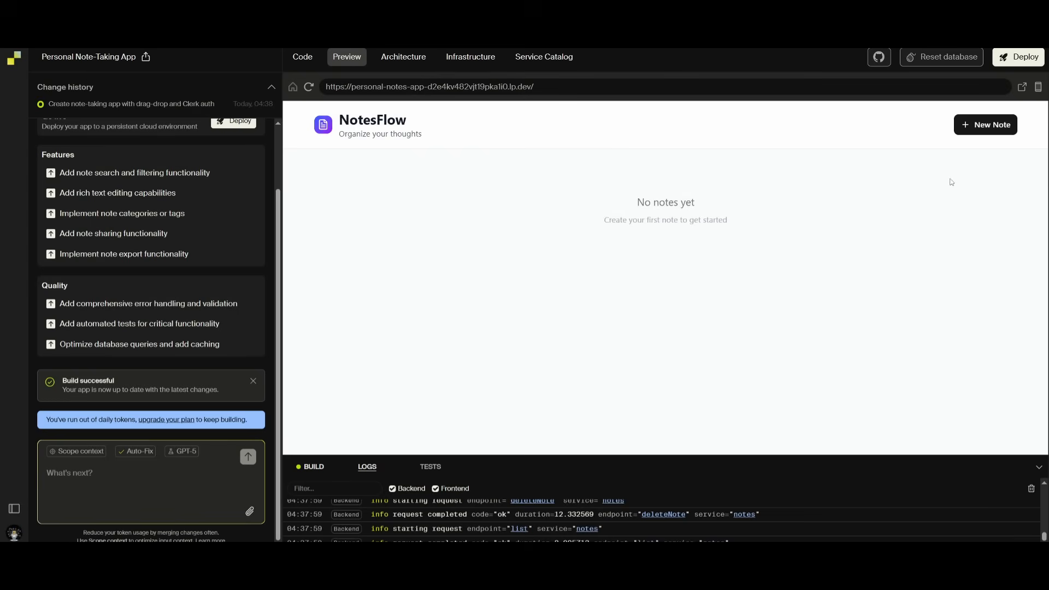
mouse_move(866, 170)
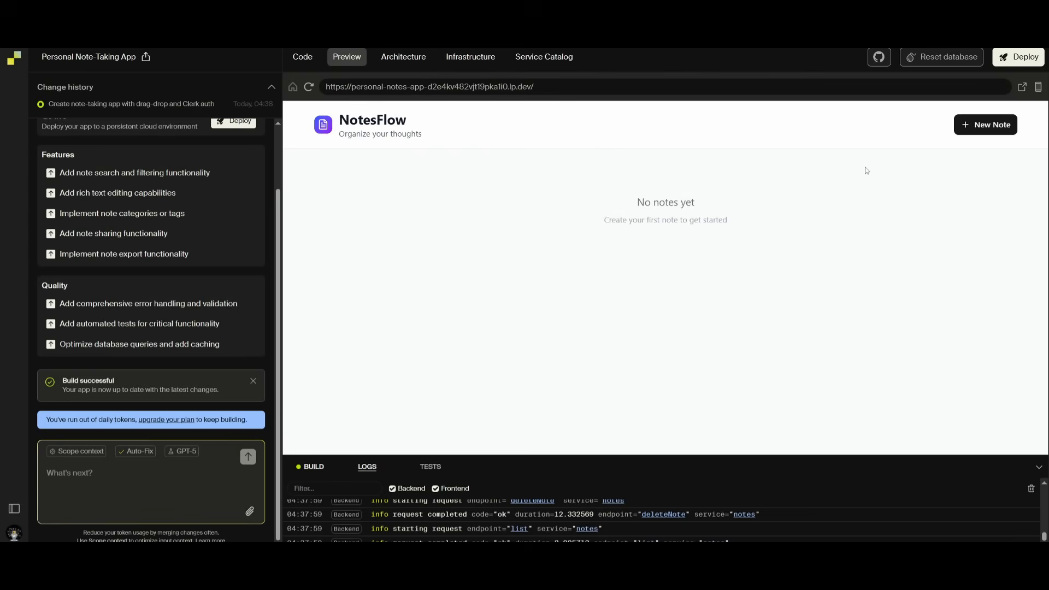
- Create a new note titled 'Create a video' with the text 'by 9 am' and save it
click(985, 125)
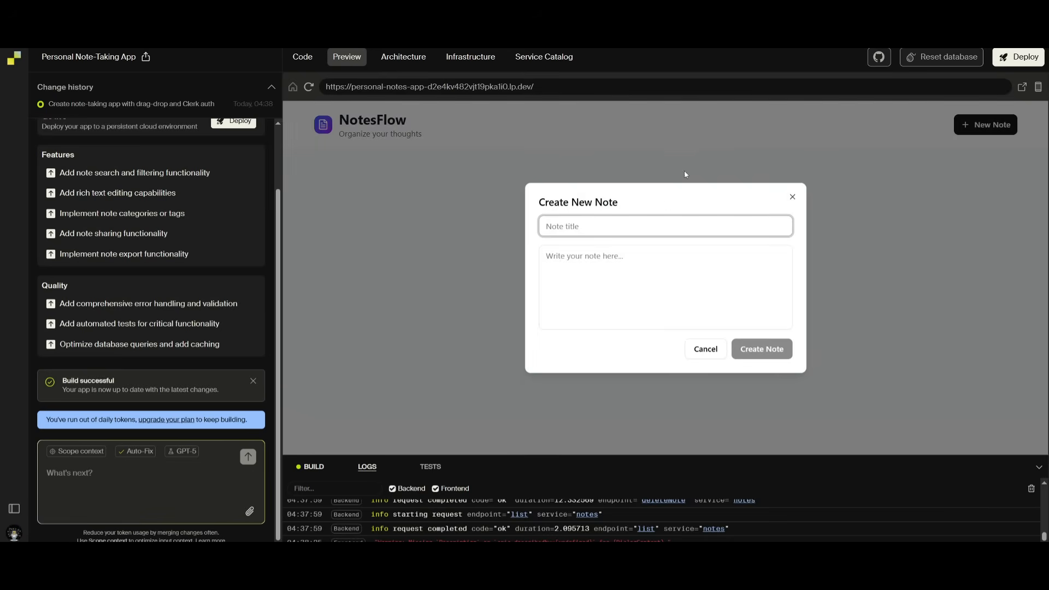
click(760, 349)
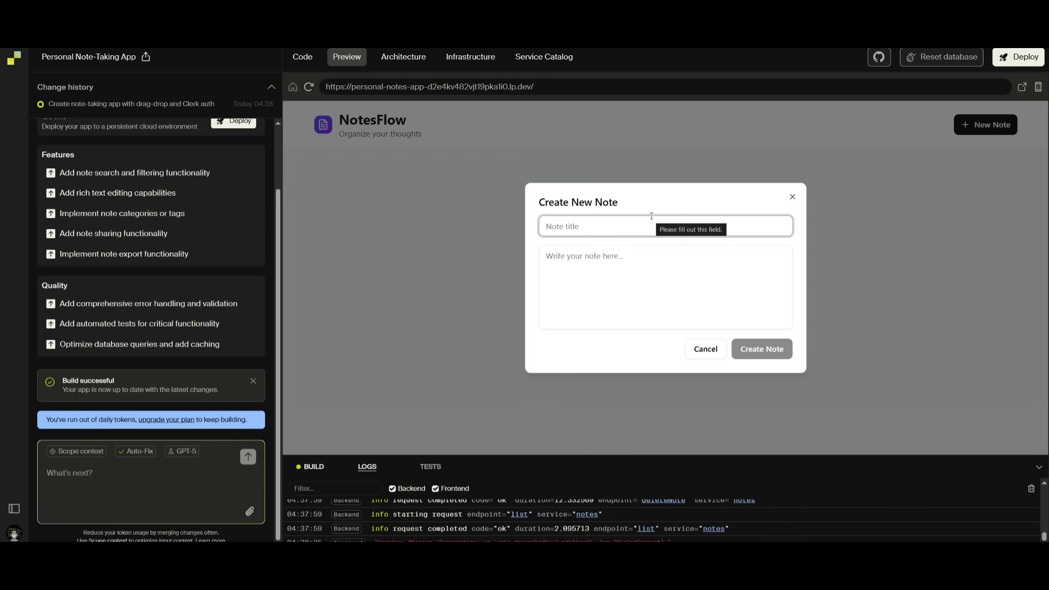
text(Create a video)
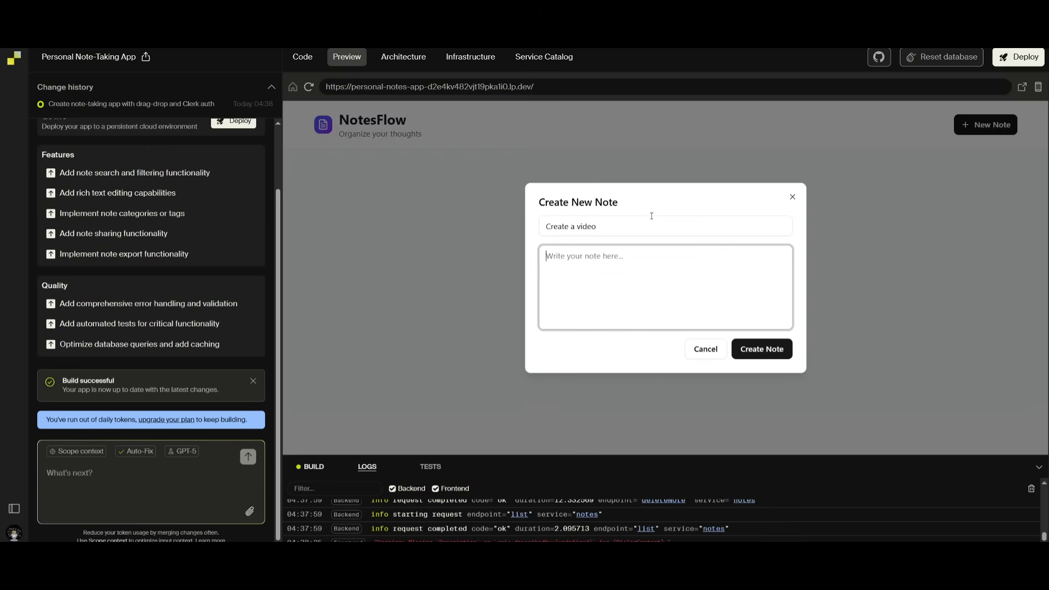
text(by 9)
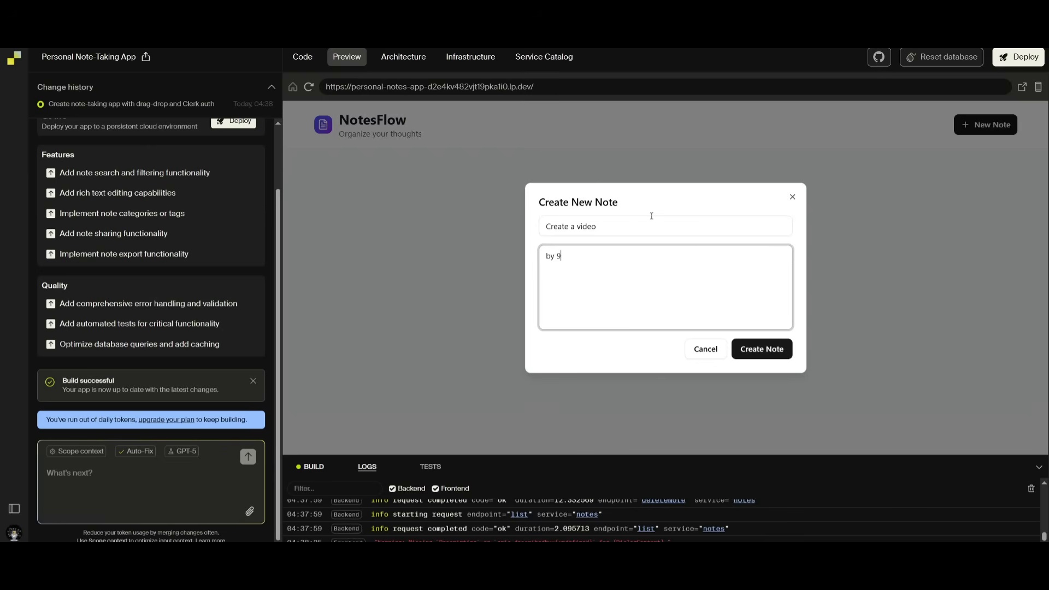
click(761, 349)
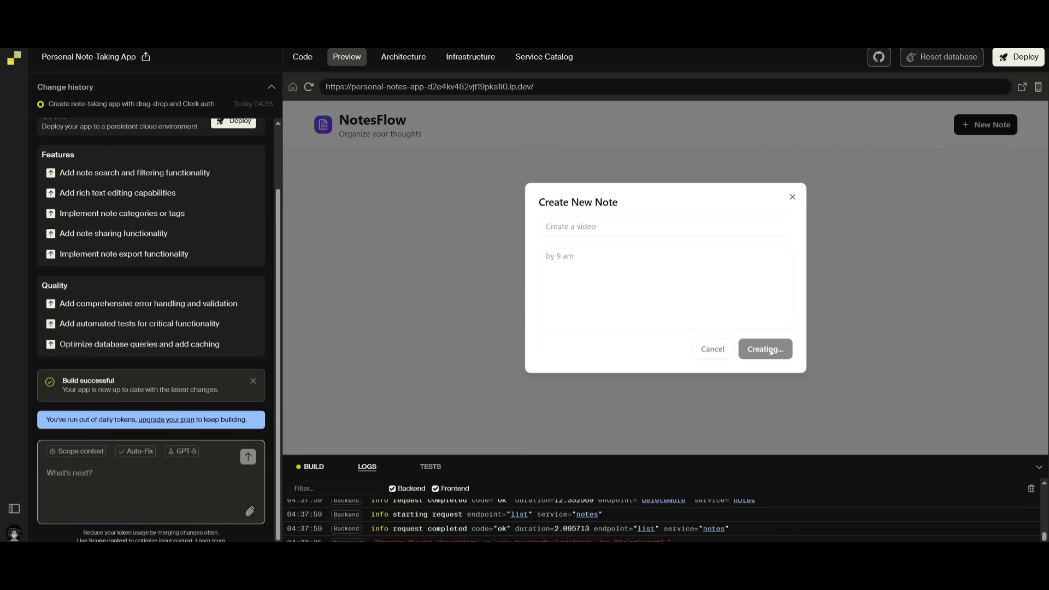
mouse_move(765, 355)
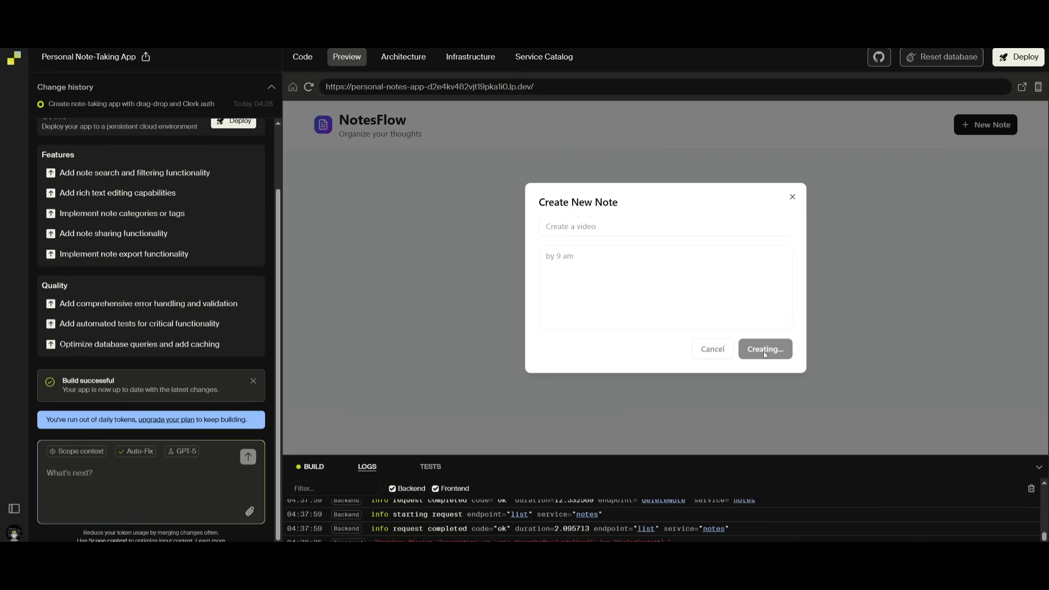
click(765, 348)
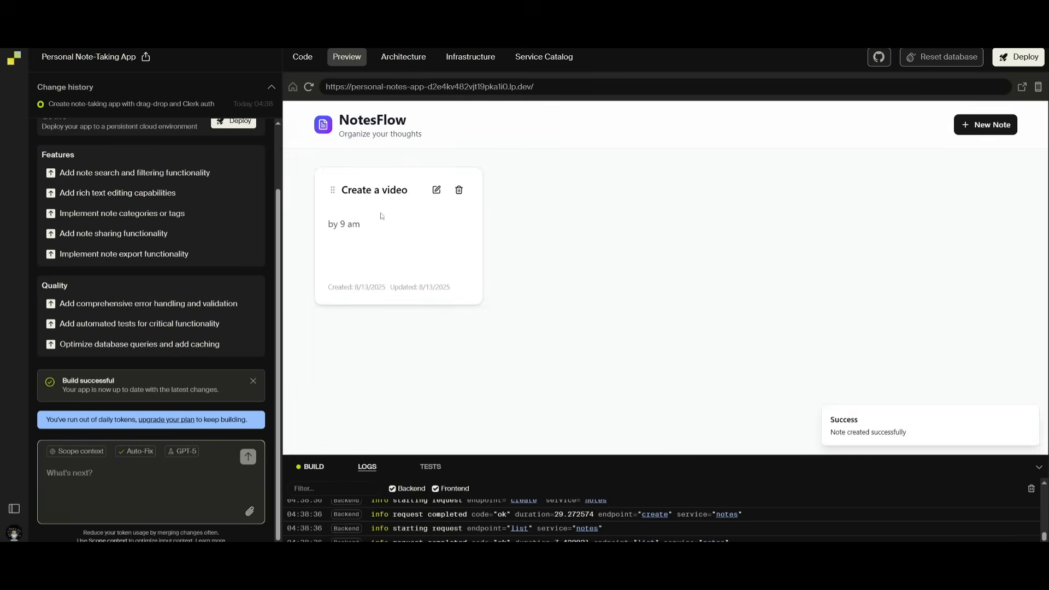
mouse_move(393, 224)
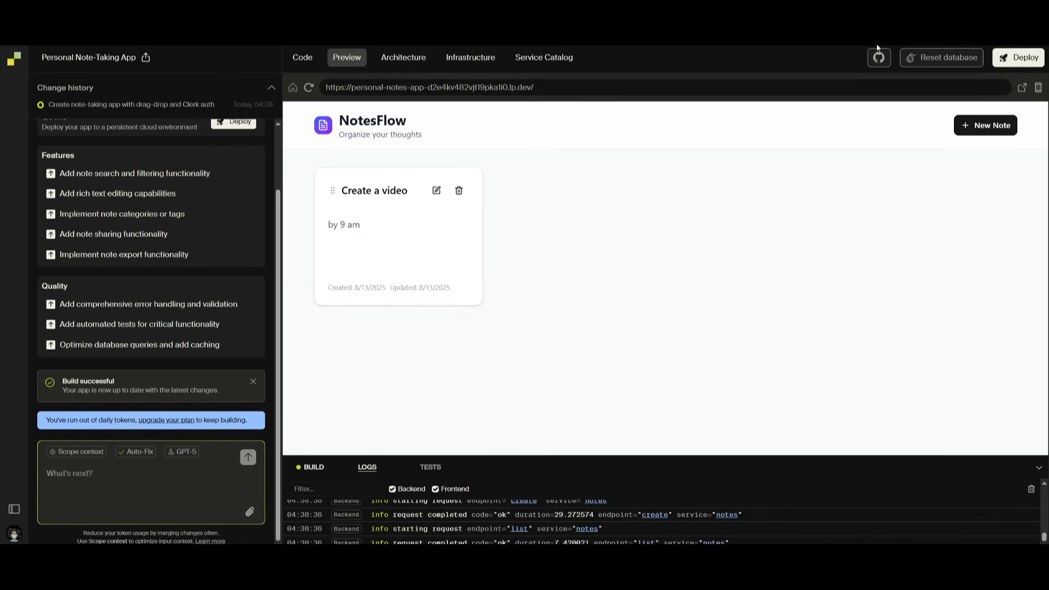
mouse_move(879, 57)
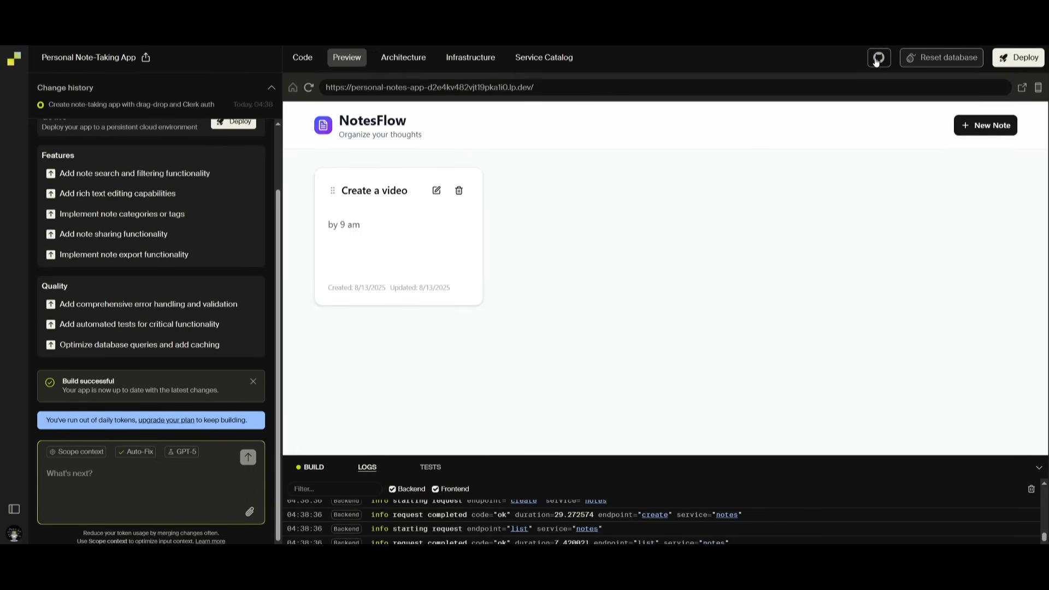
click(878, 57)
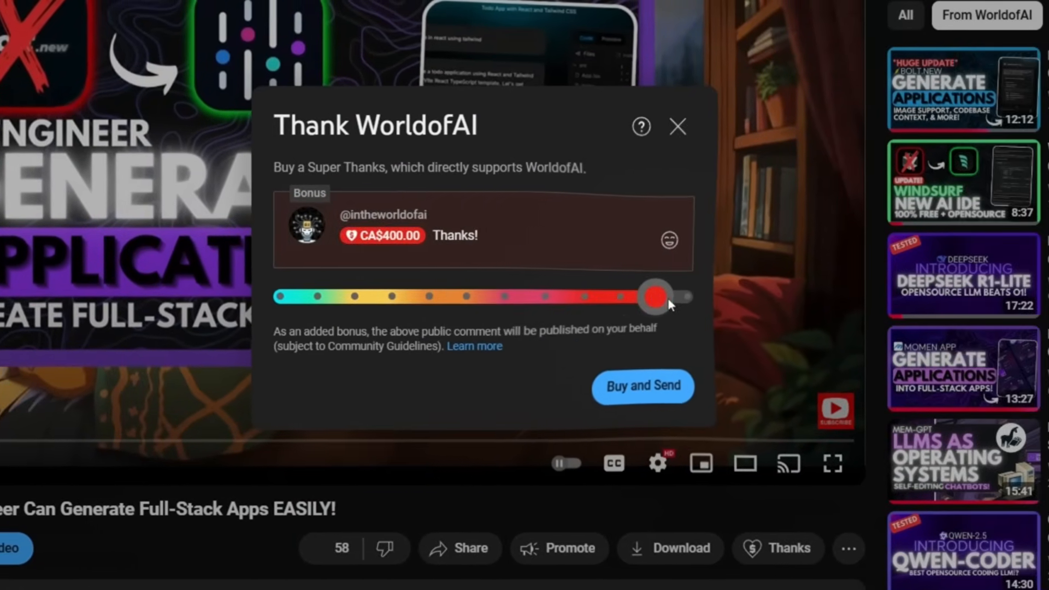
- Add the waving hand emoji to the Super Thanks comment
click(668, 239)
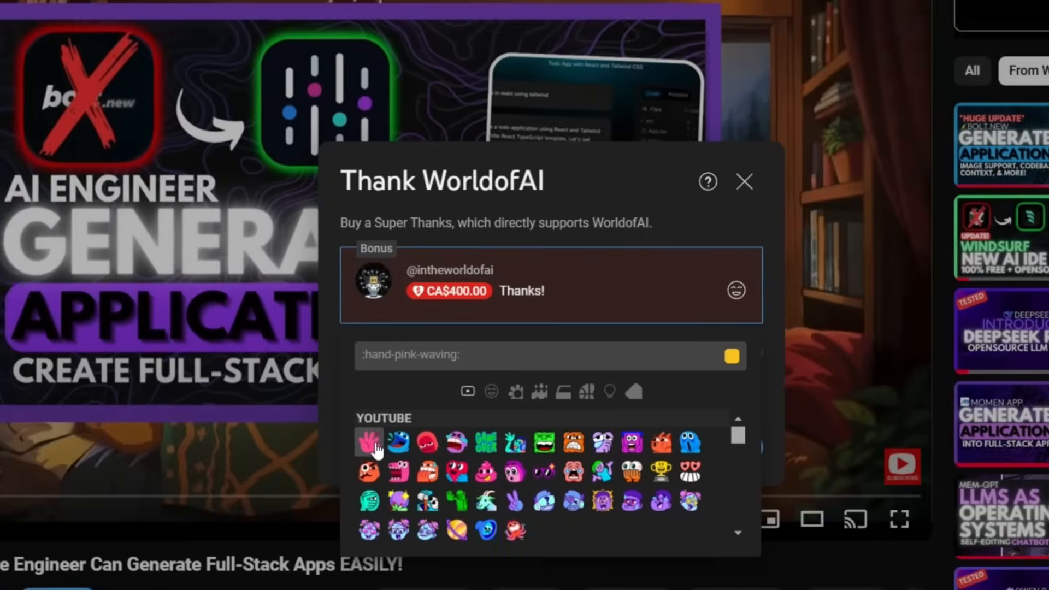
click(744, 182)
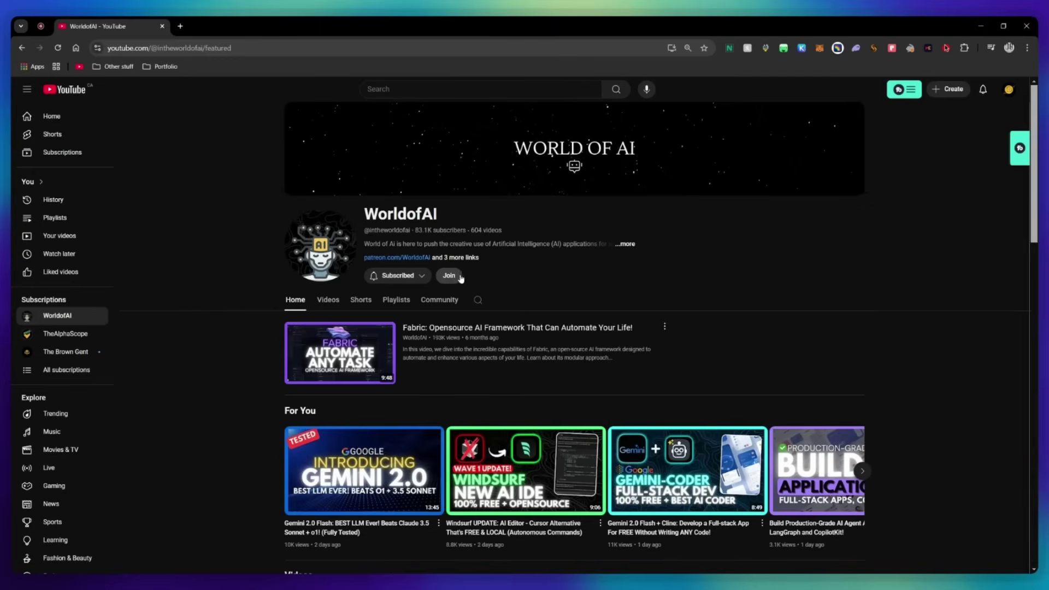
- Bring up the WorldofAI membership options and view the AI Futurist and AI Mystic tier perks
click(448, 275)
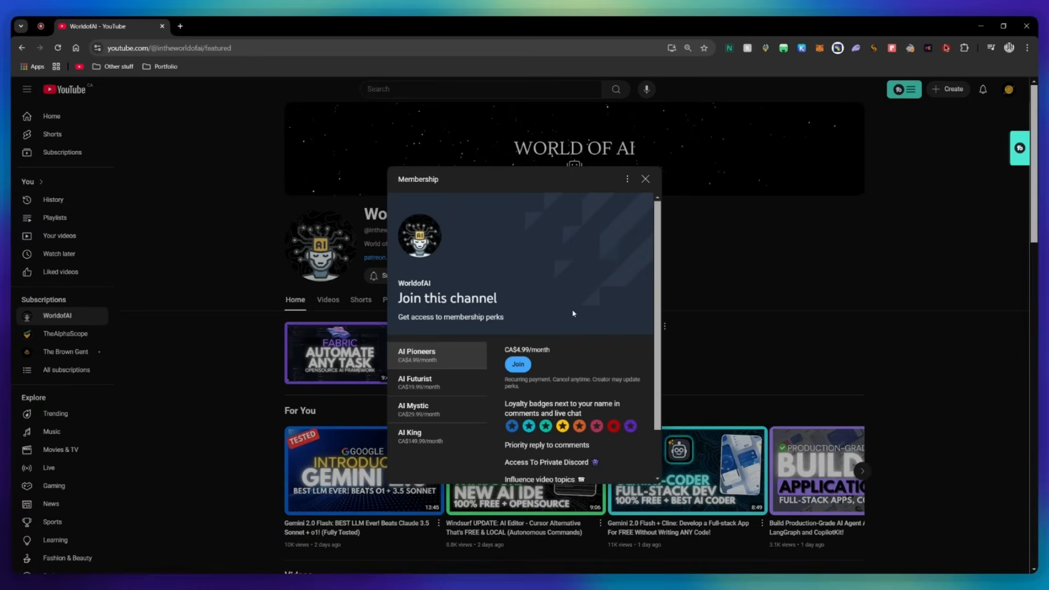
click(415, 382)
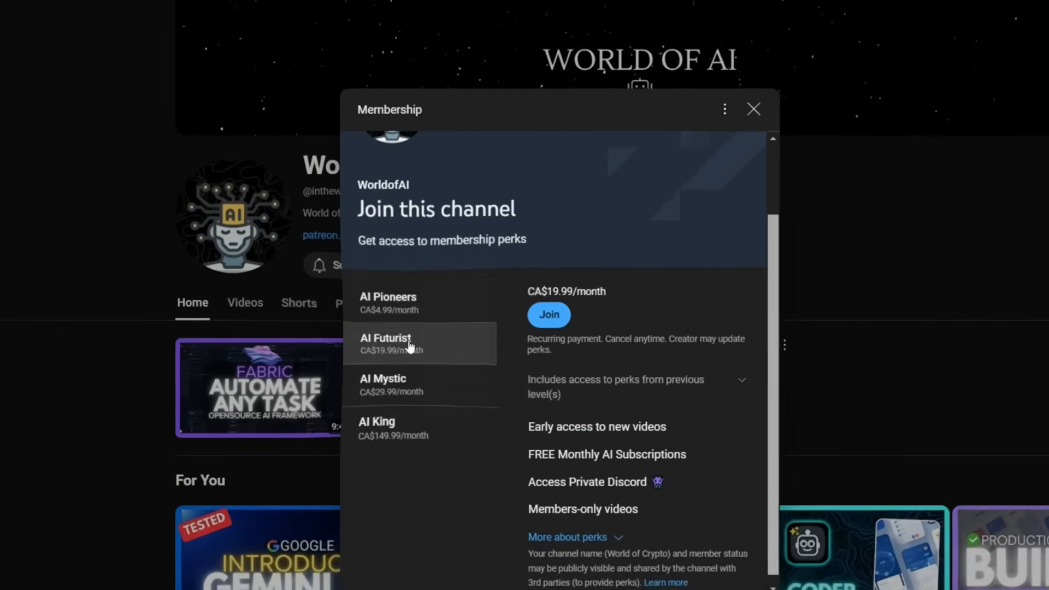
click(391, 384)
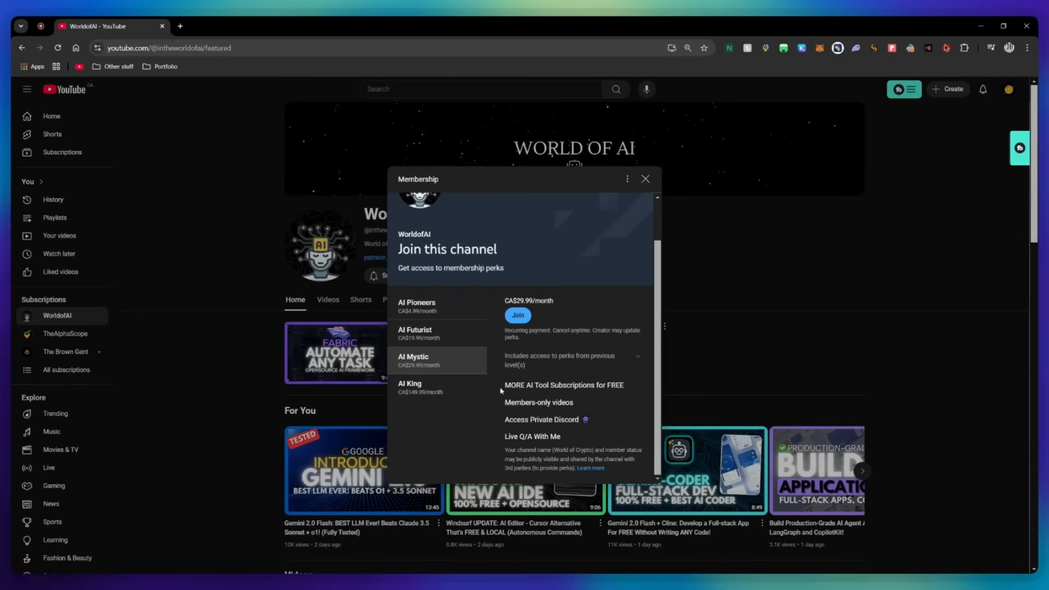
mouse_move(515, 314)
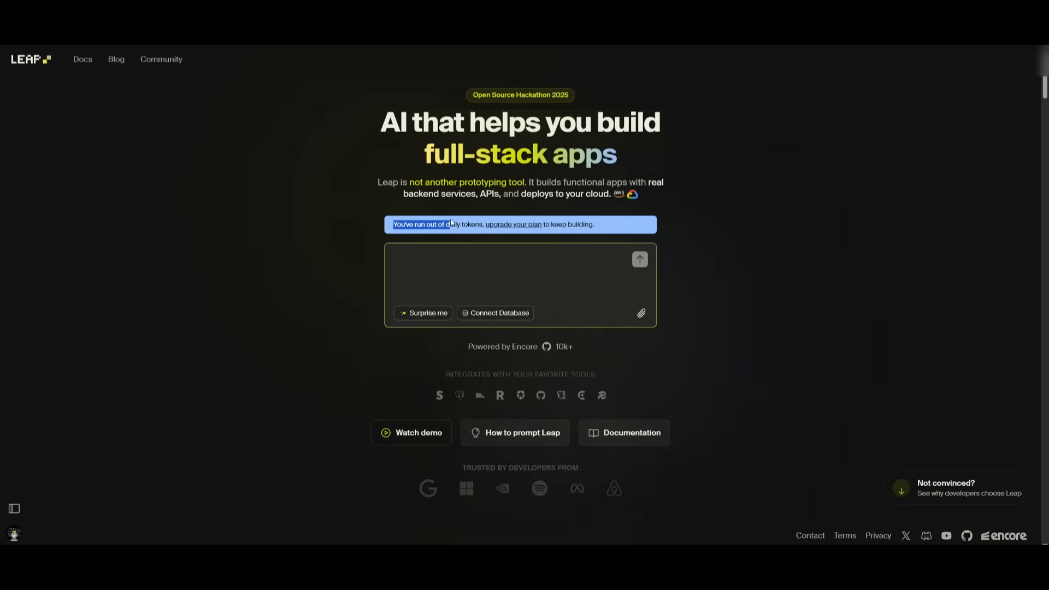
text(Build a newletter manag)
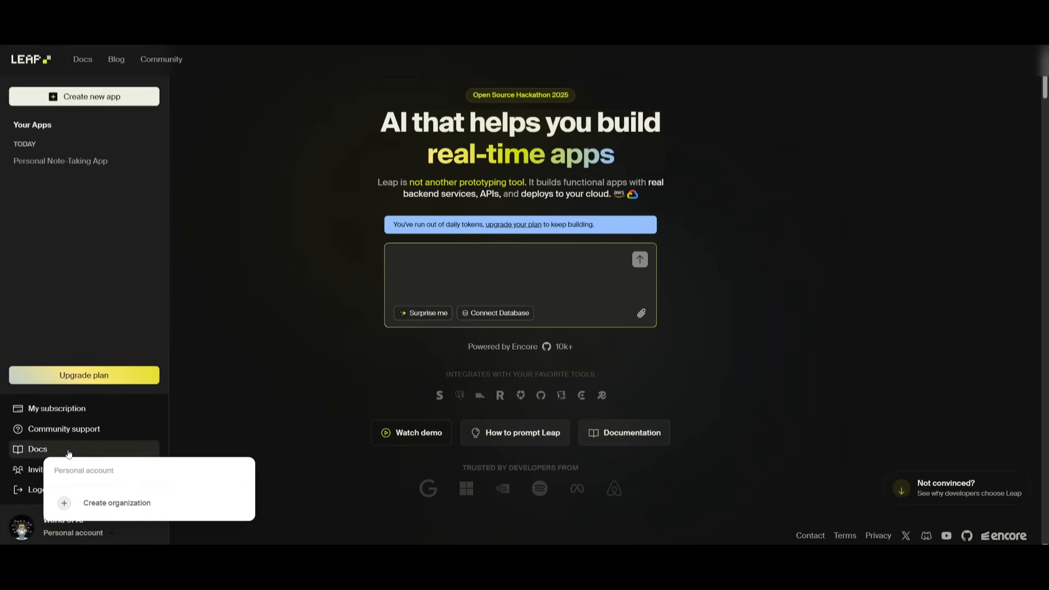
click(56, 408)
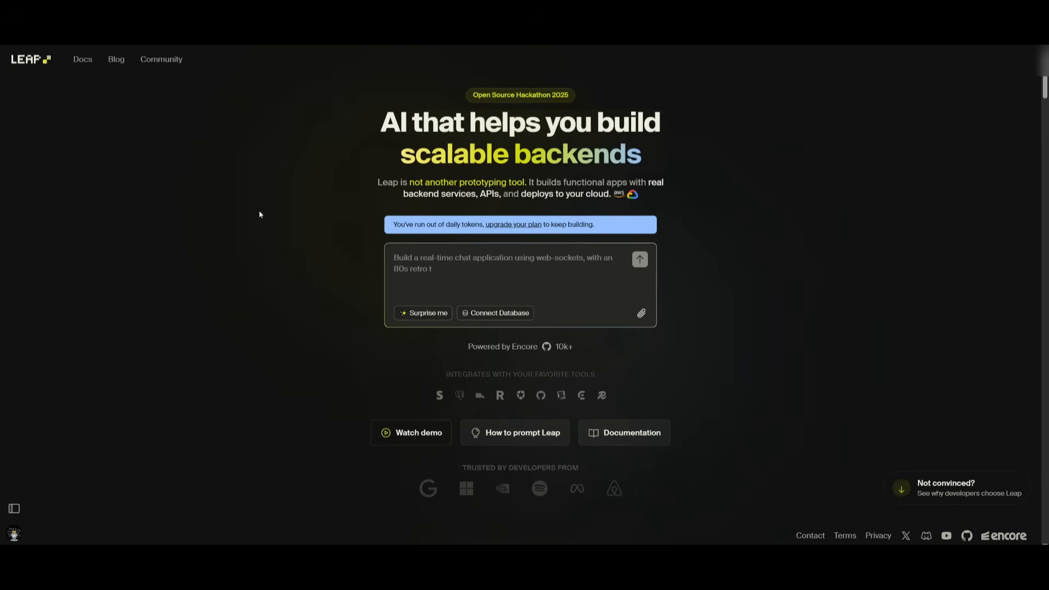
- Scroll the Leap home page down to the Why Developers Choose Leap comparison with Bolt, v0 and Lovable
scroll(down, 3)
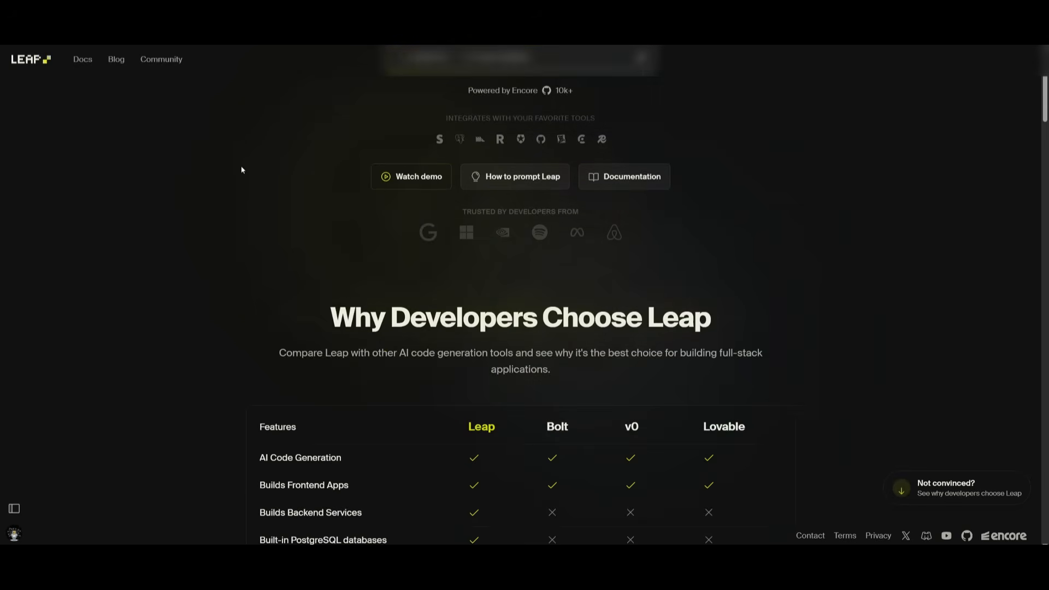
scroll(down, 3)
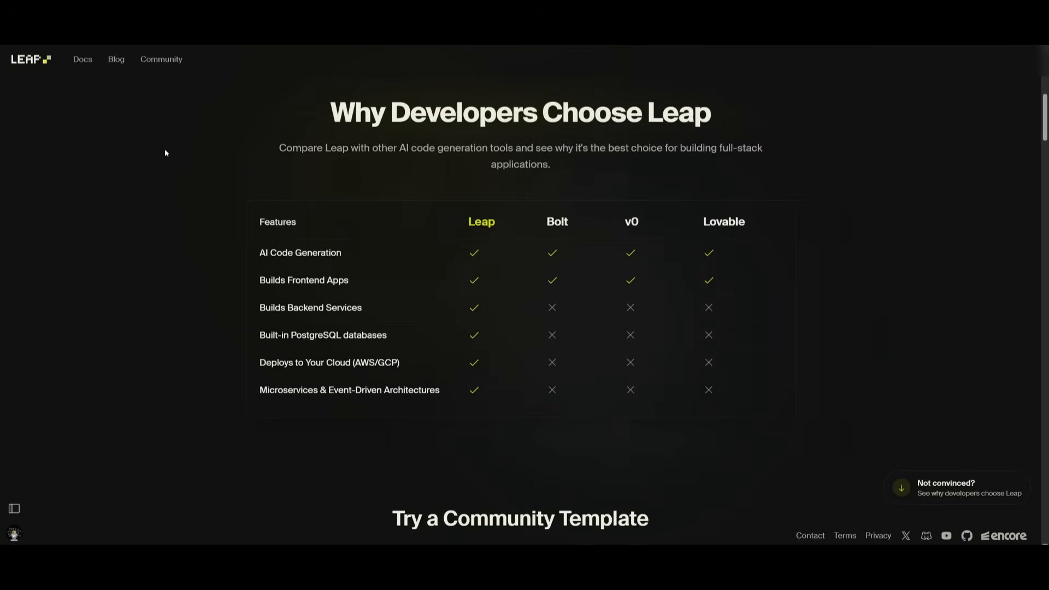
scroll(down, 3)
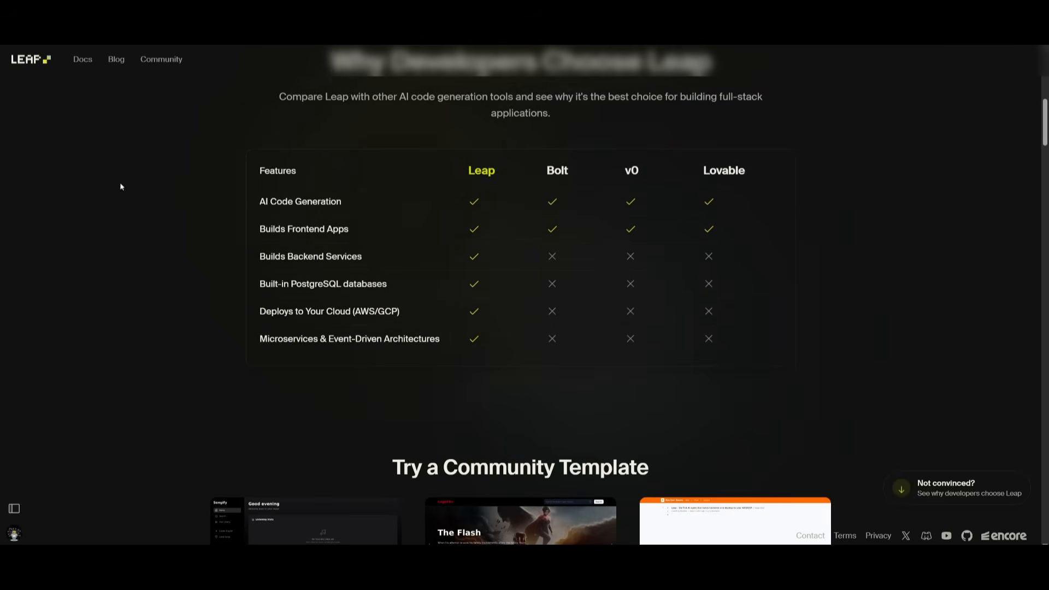
mouse_move(596, 187)
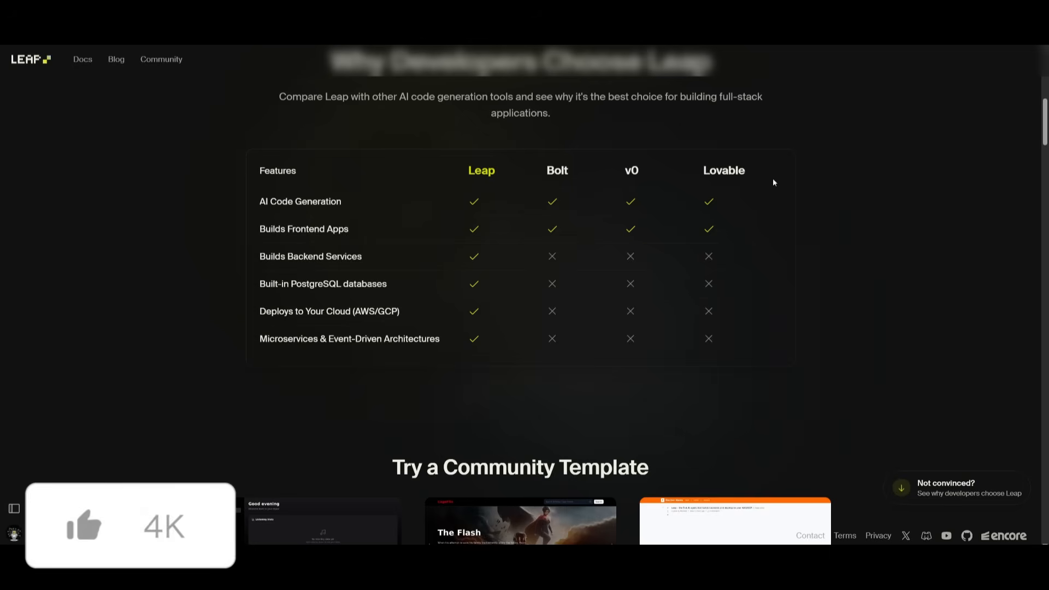
scroll(down, 3)
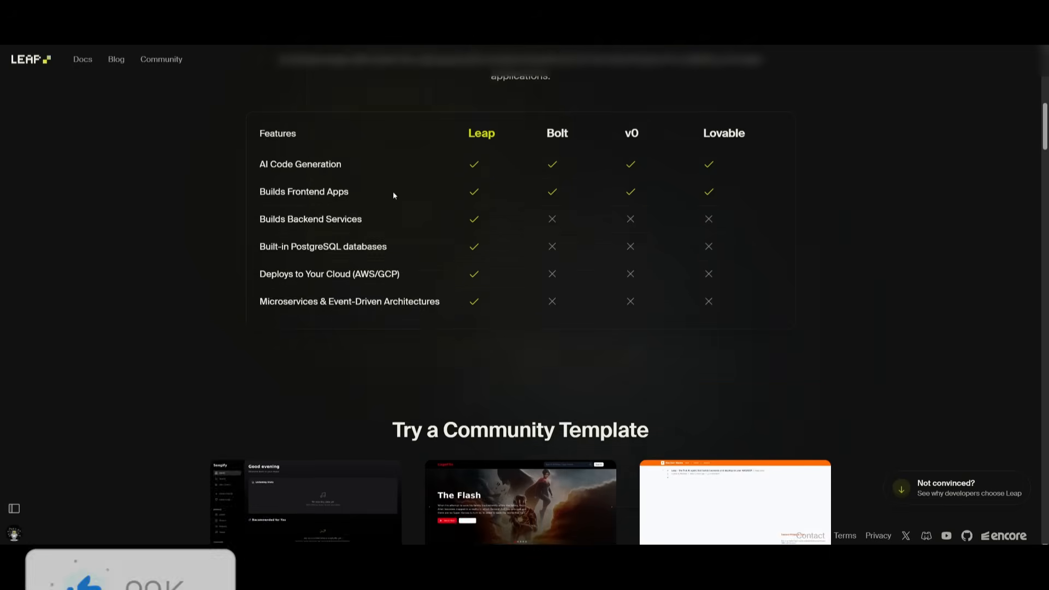
scroll(down, 3)
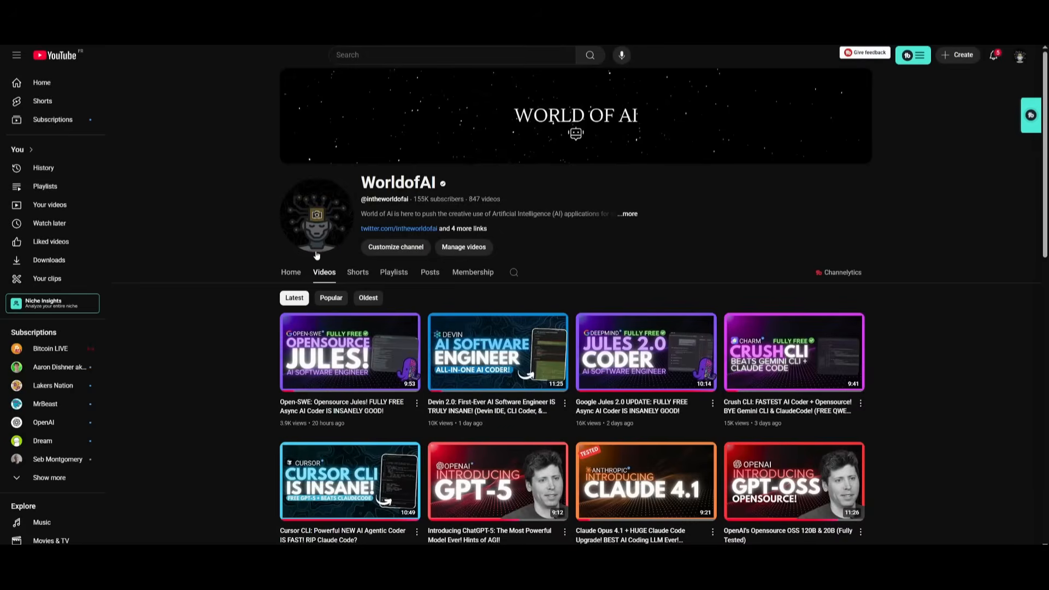
mouse_move(307, 291)
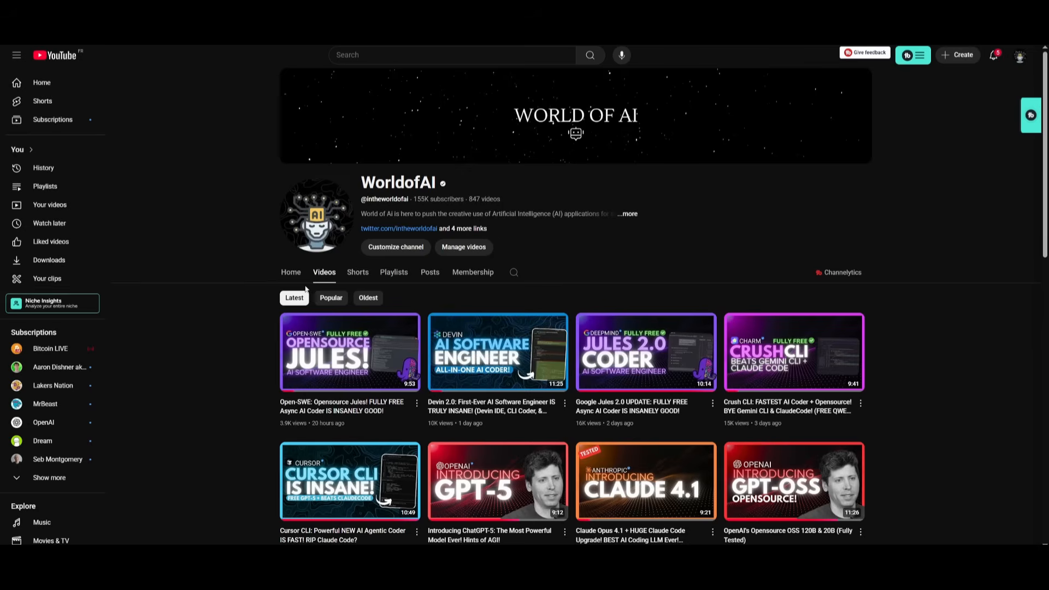
- Scroll further down the WorldofAI Videos grid to older uploads
scroll(down, 3)
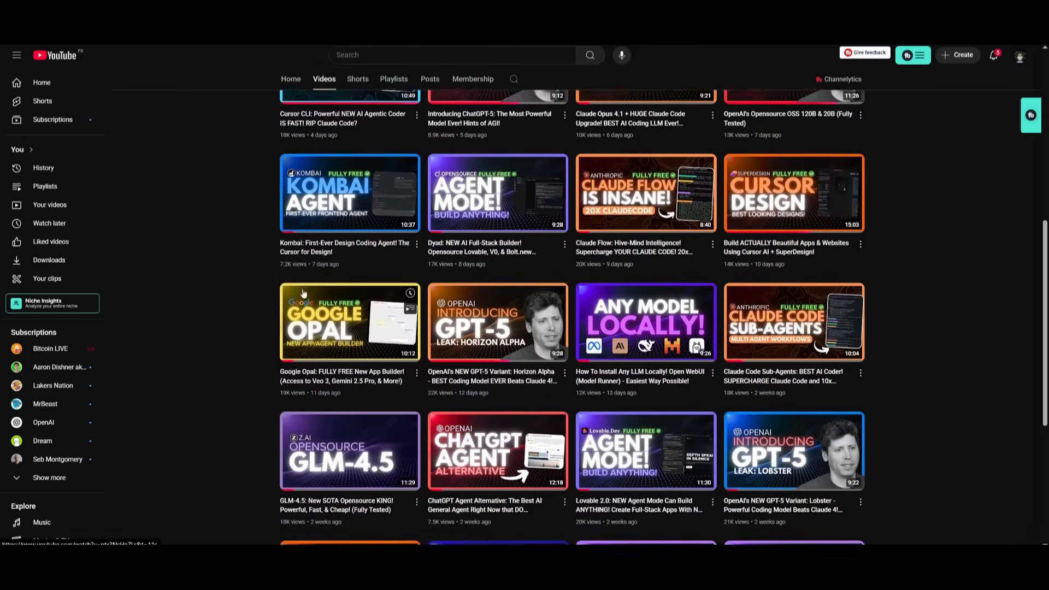
scroll(down, 3)
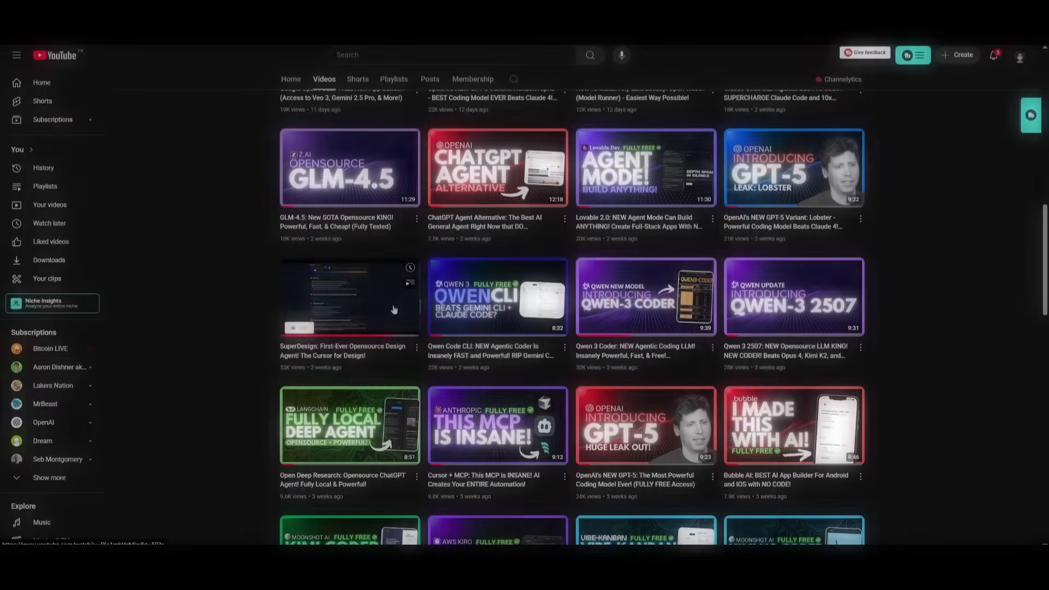